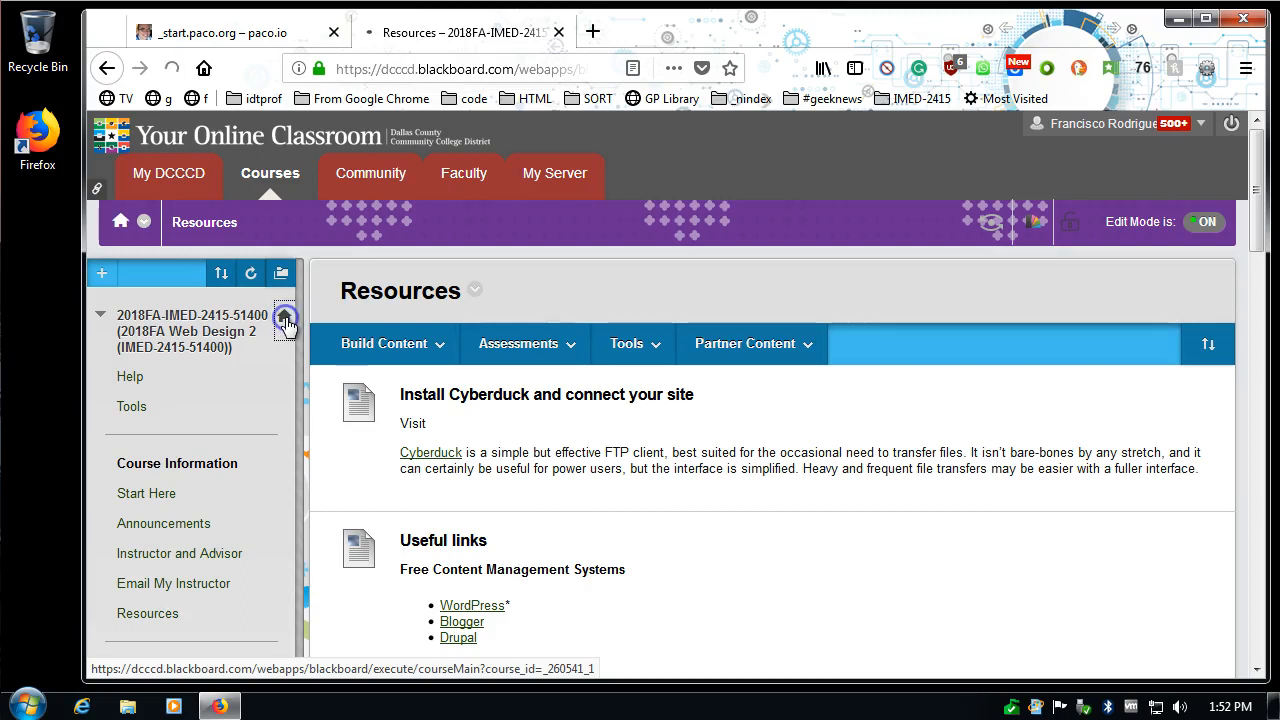
# - Navigate from the course home page to its Resources page
pyautogui.click(285, 318)
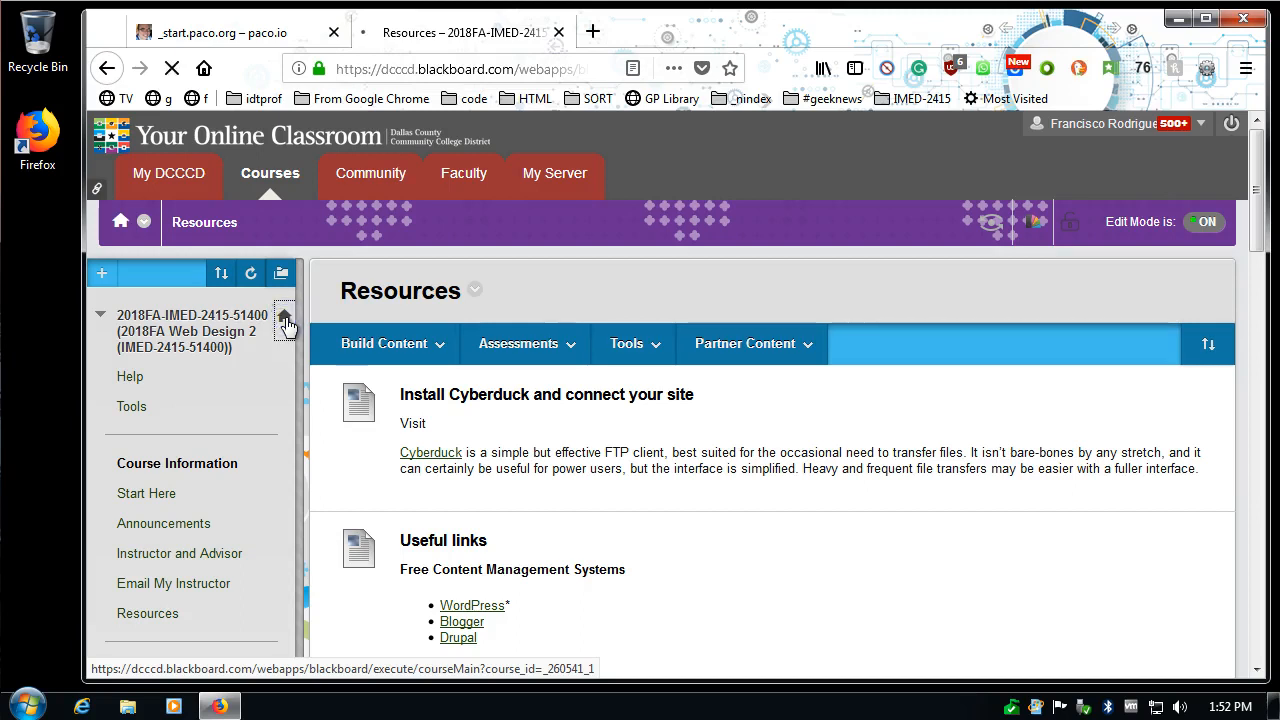
pyautogui.click(163, 523)
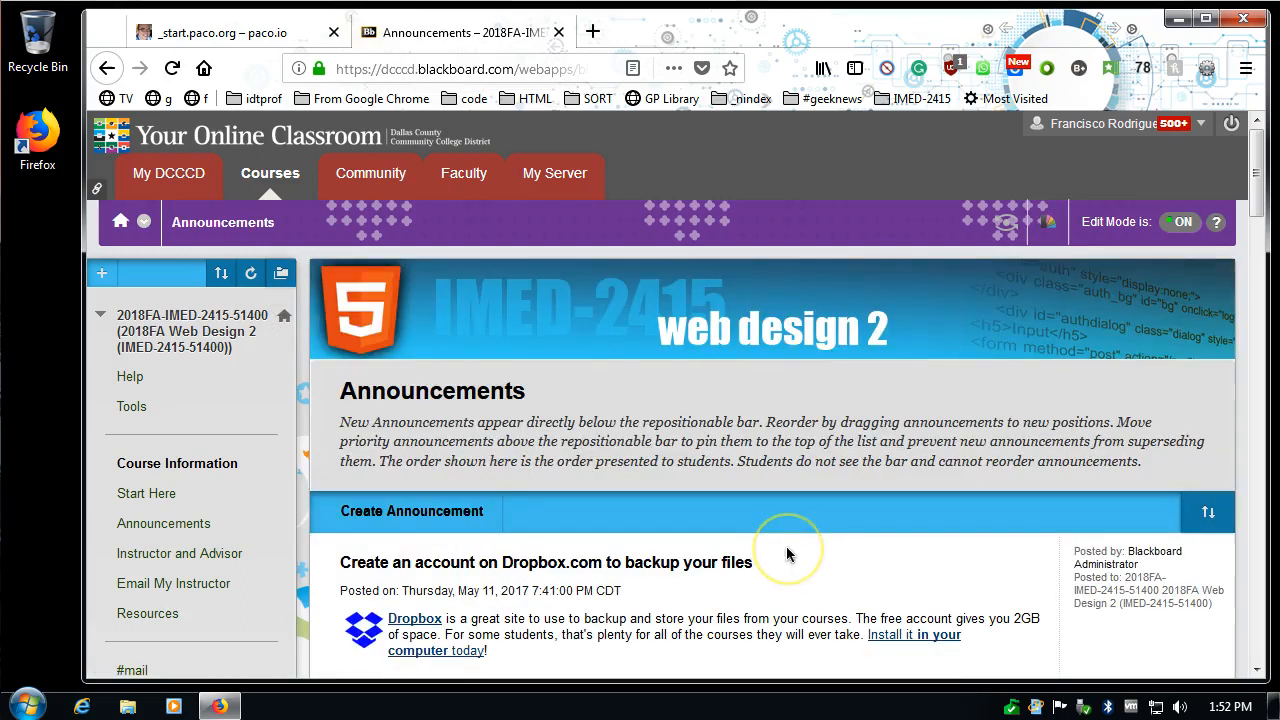
pyautogui.moveTo(789, 554)
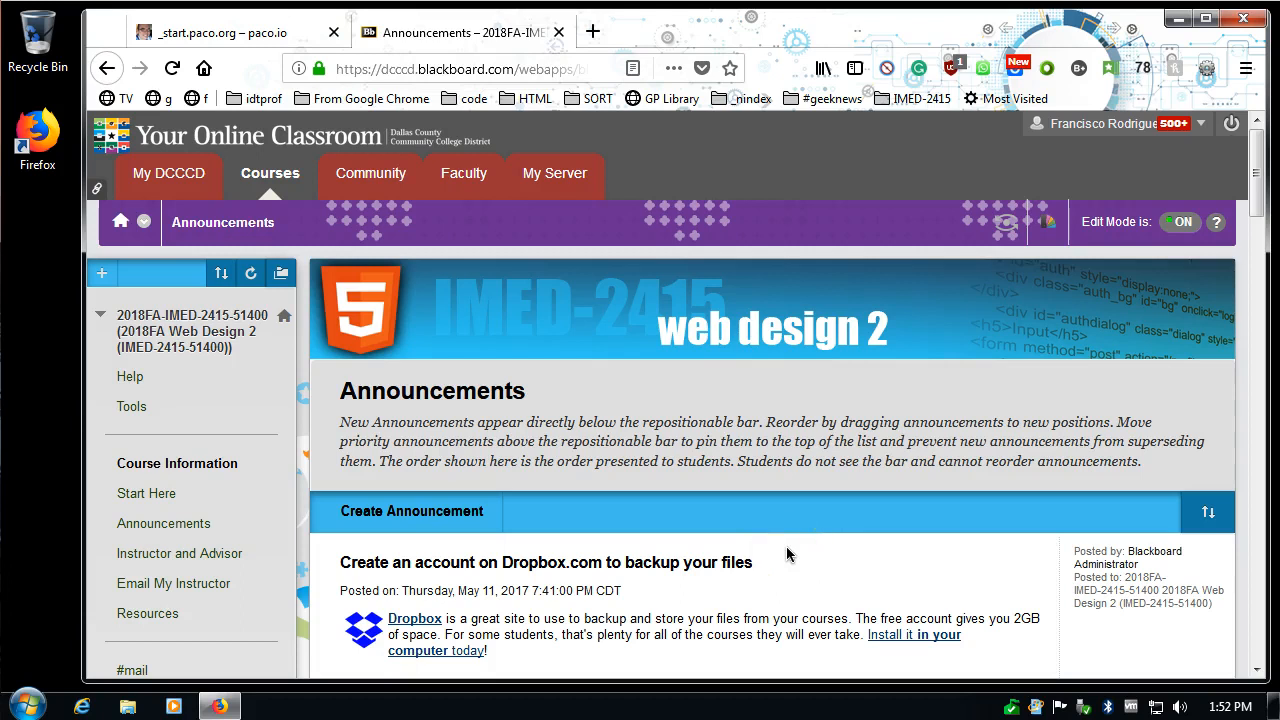
pyautogui.moveTo(816, 551)
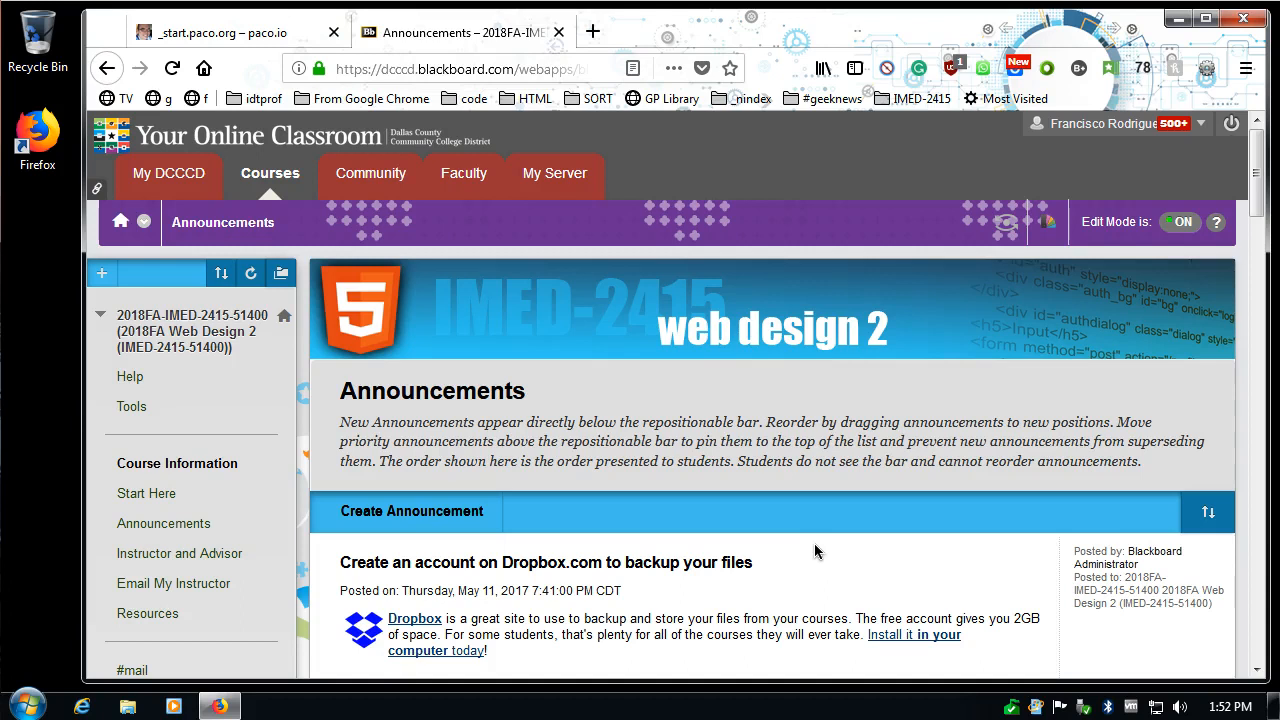
pyautogui.moveTo(605, 303)
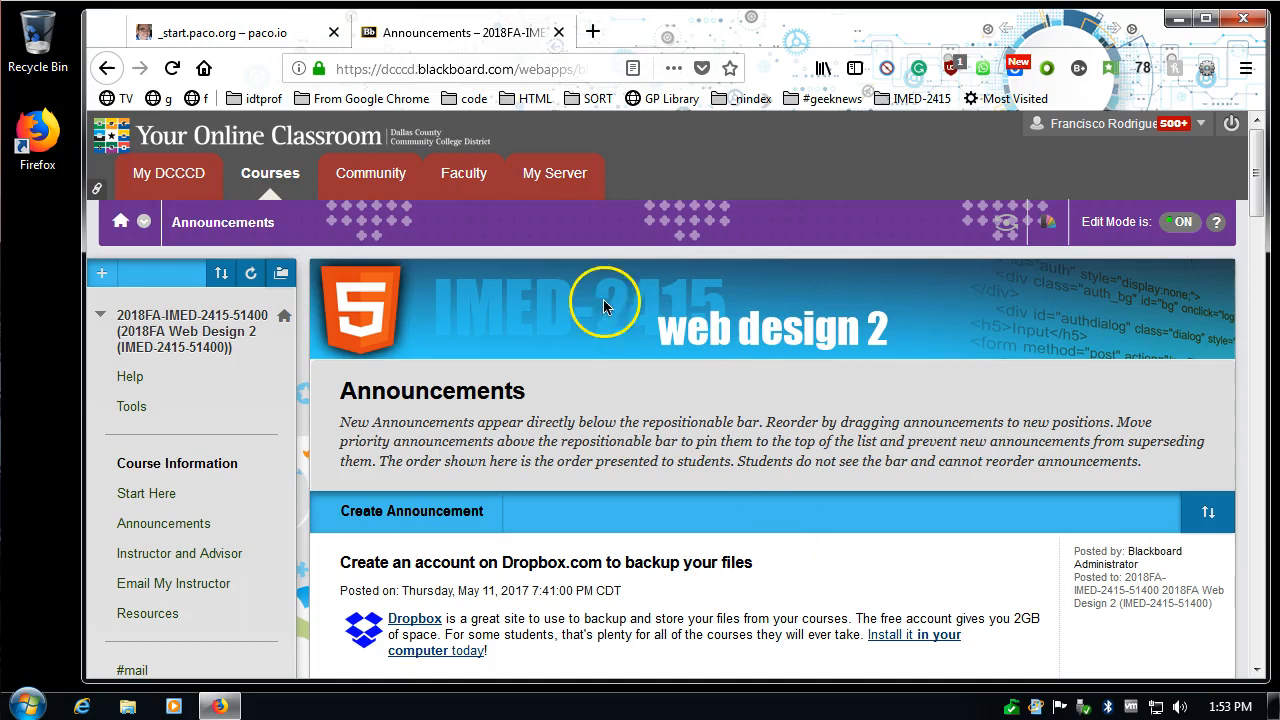
pyautogui.moveTo(872, 388)
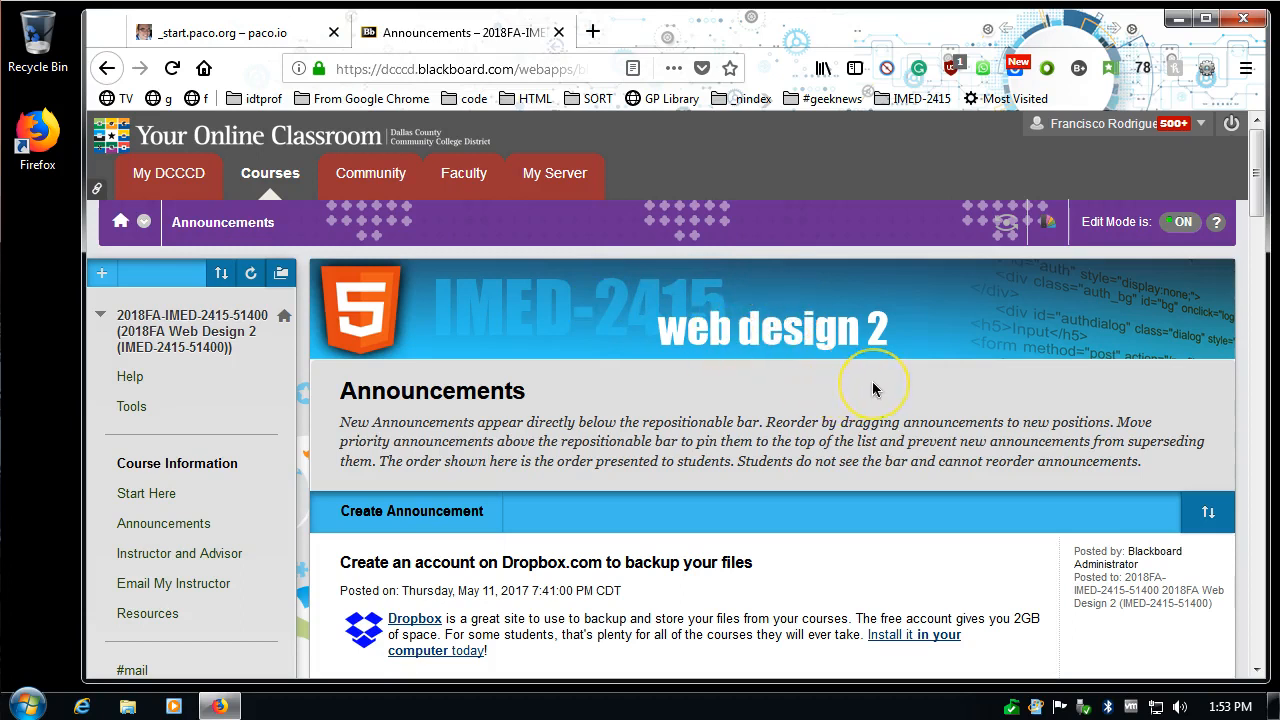
pyautogui.moveTo(874, 388)
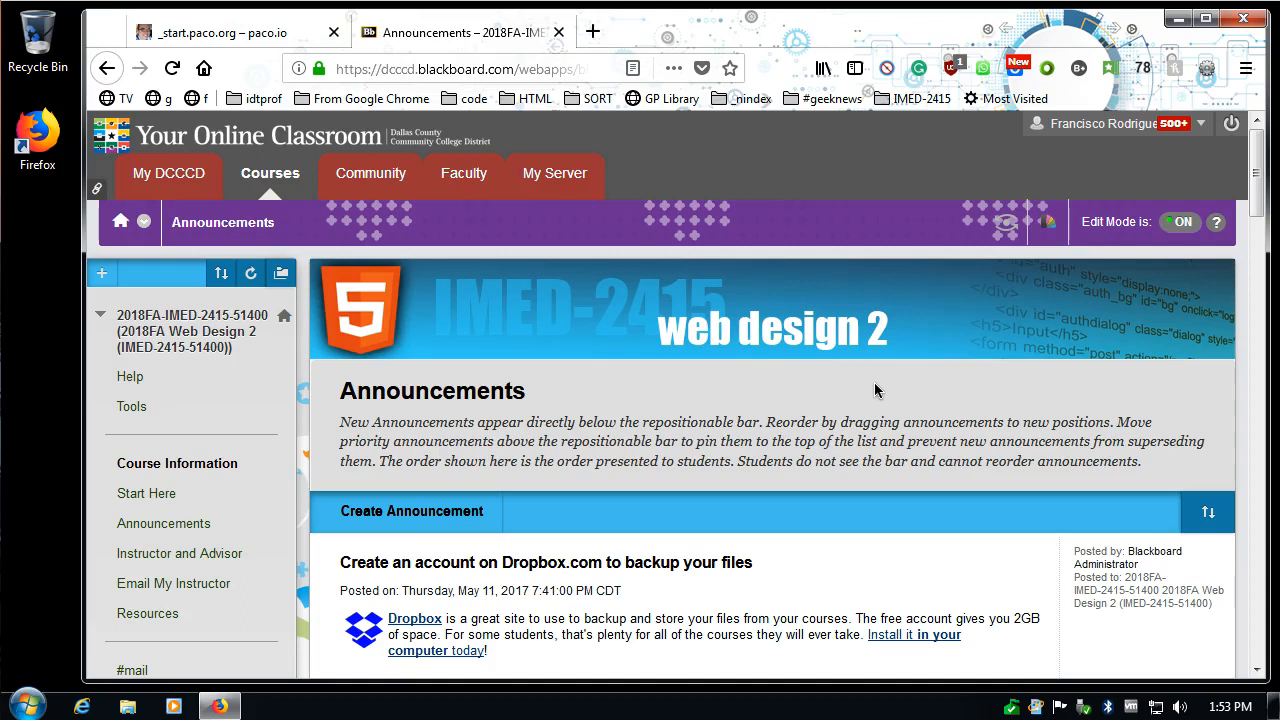
pyautogui.moveTo(665, 467)
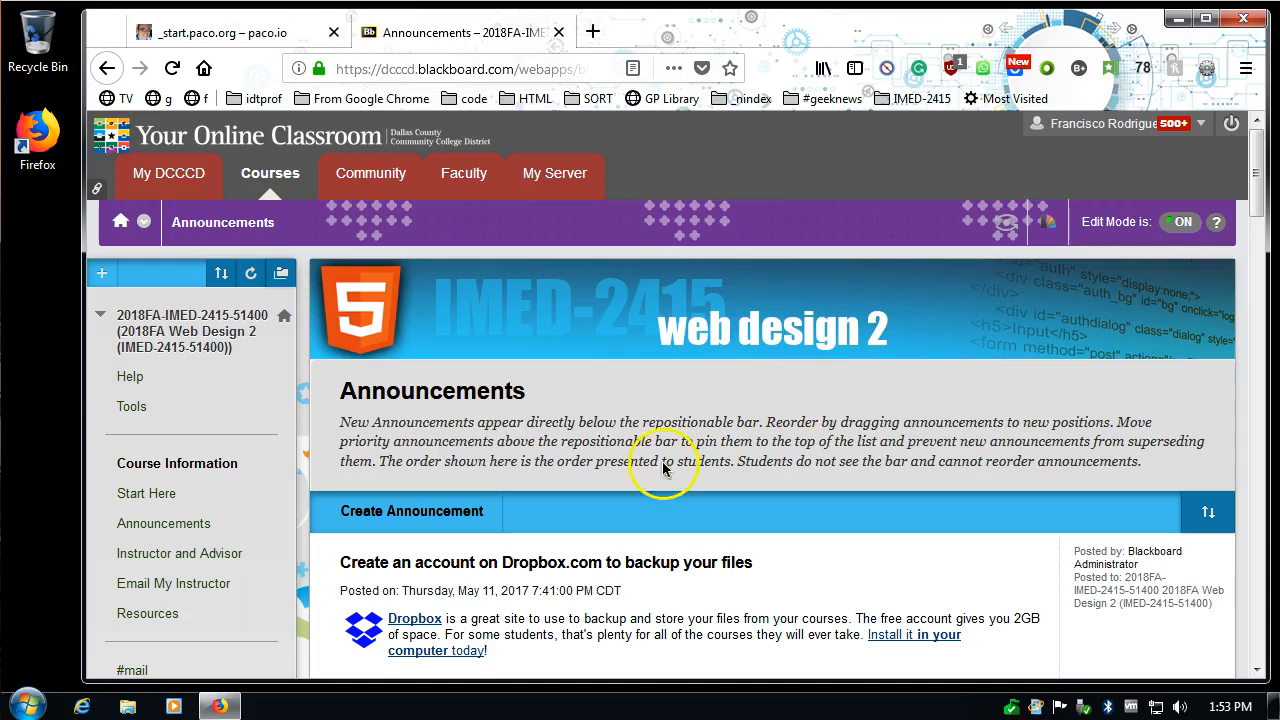
pyautogui.moveTo(330, 388)
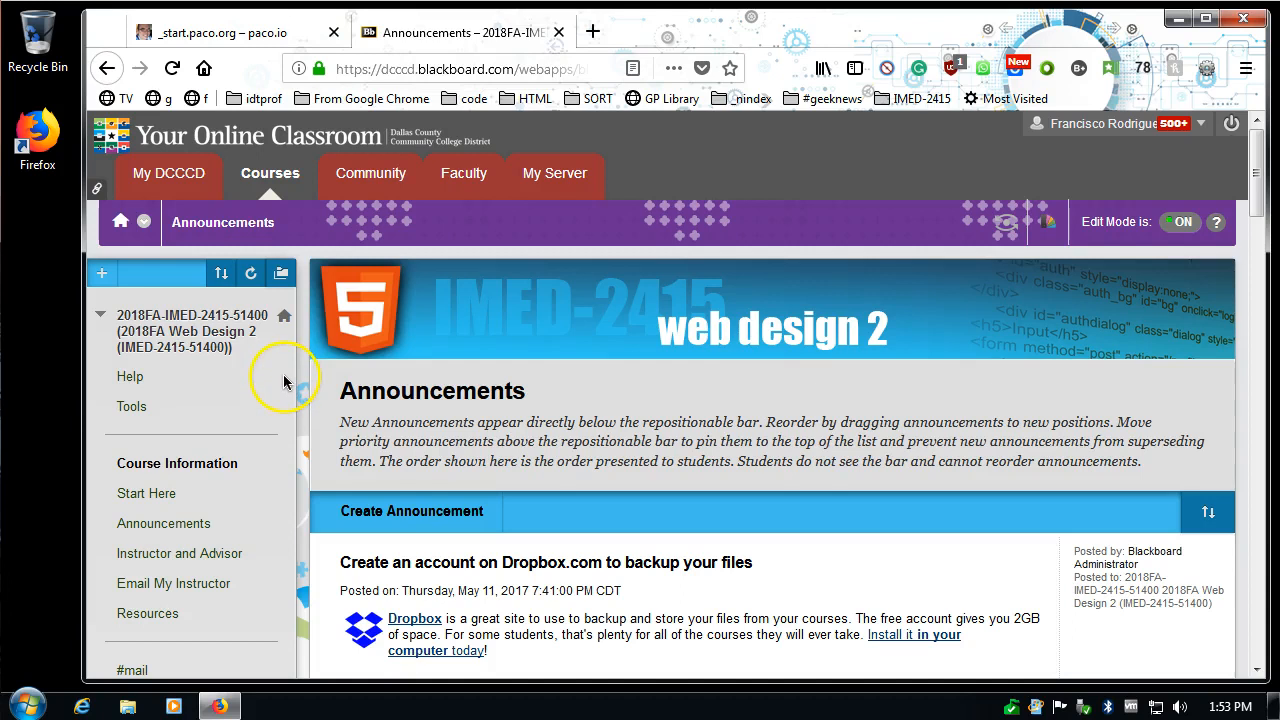
pyautogui.moveTo(127, 520)
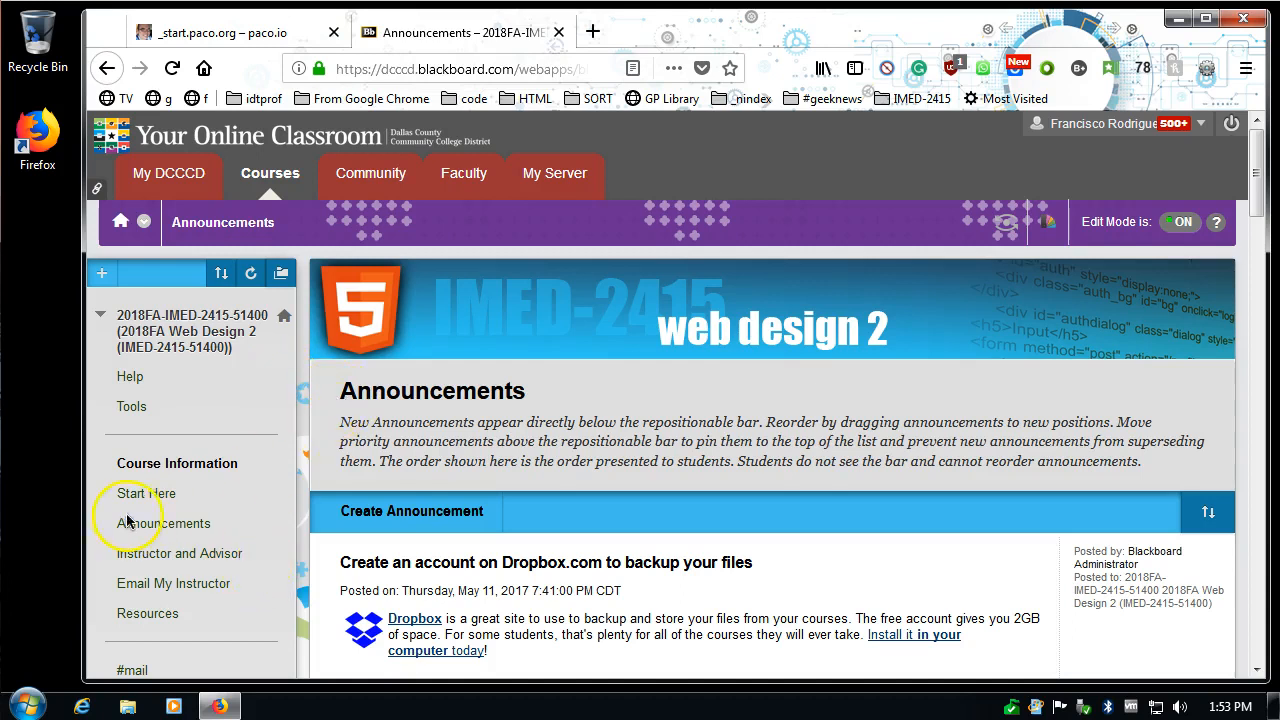
pyautogui.moveTo(148, 613)
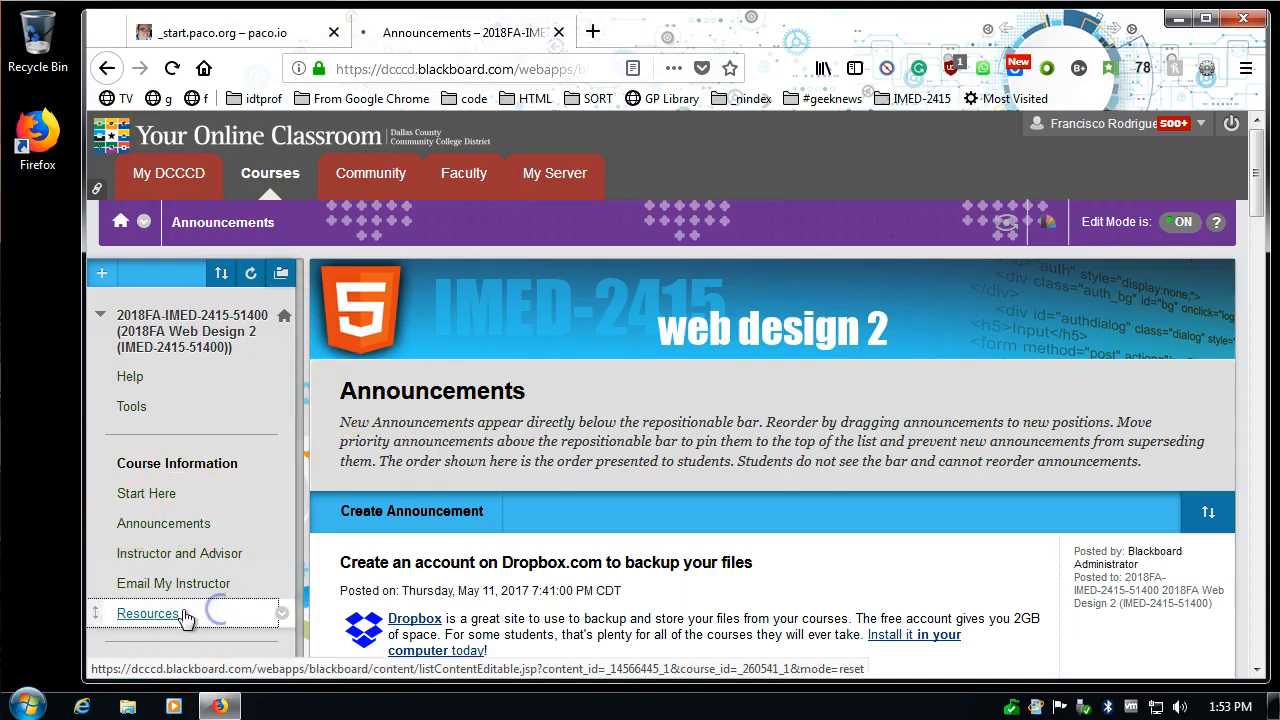
pyautogui.click(148, 613)
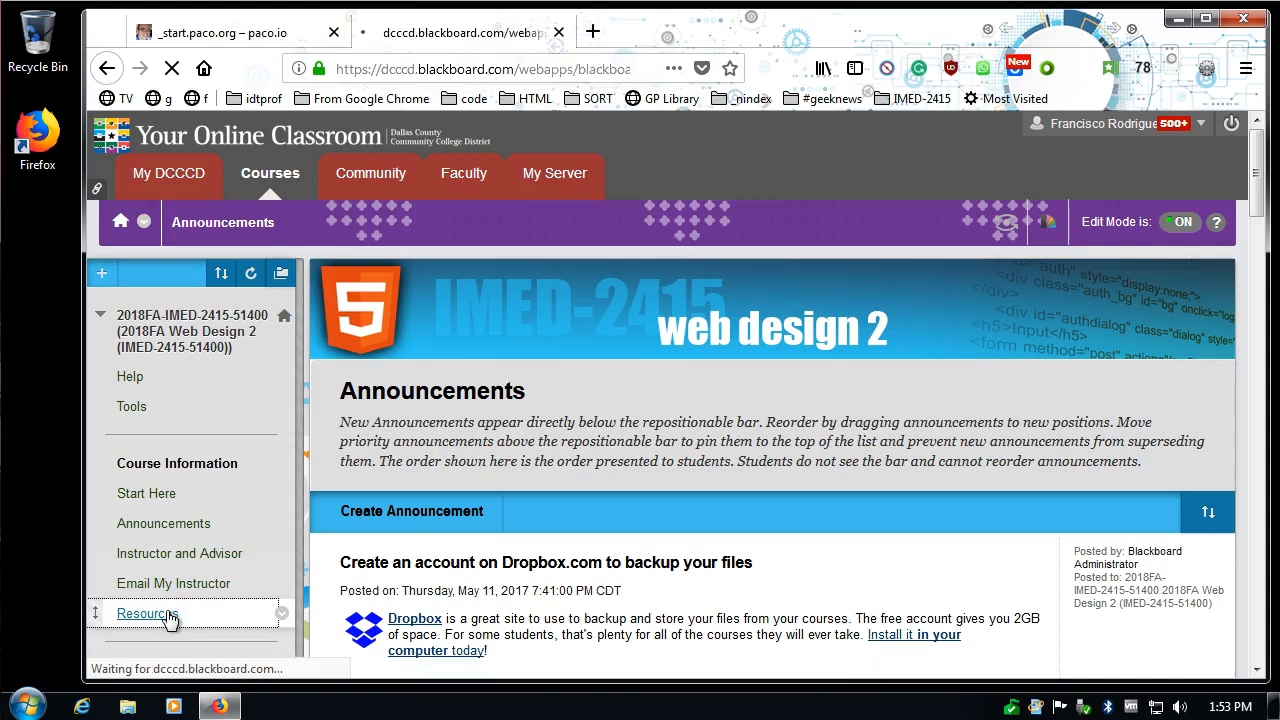
pyautogui.click(146, 613)
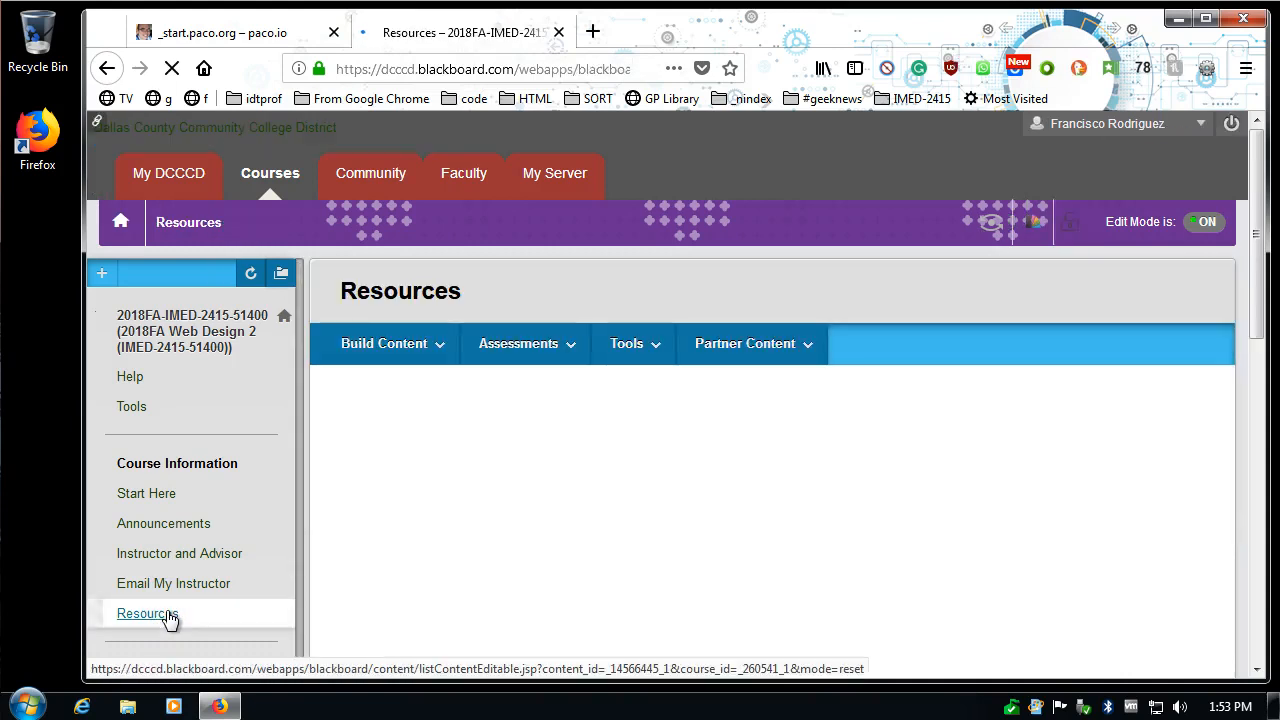
pyautogui.click(145, 613)
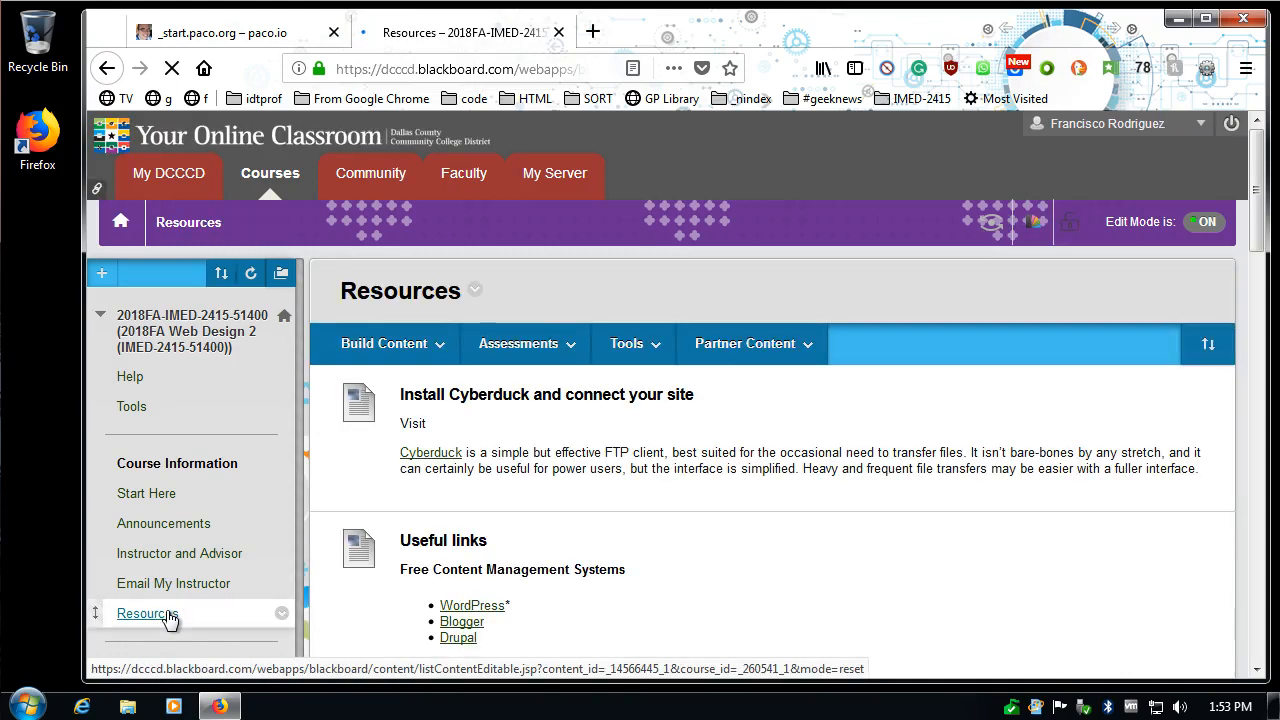
pyautogui.click(384, 343)
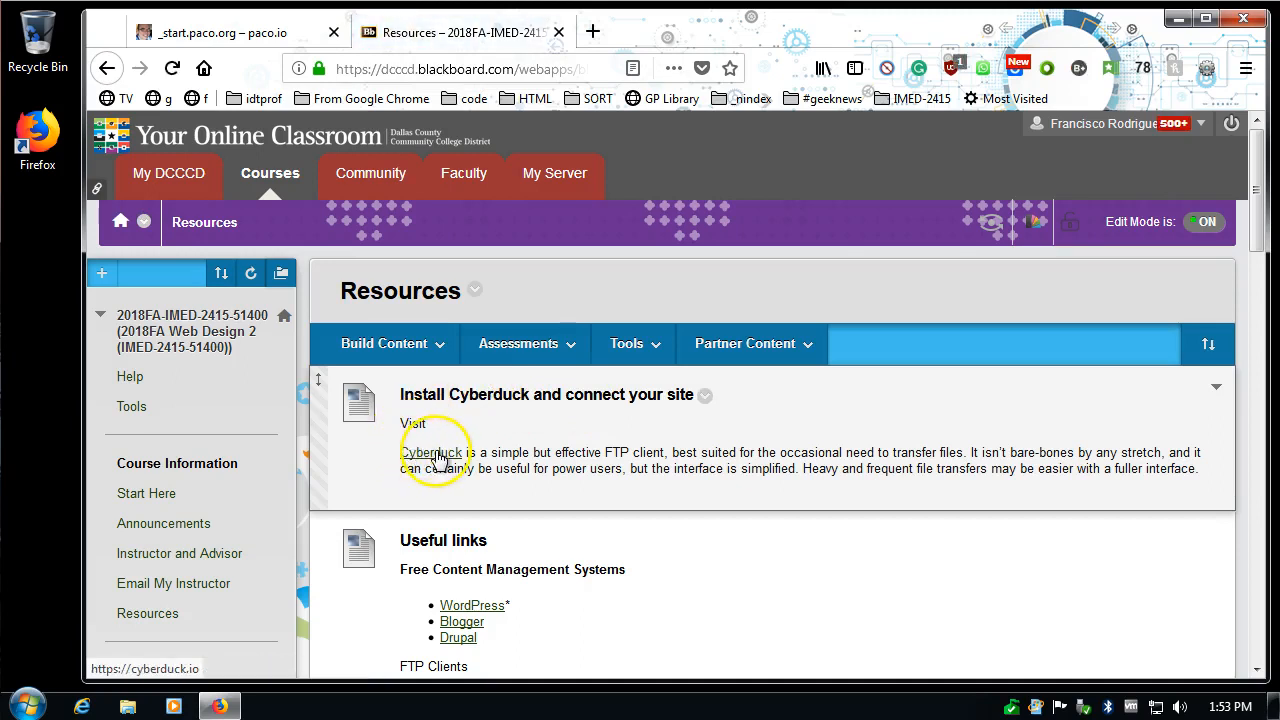
# - Open cyberduck.io and start downloading the Cyberduck installer for Windows
pyautogui.click(432, 452)
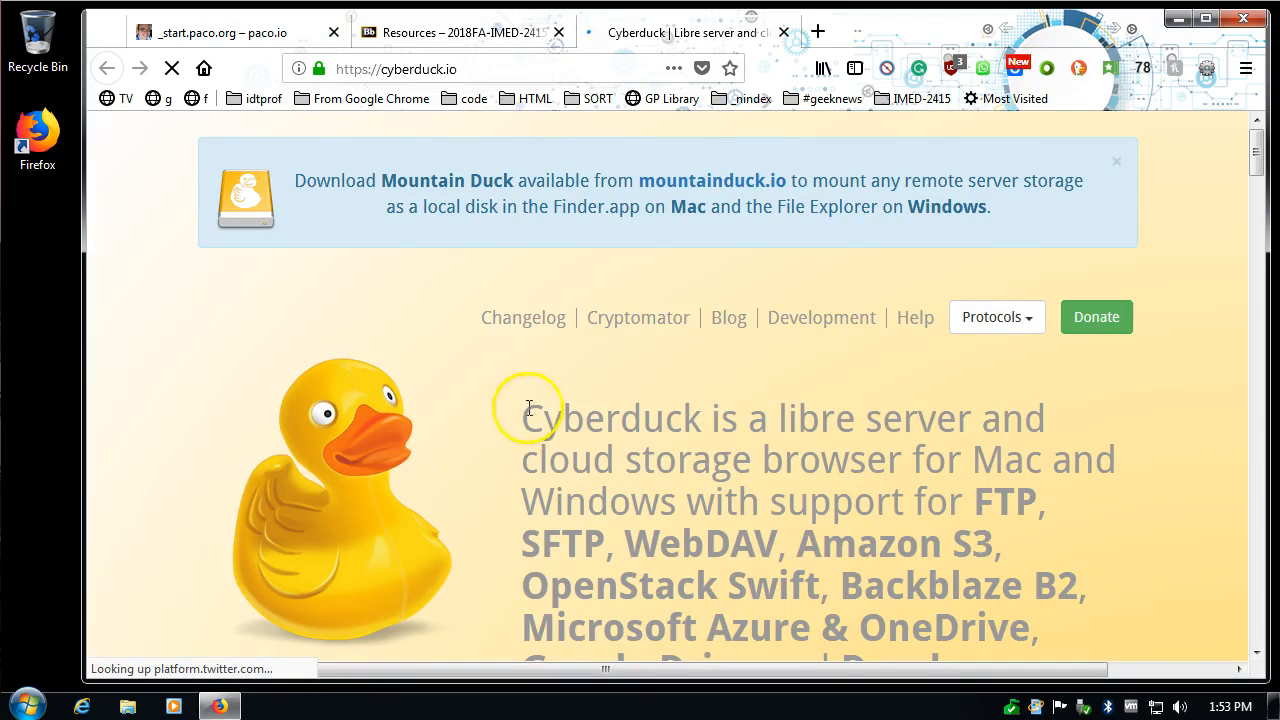
pyautogui.scroll(-3)
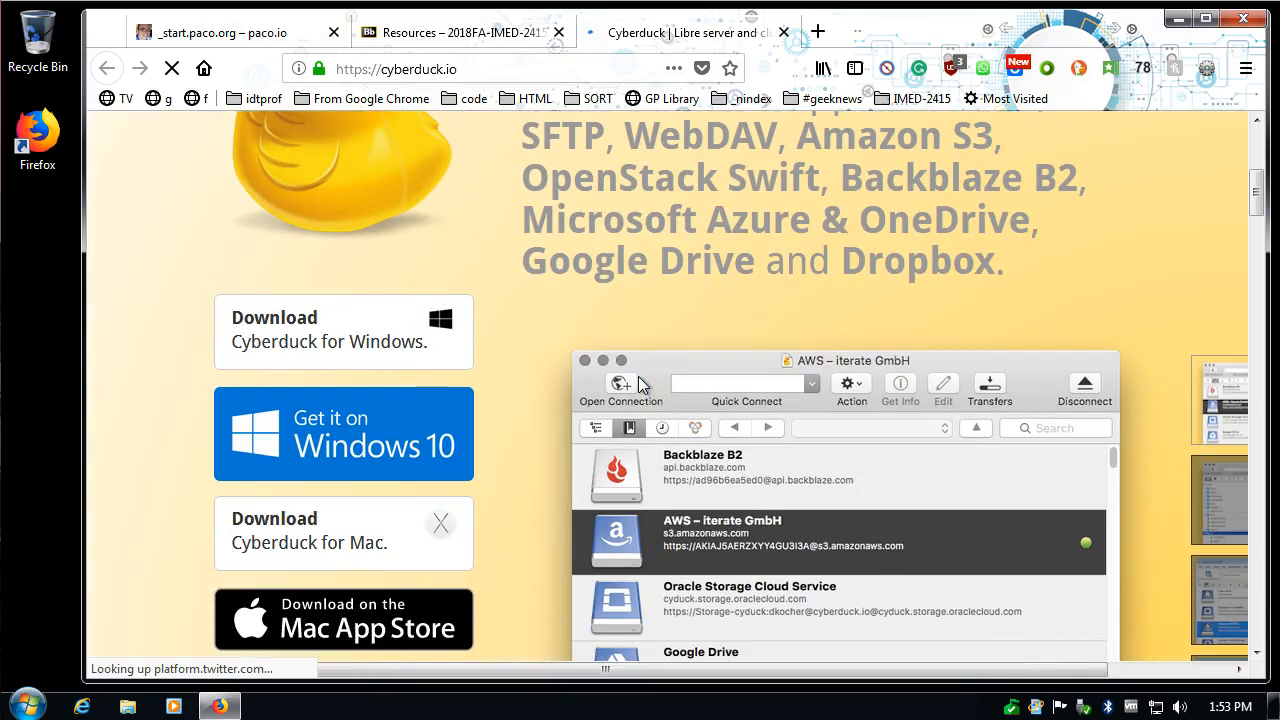
pyautogui.scroll(-3)
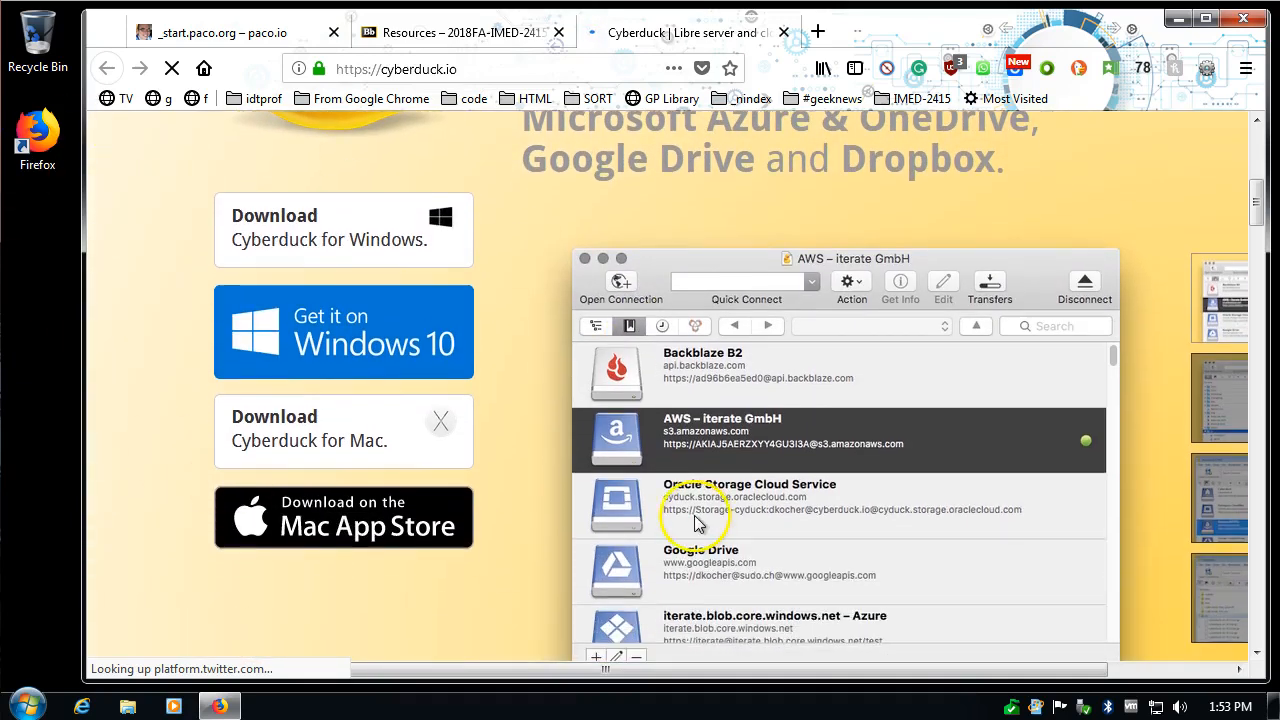
pyautogui.moveTo(305, 222)
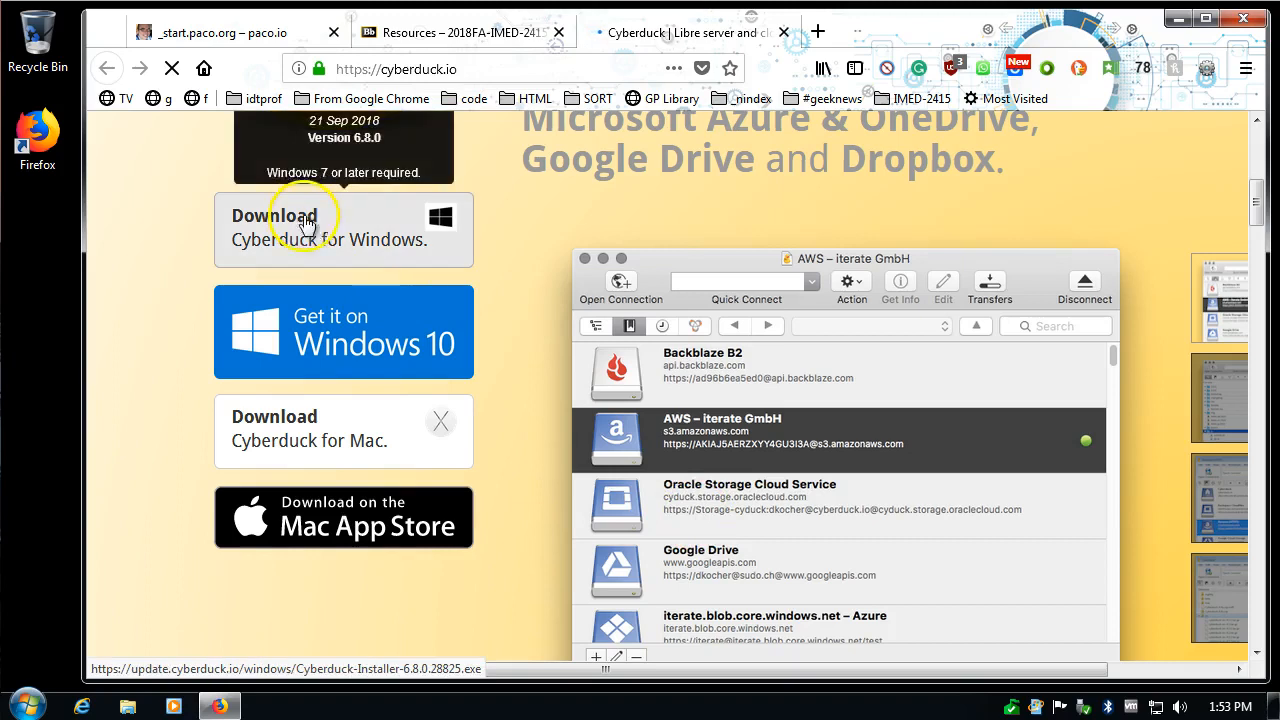
pyautogui.moveTo(320, 435)
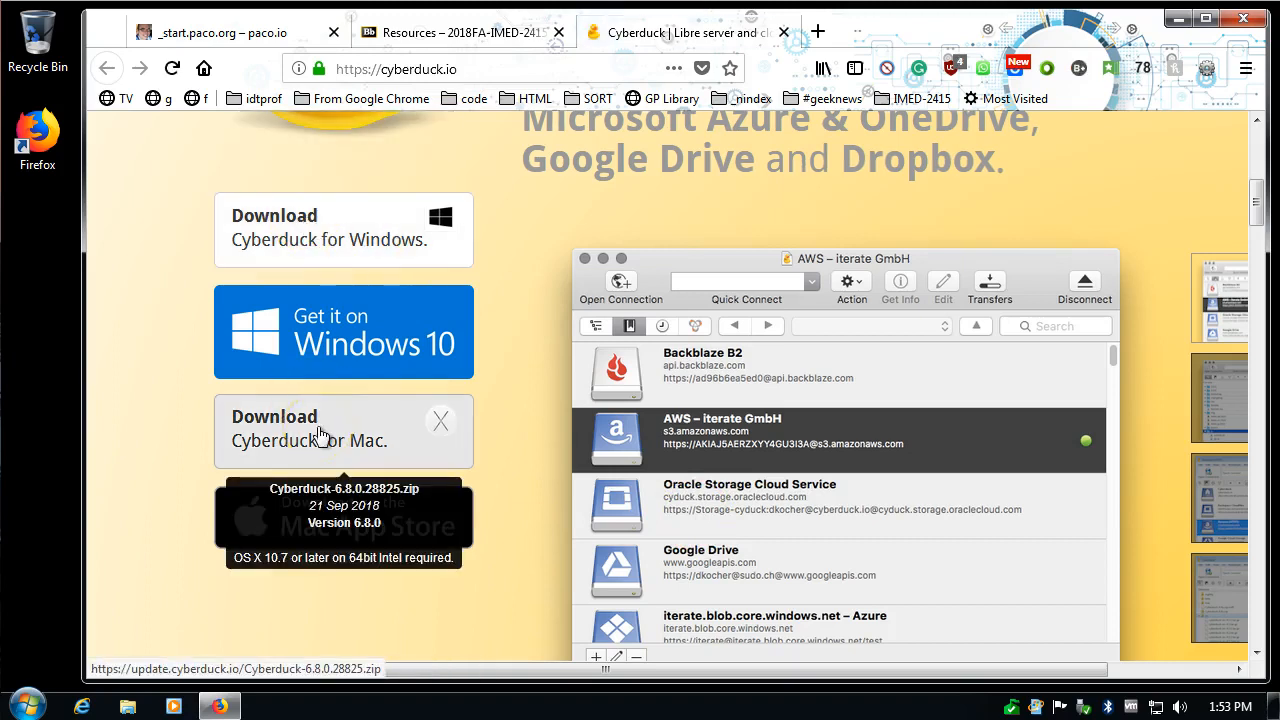
pyautogui.moveTo(378, 430)
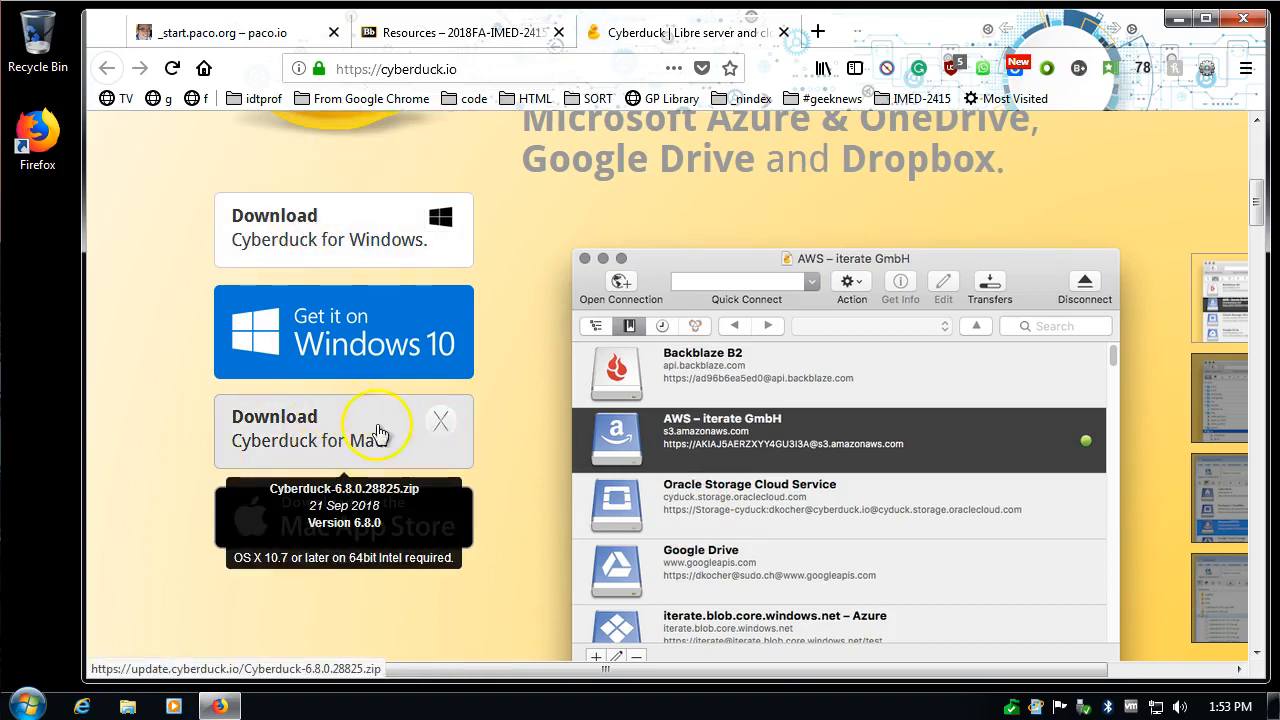
pyautogui.moveTo(360, 441)
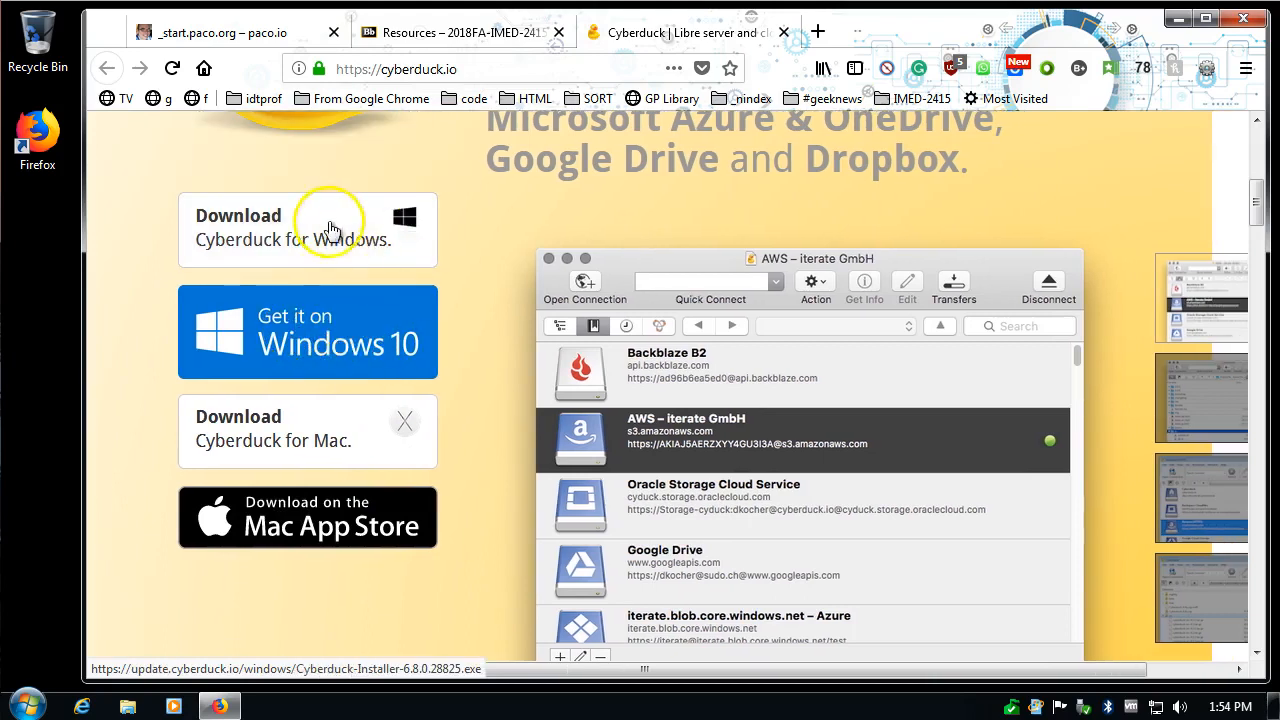
pyautogui.moveTo(330, 228)
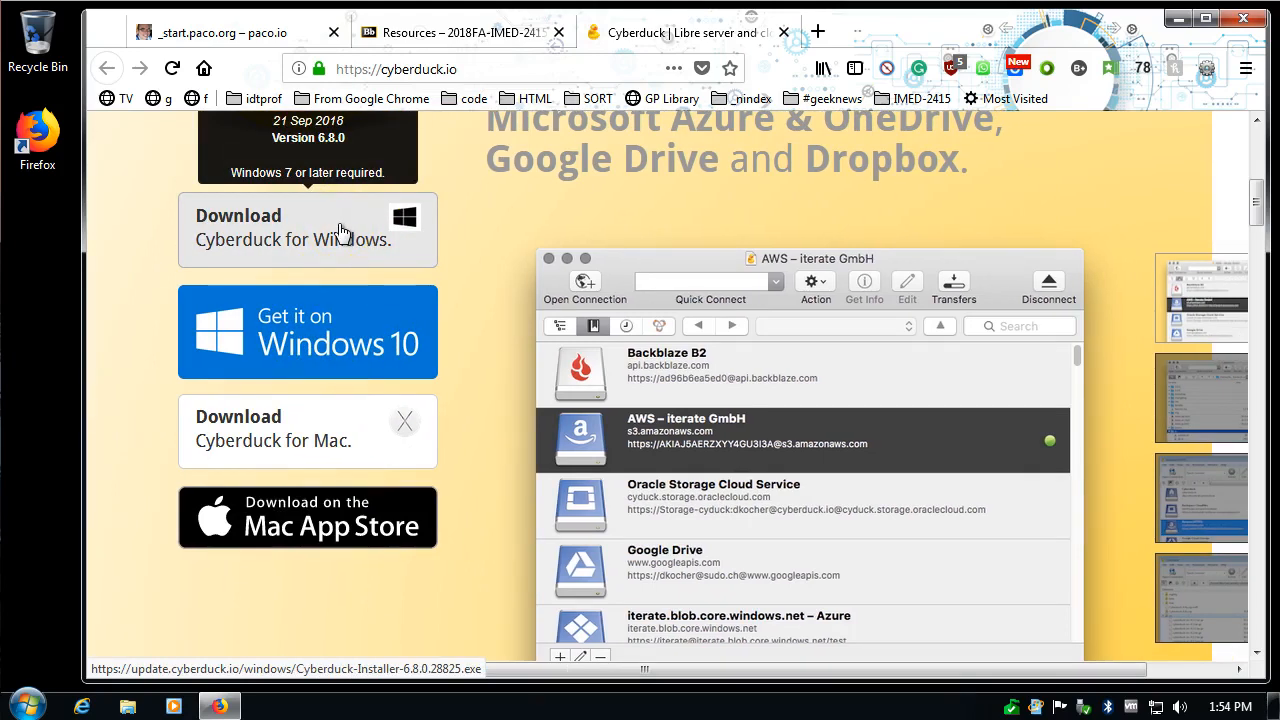
pyautogui.click(307, 229)
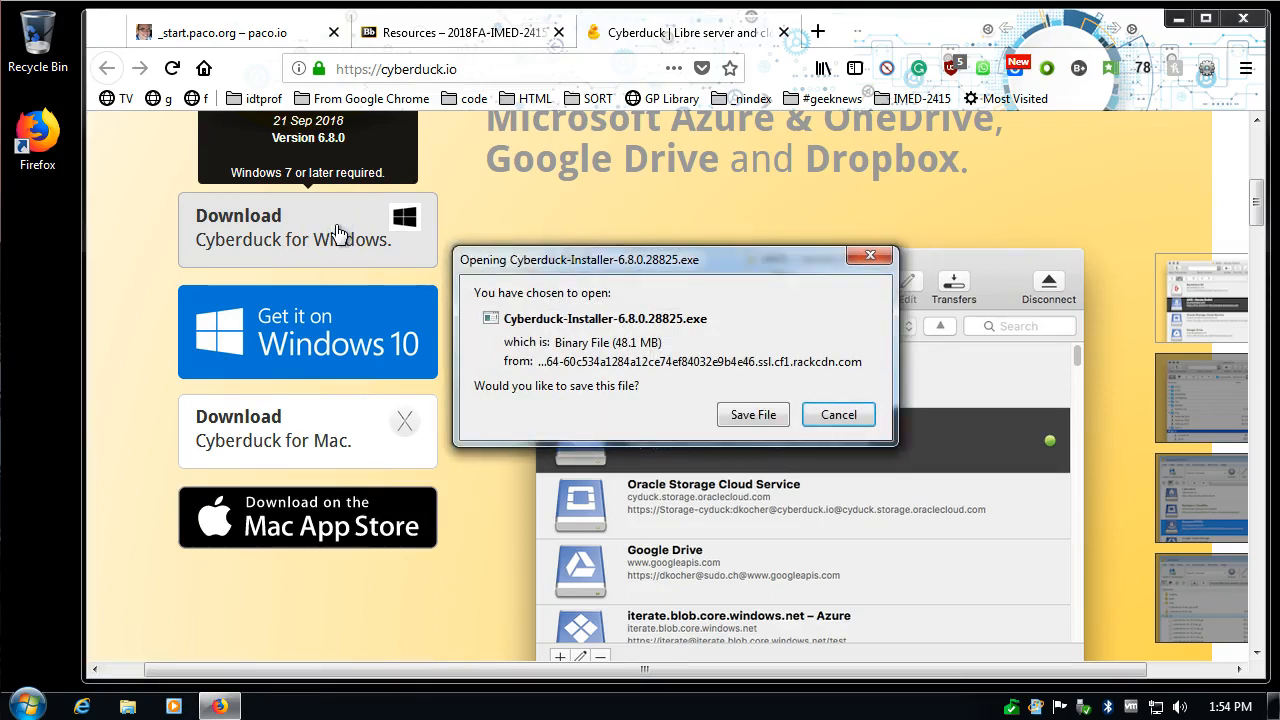
pyautogui.moveTo(512, 190)
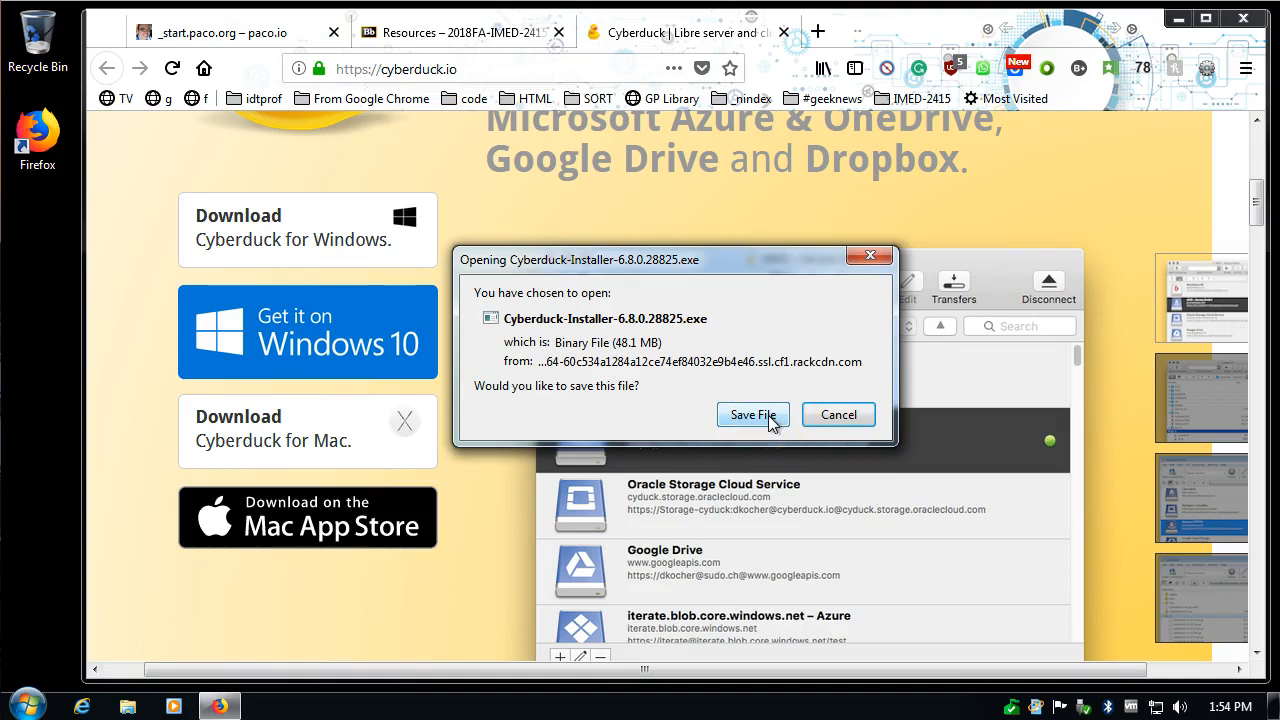
# - Save Cyberduck-Installer-6.8.0.28825.exe to the Desktop until the 48.1 MB download completes
pyautogui.click(752, 414)
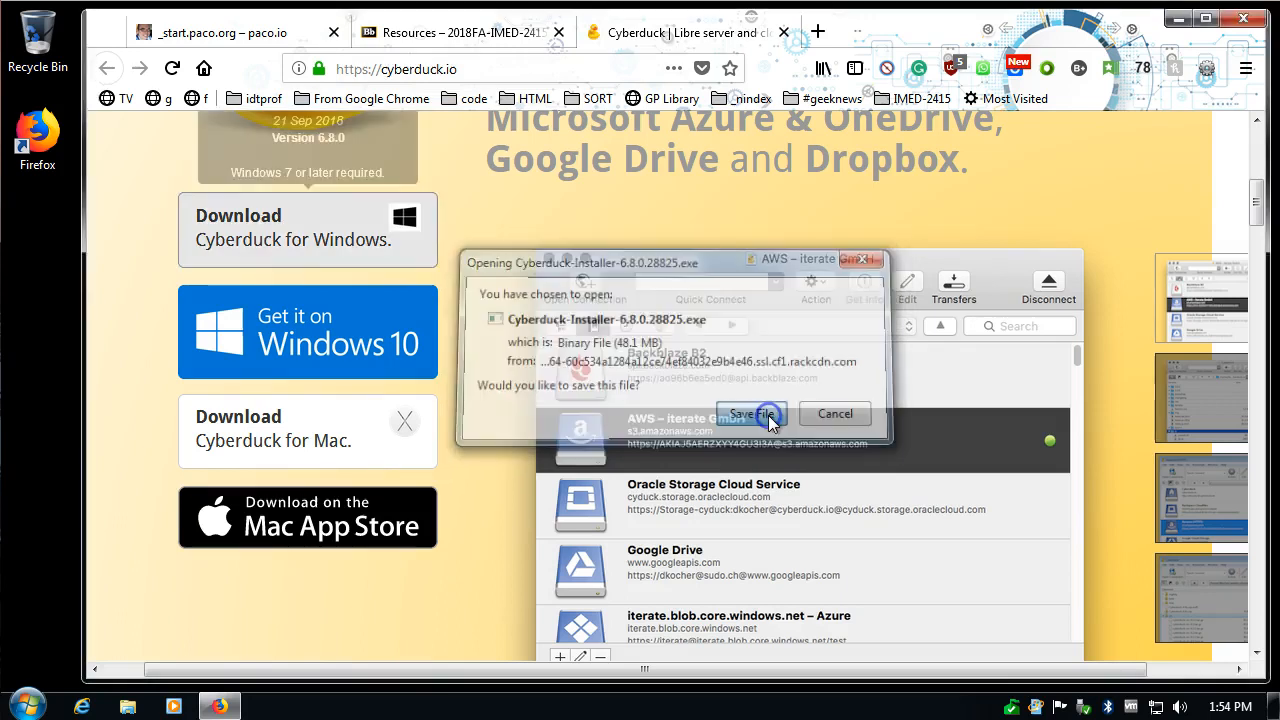
pyautogui.click(751, 414)
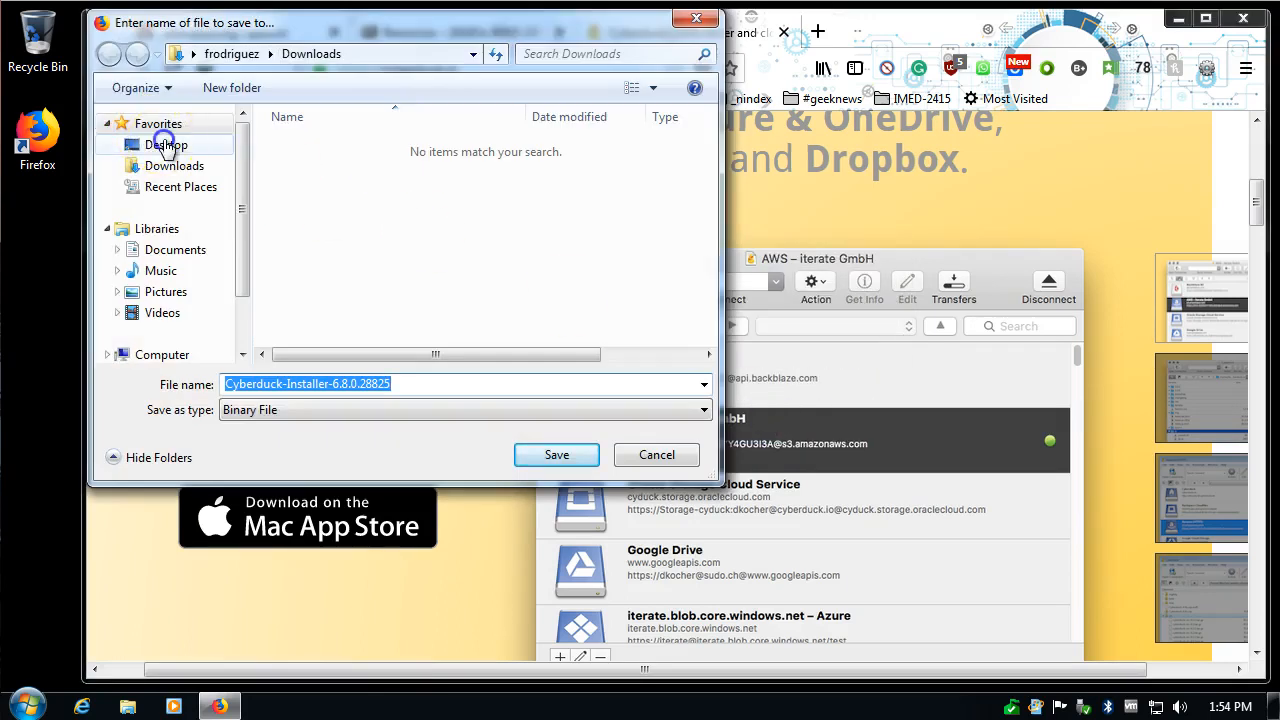
pyautogui.click(166, 144)
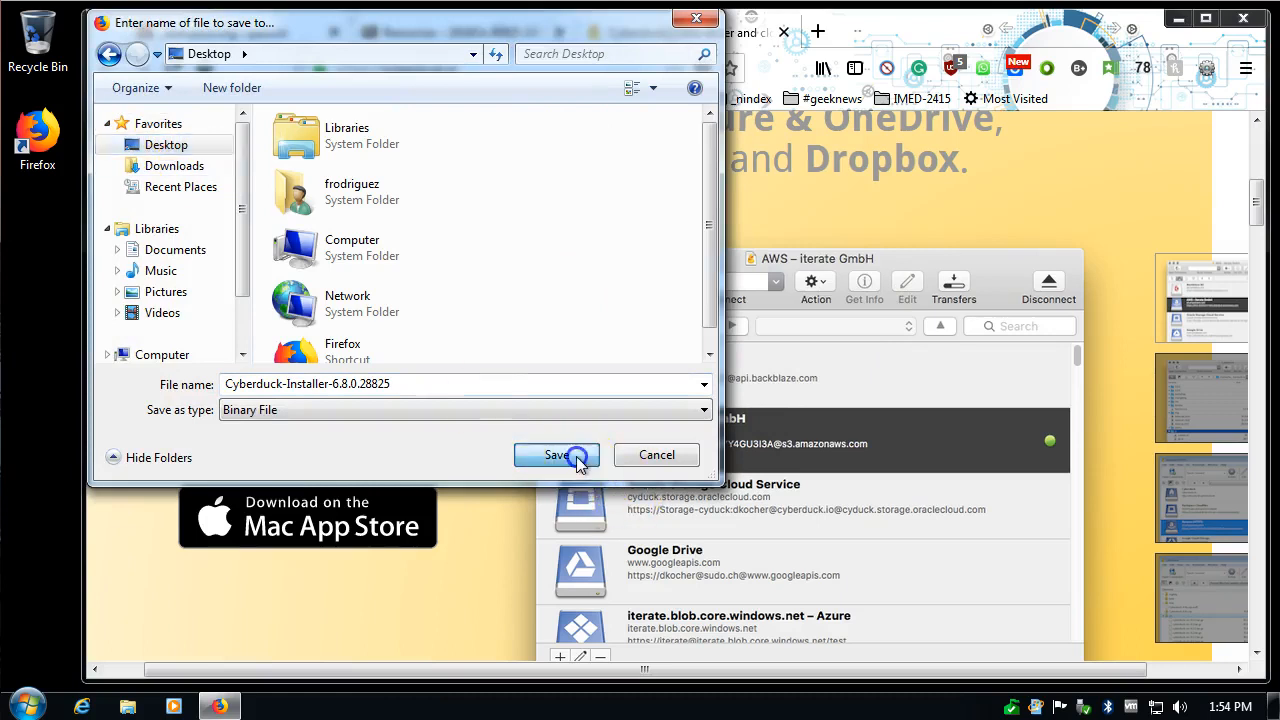
pyautogui.click(557, 455)
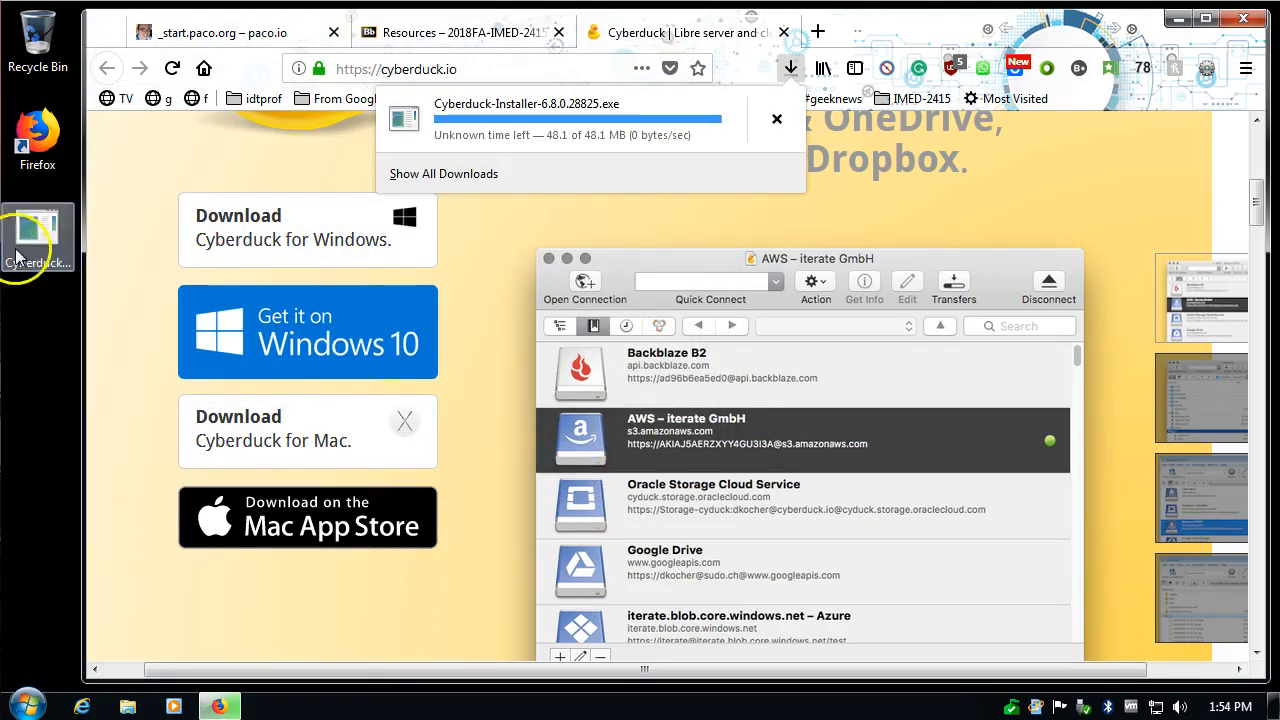
pyautogui.moveTo(470, 268)
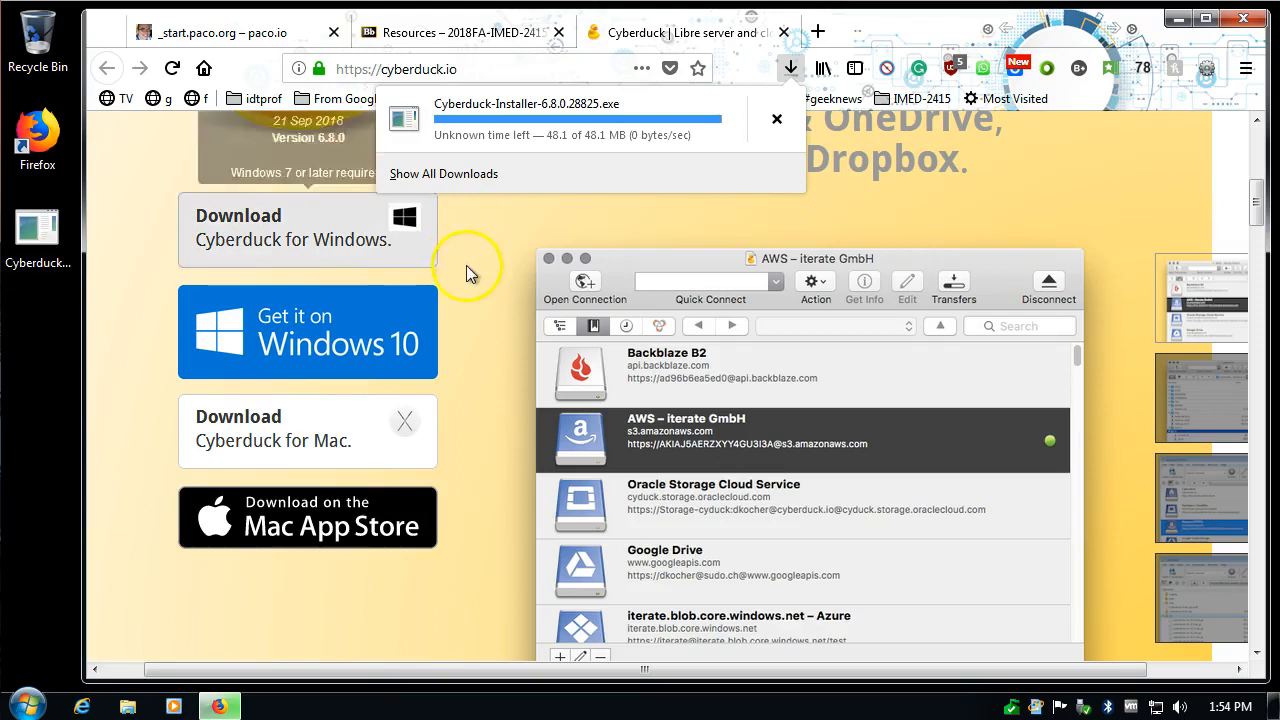
pyautogui.moveTo(470, 275)
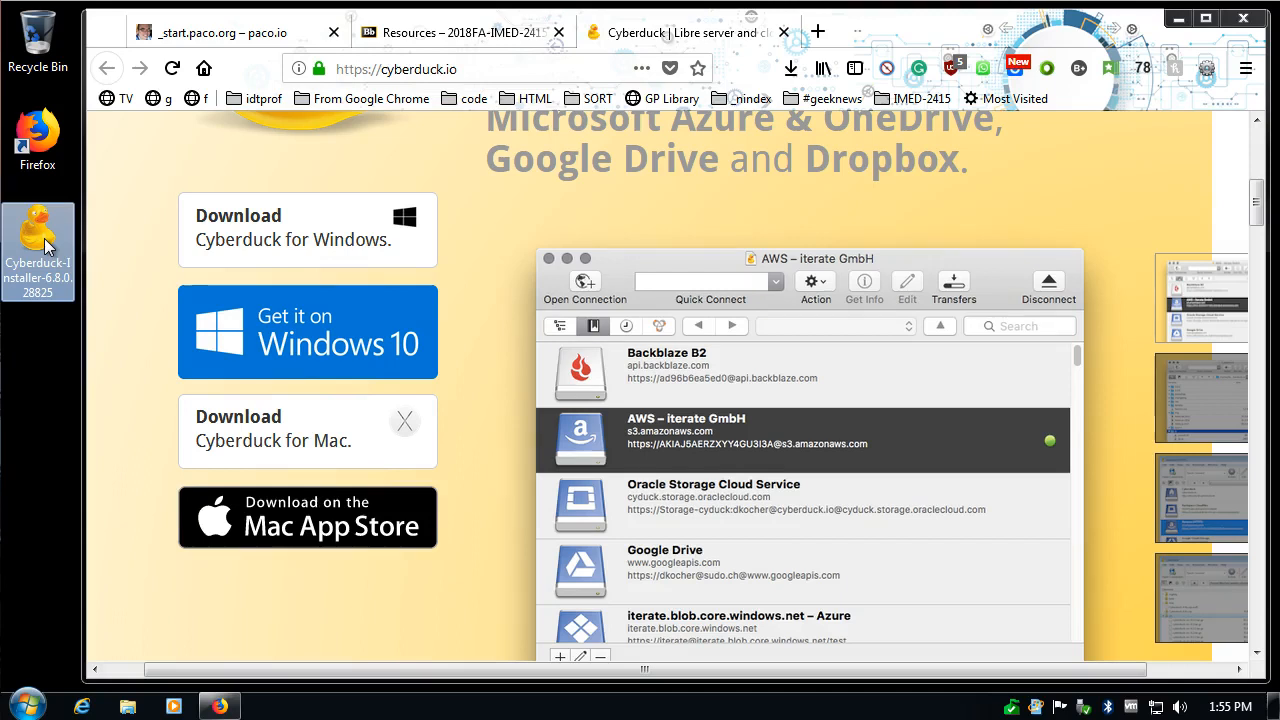
# - Run the Desktop installer, choose Install and approve User Account Control
pyautogui.doubleClick(38, 240)
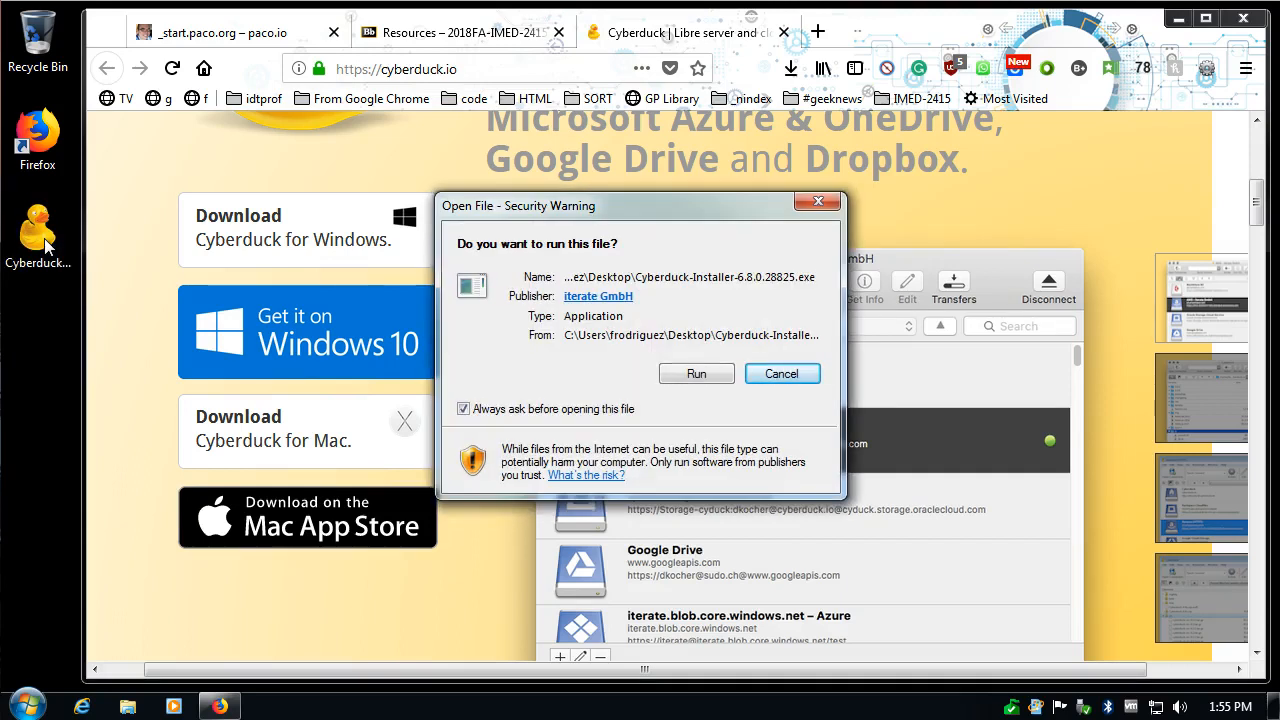
pyautogui.moveTo(290, 295)
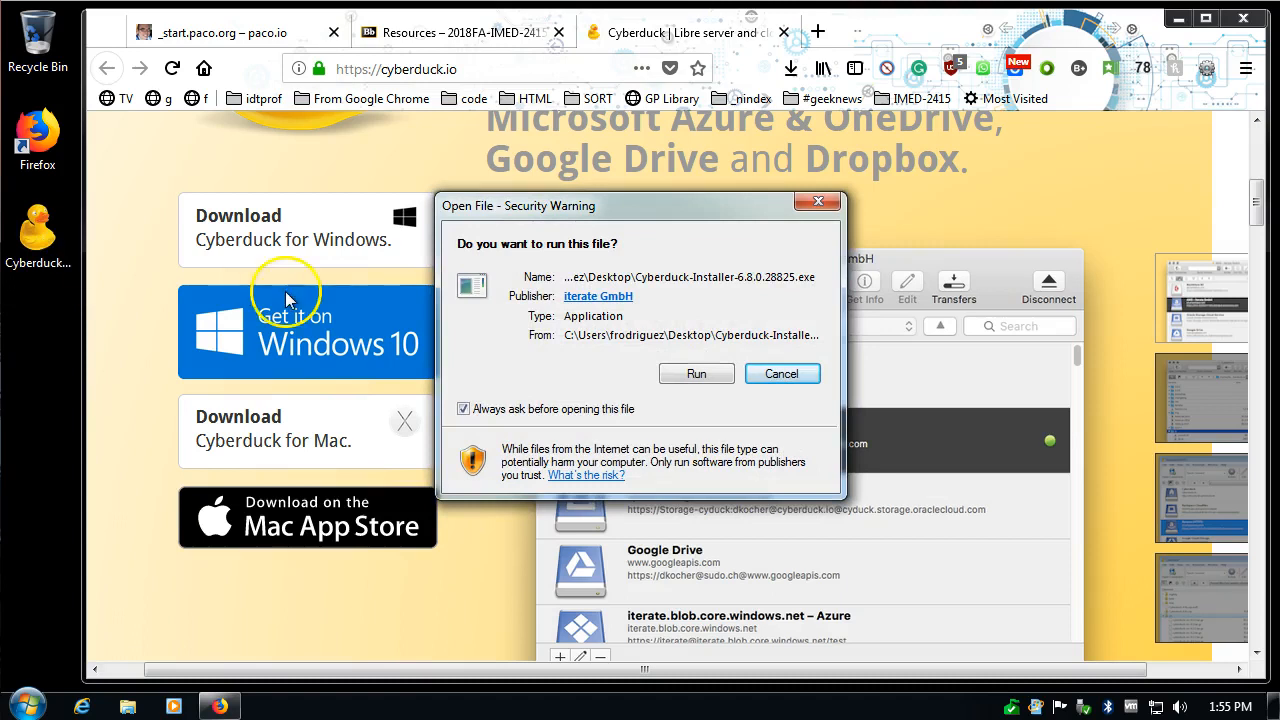
pyautogui.click(781, 373)
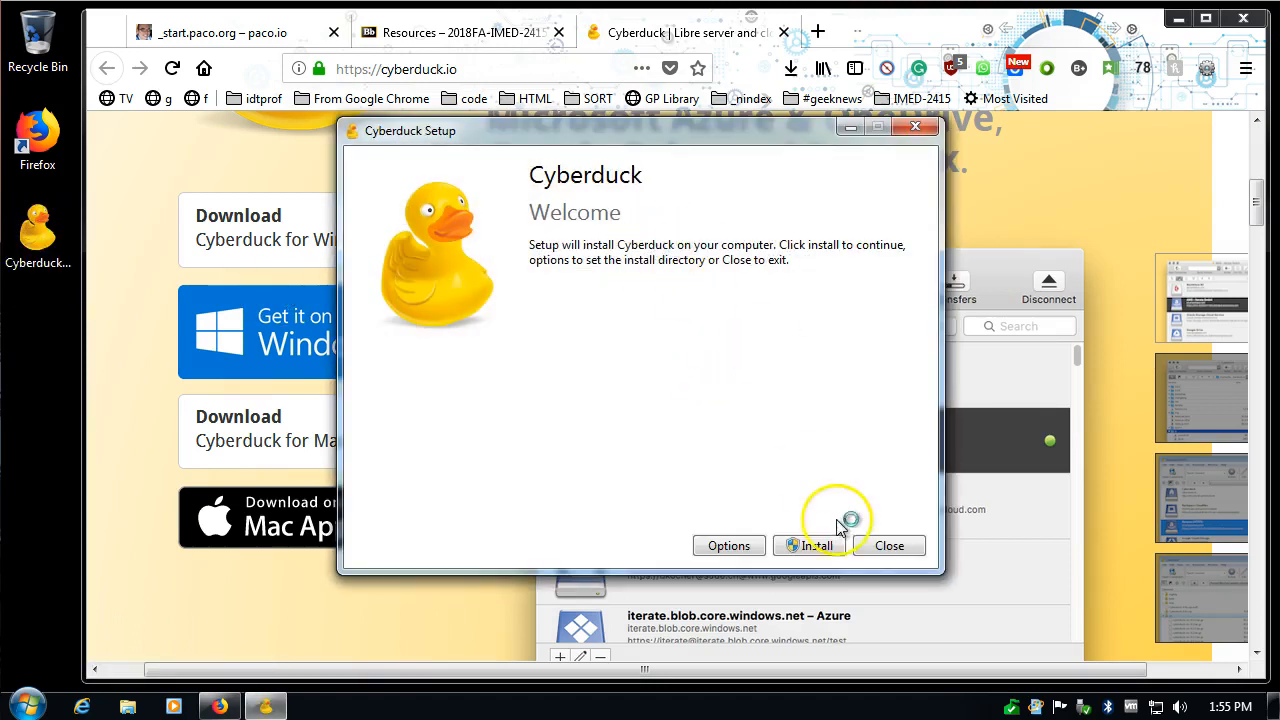
pyautogui.moveTo(811, 545)
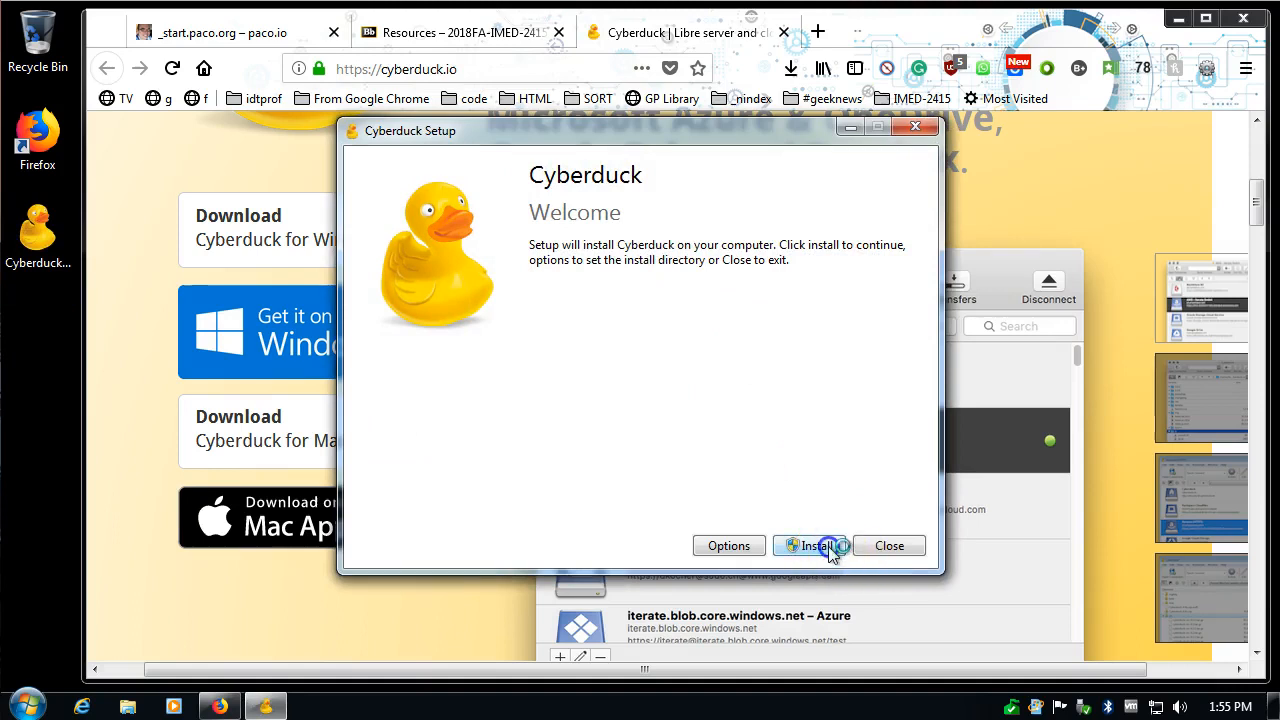
pyautogui.click(812, 545)
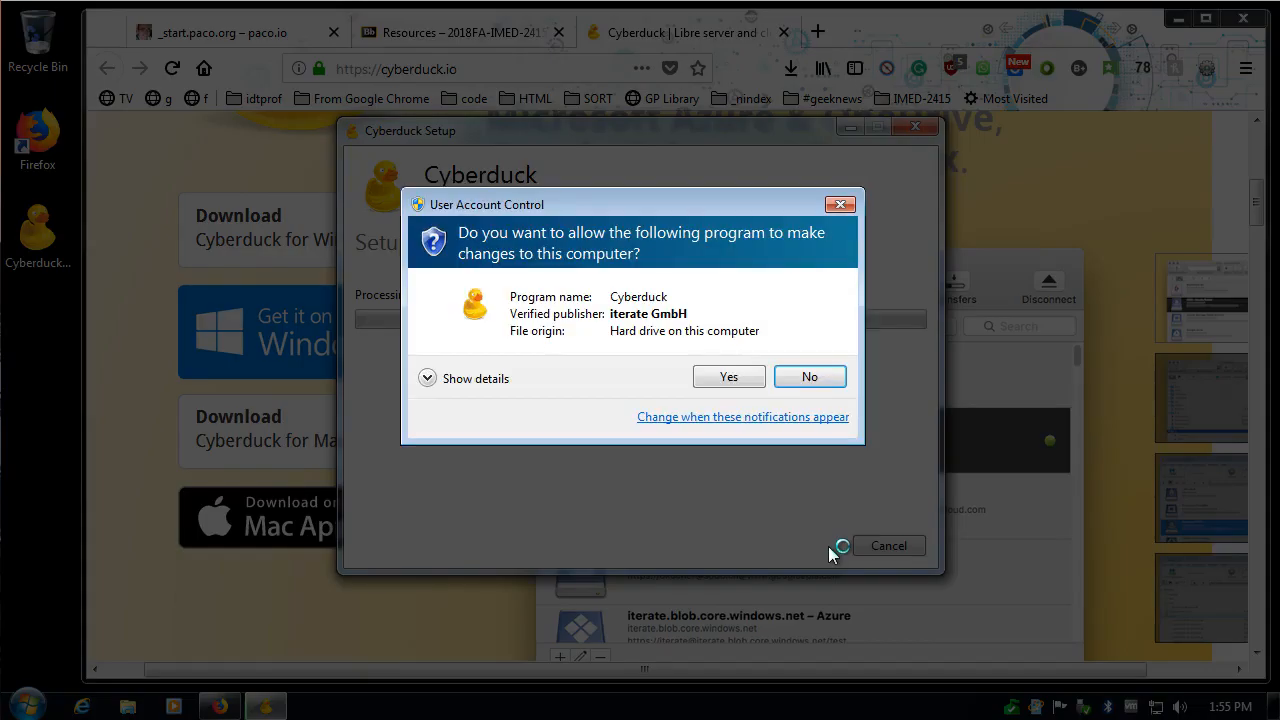
pyautogui.click(728, 376)
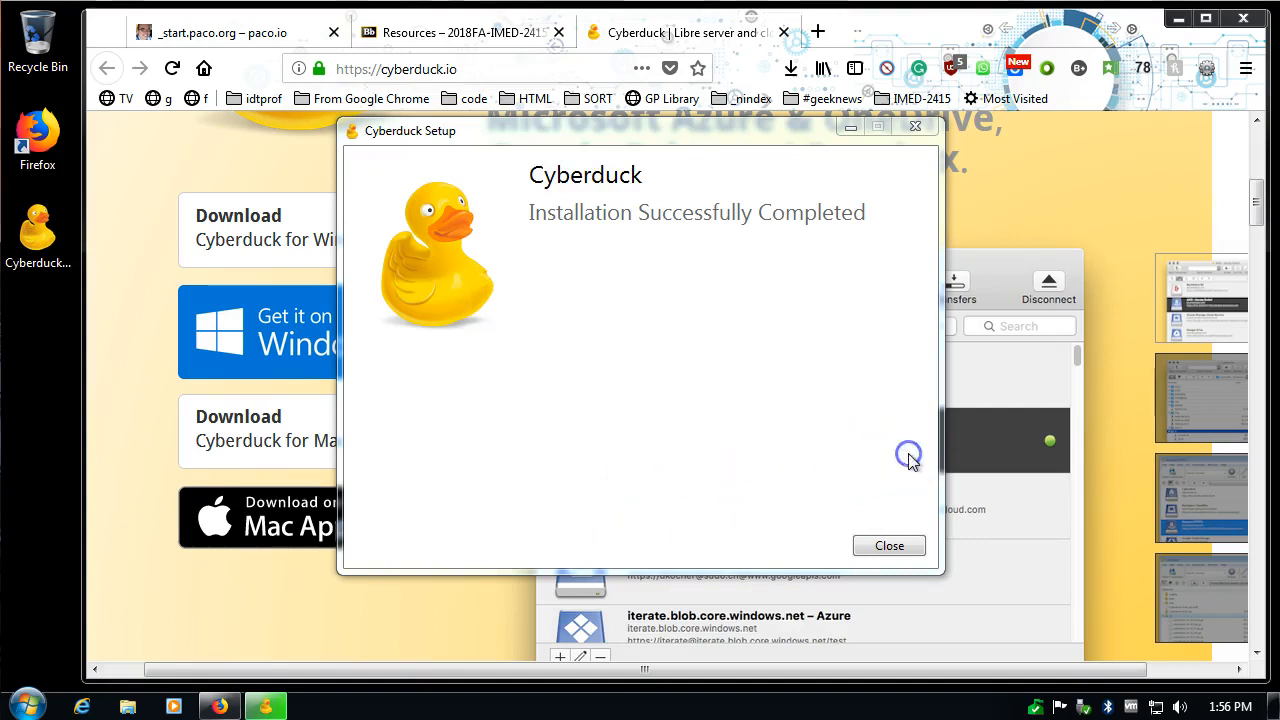
# - Close Cyberduck Setup and open the Start menu, which now lists Cyberduck
pyautogui.click(888, 545)
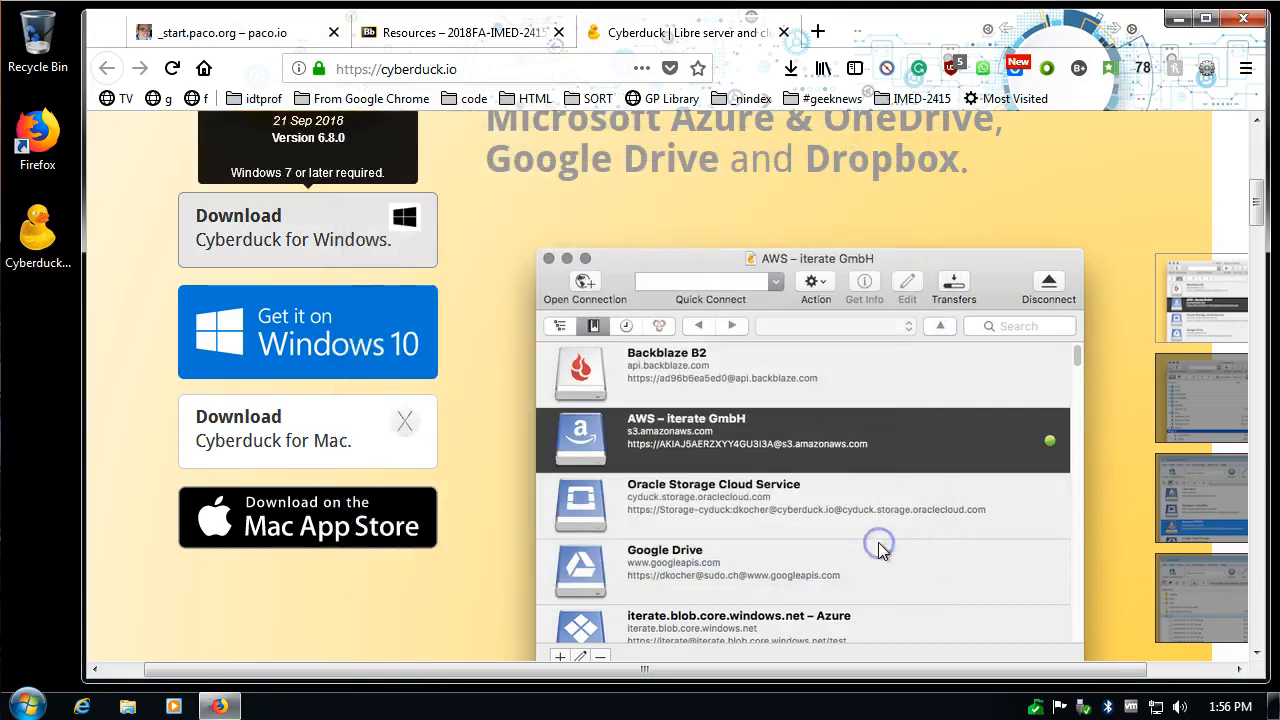
pyautogui.moveTo(1210, 35)
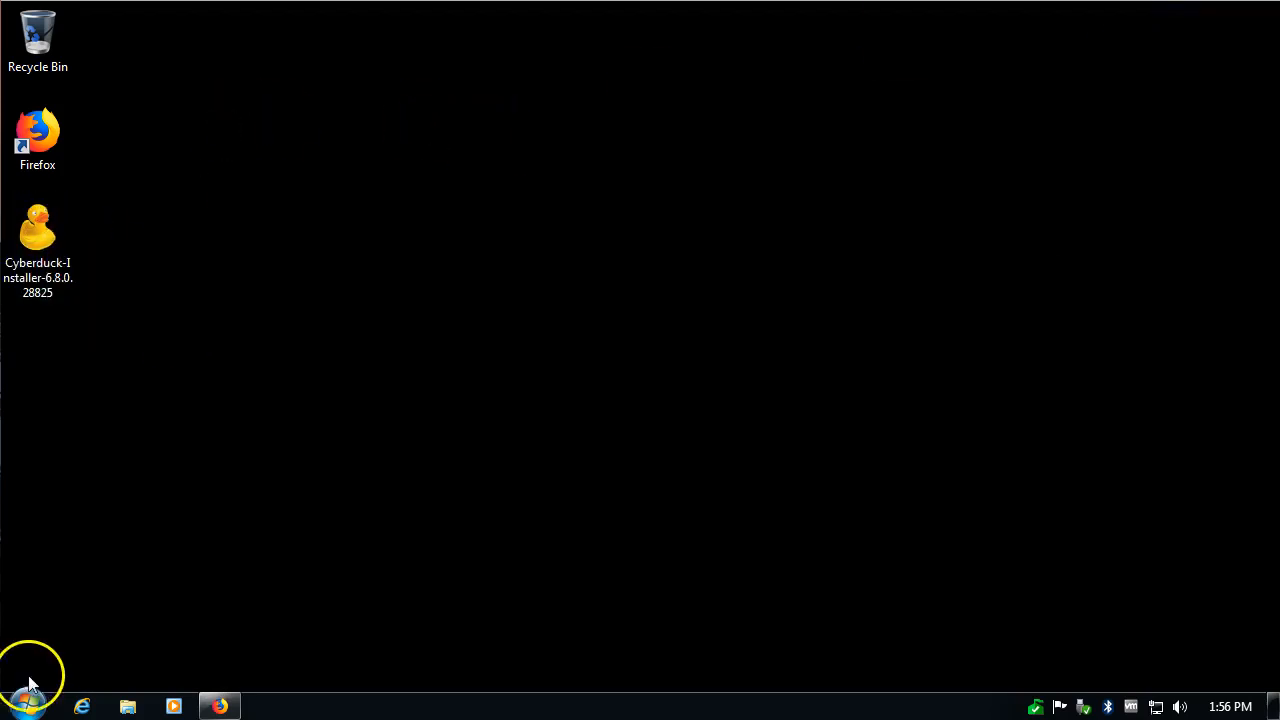
pyautogui.click(18, 705)
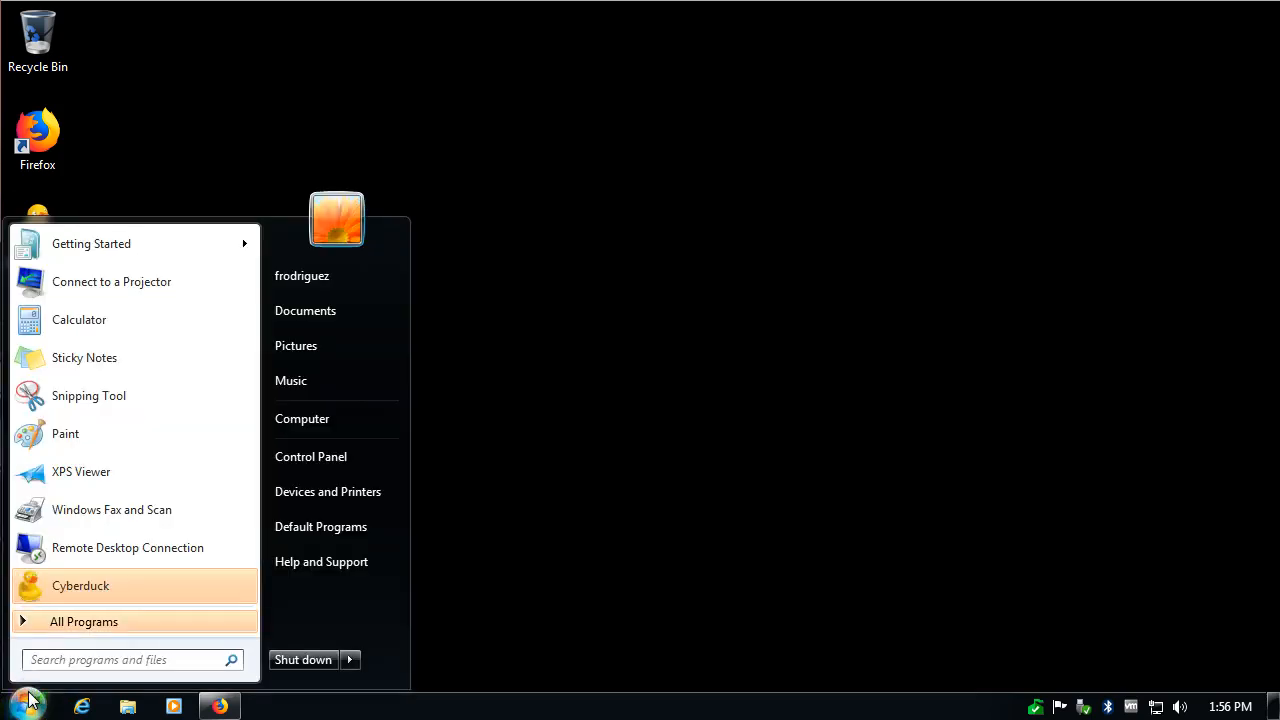
pyautogui.moveTo(90, 592)
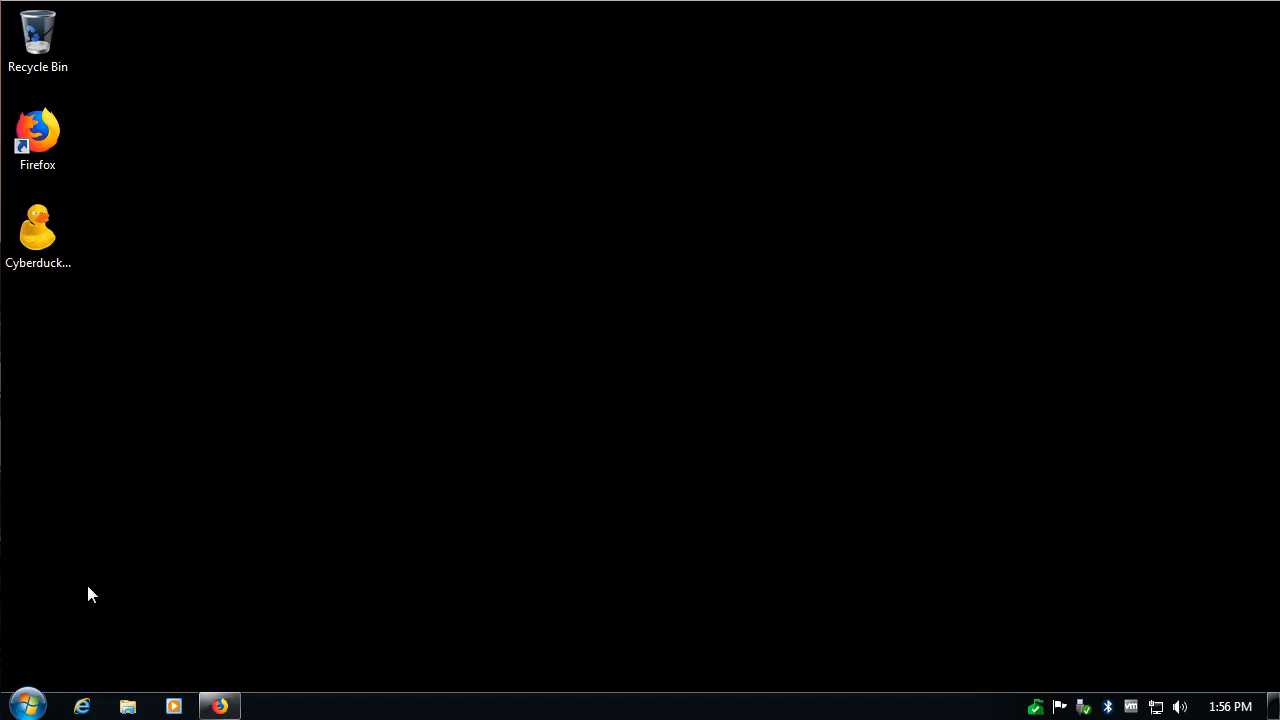
# - Launch Cyberduck from its desktop icon and move its window toward the screen centre
pyautogui.doubleClick(37, 225)
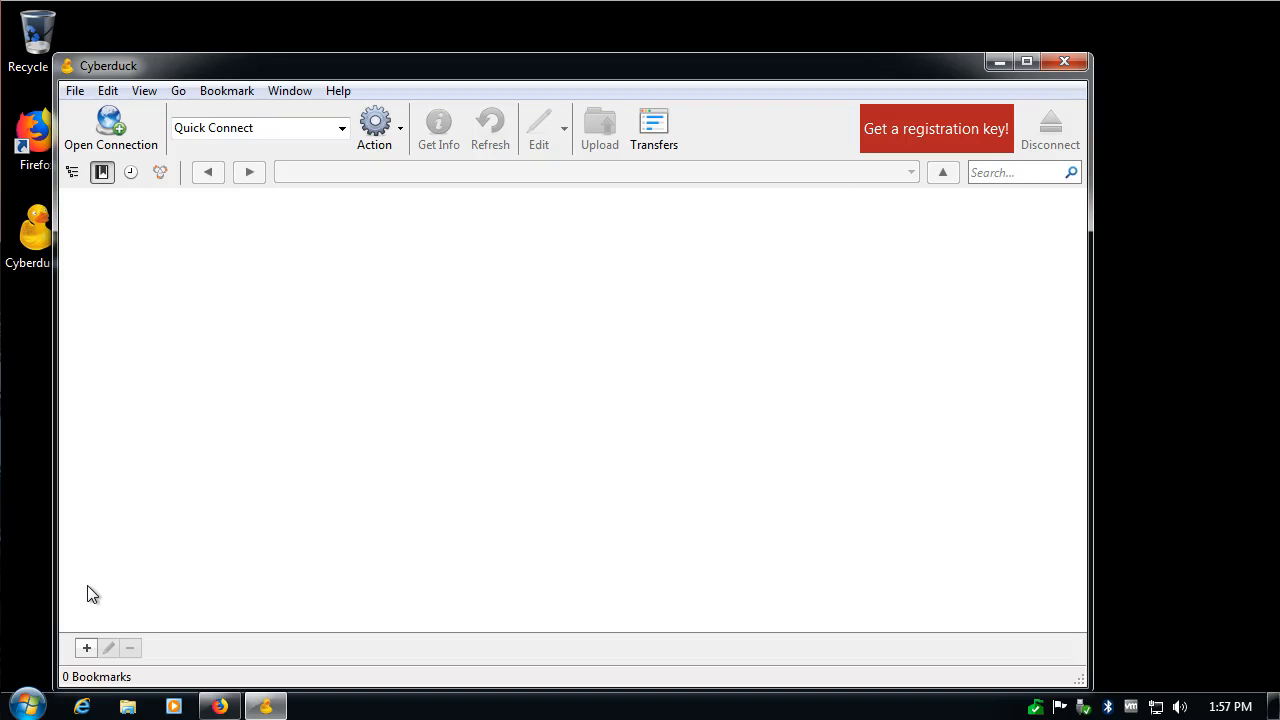
pyautogui.moveTo(570, 65); pyautogui.dragTo(623, 40)
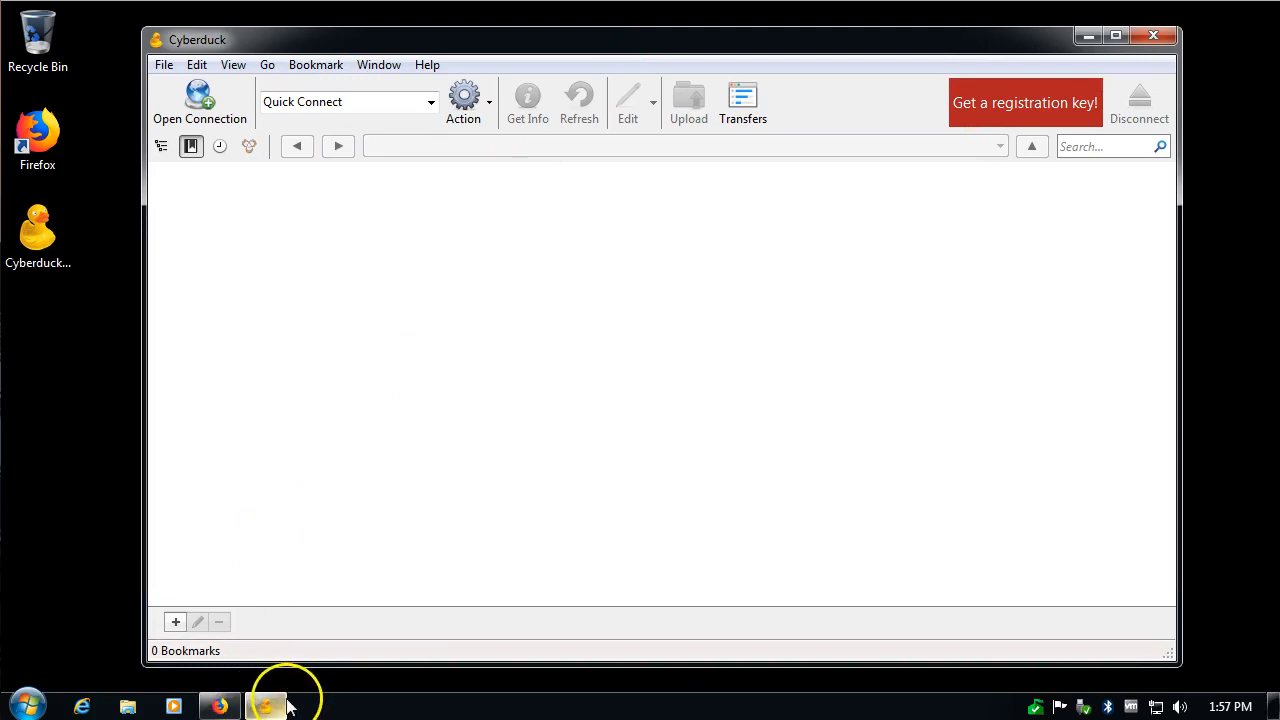
pyautogui.moveTo(268, 706)
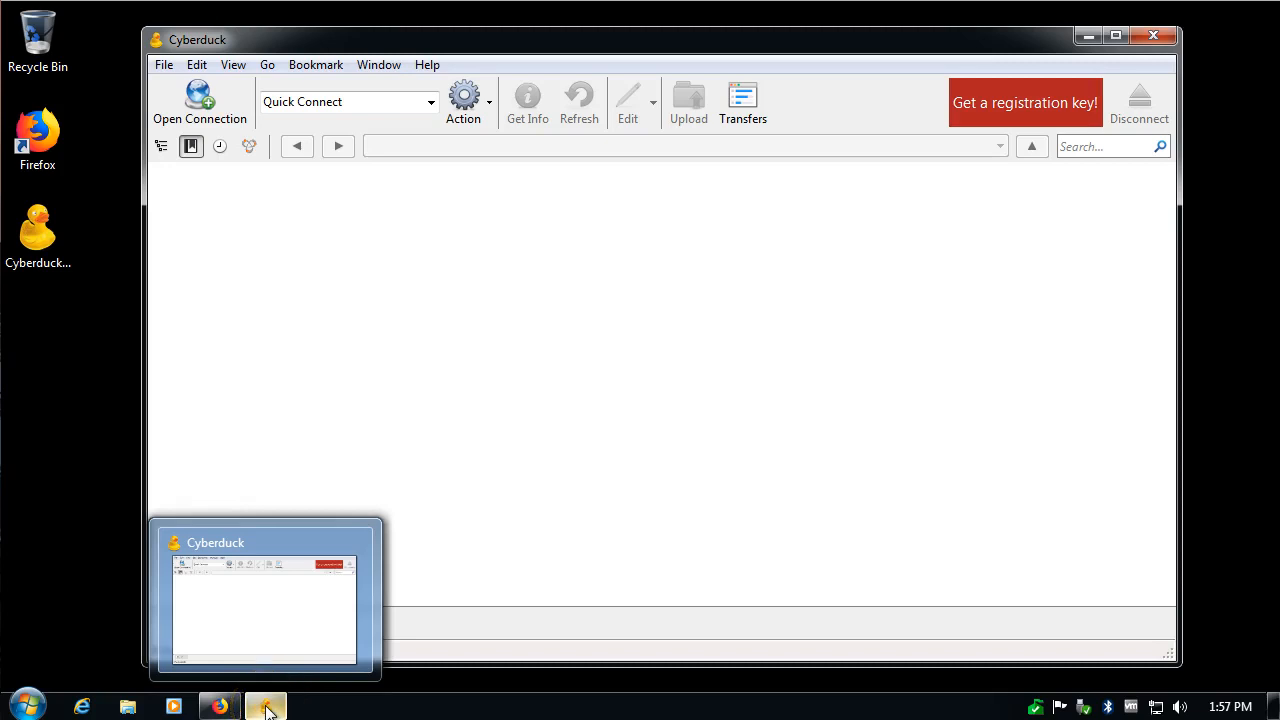
# - Close and relaunch Cyberduck, choose Later on the donation prompt, then hide the window
pyautogui.rightClick(265, 707)
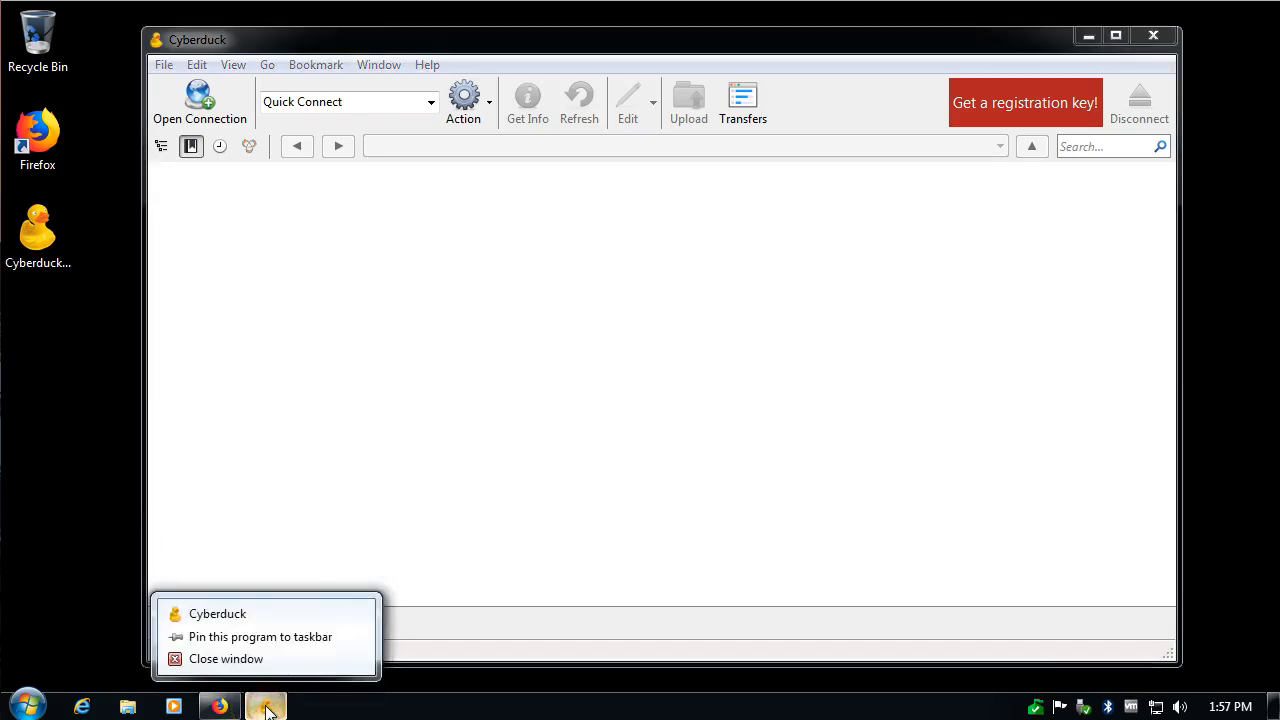
pyautogui.moveTo(280, 637)
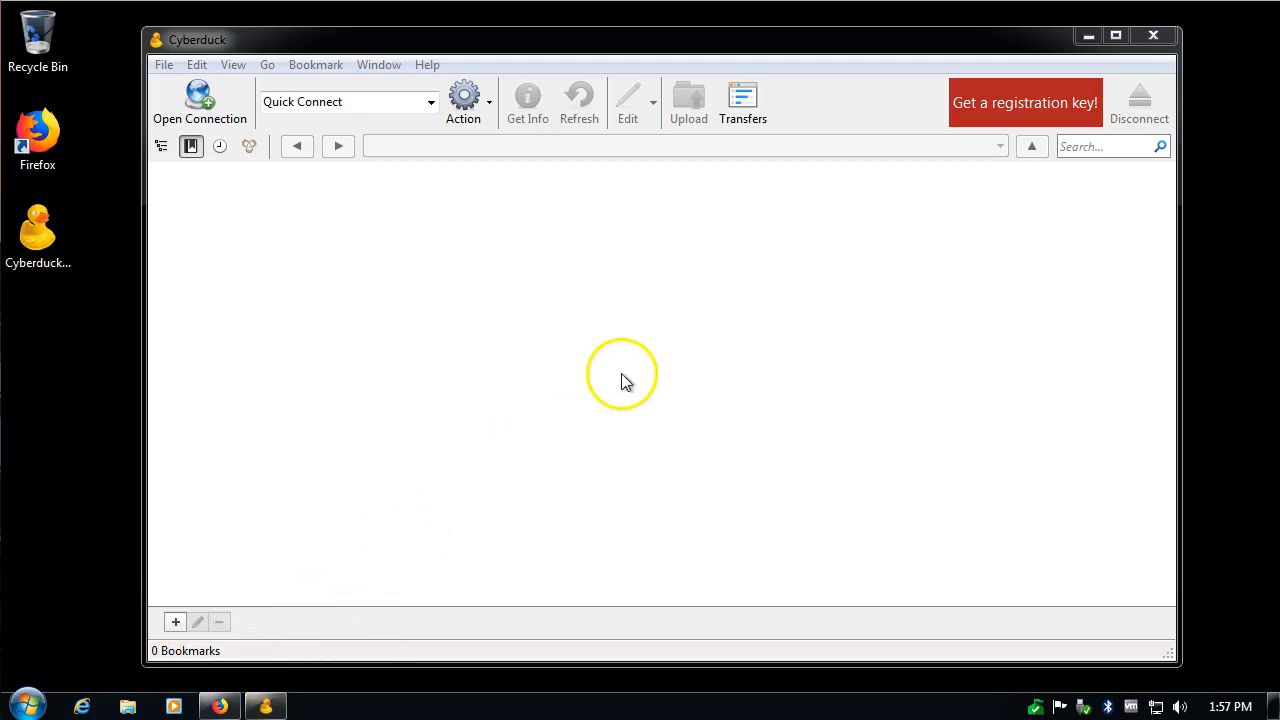
pyautogui.click(1153, 36)
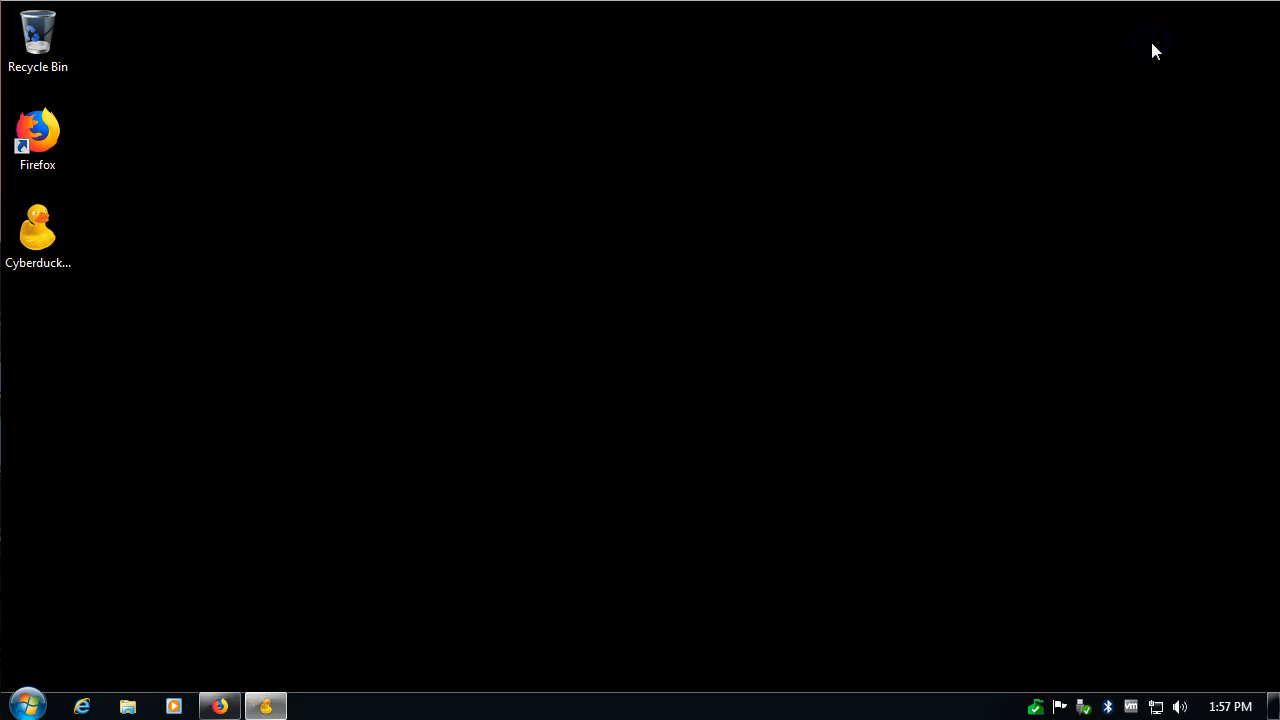
pyautogui.doubleClick(37, 225)
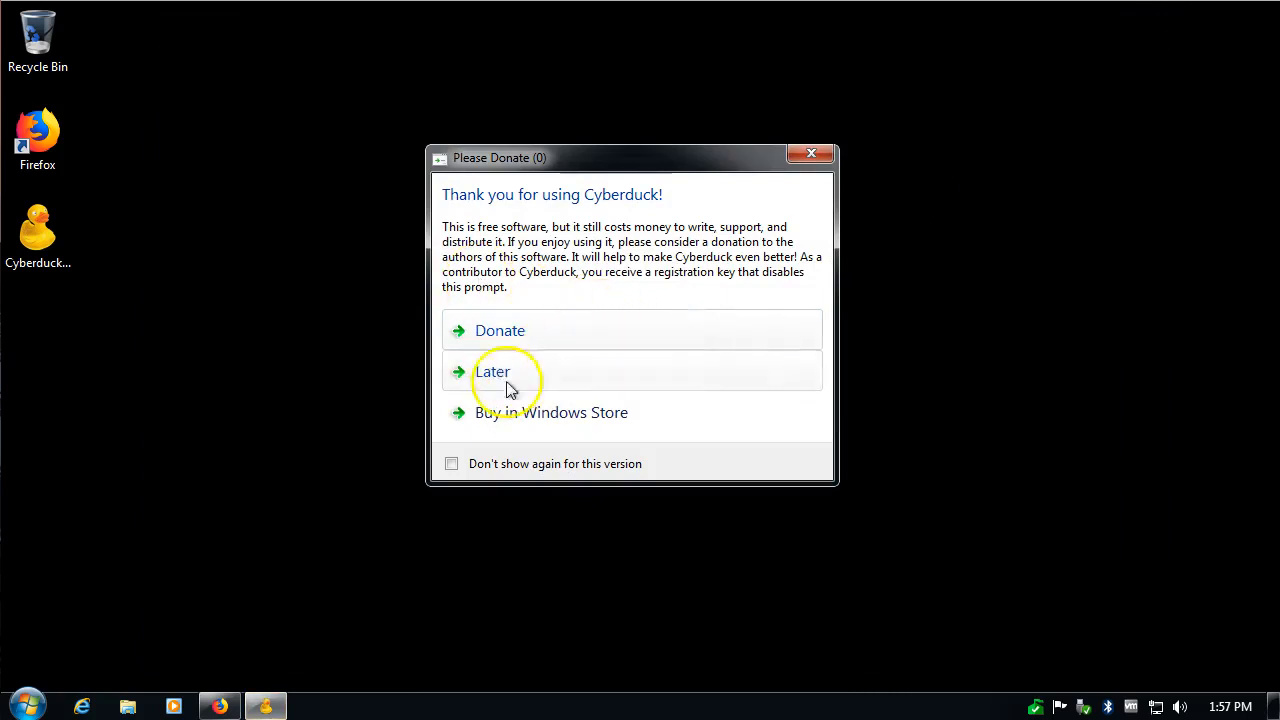
pyautogui.click(492, 371)
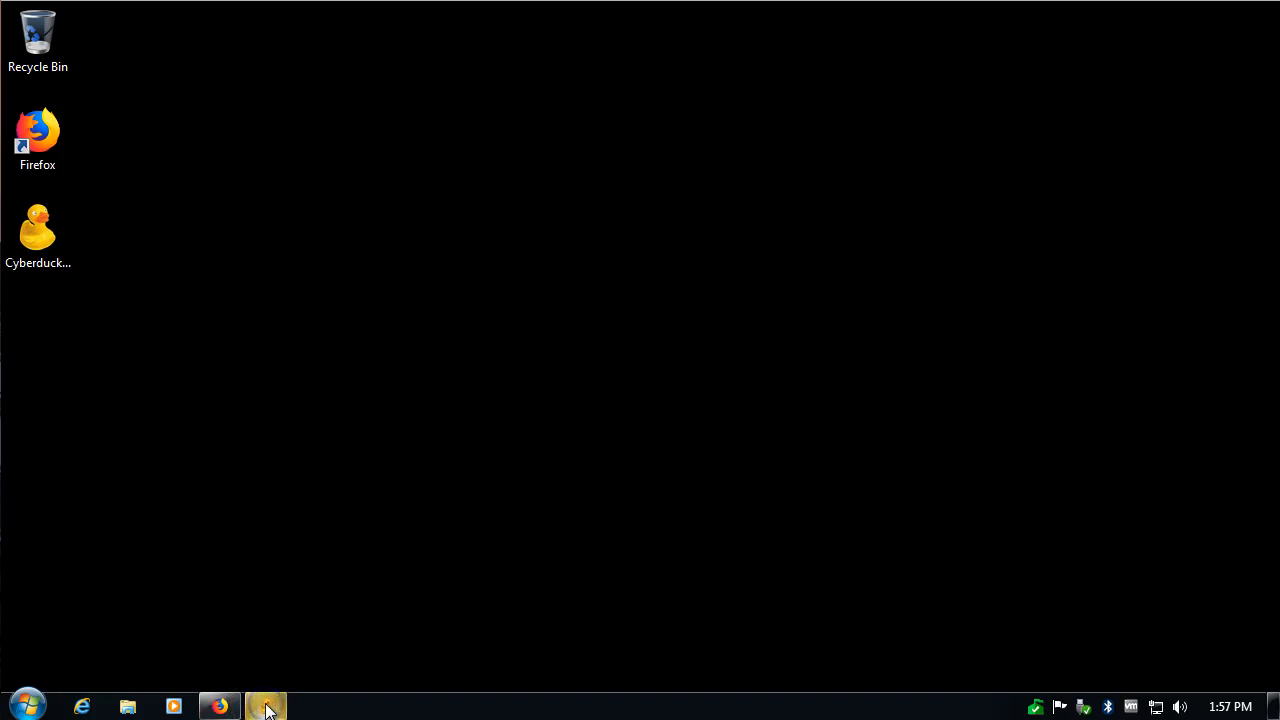
pyautogui.click(266, 706)
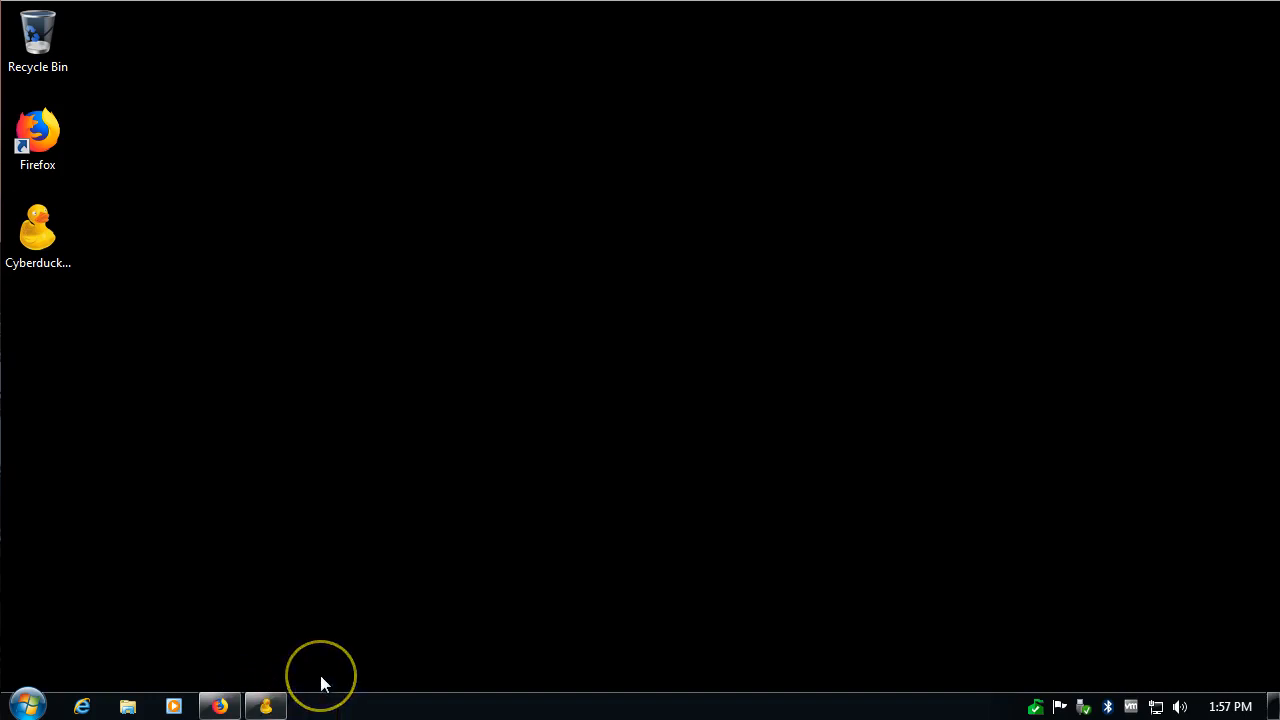
pyautogui.moveTo(322, 684)
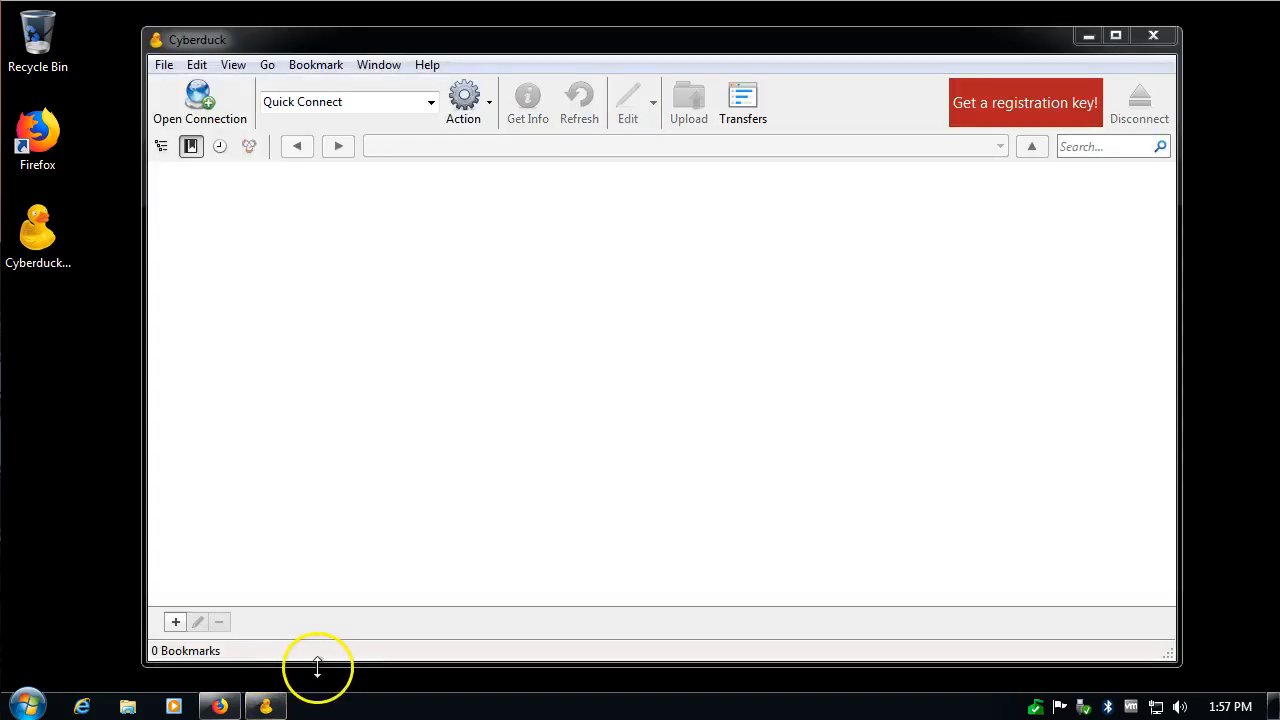
pyautogui.moveTo(420, 420)
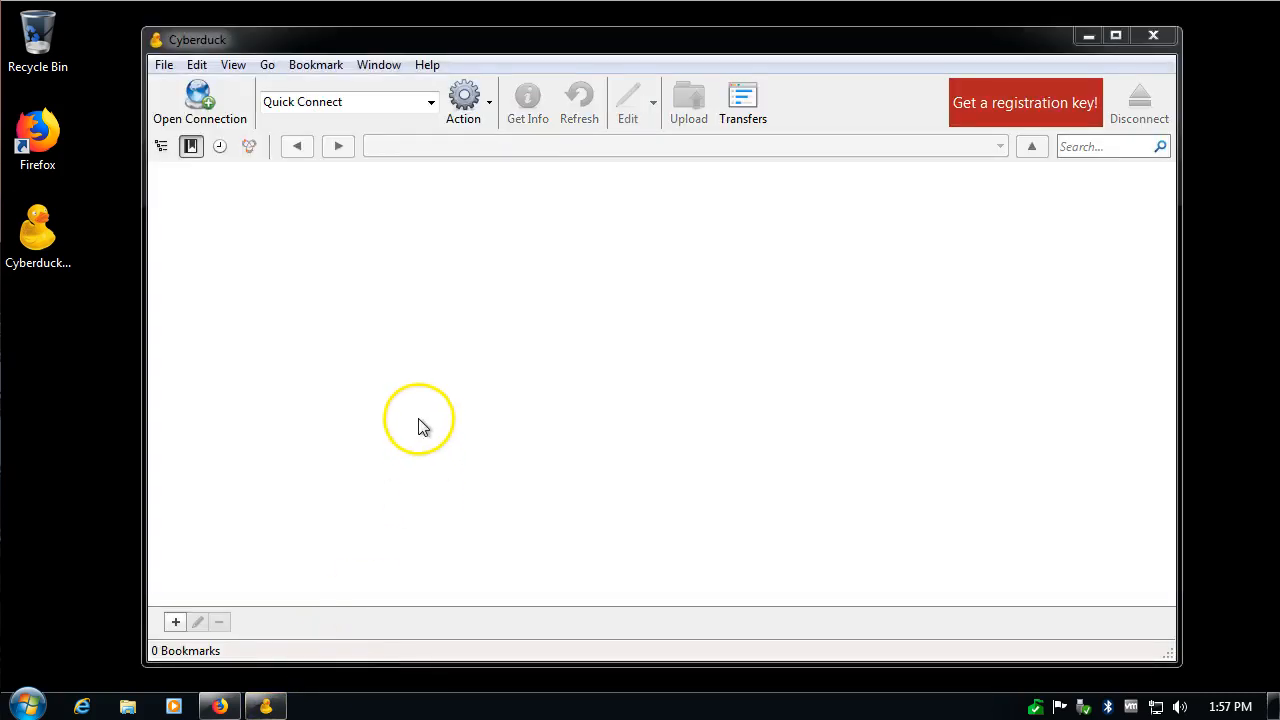
pyautogui.moveTo(283, 108)
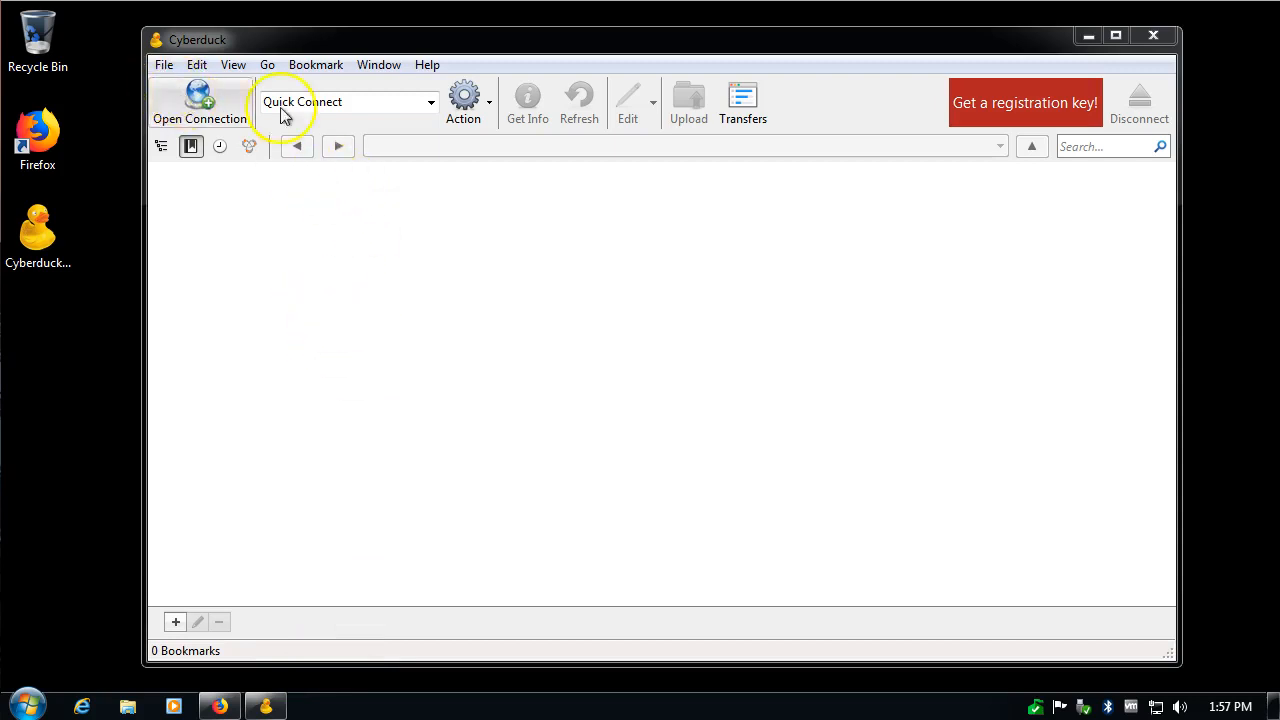
pyautogui.moveTo(163, 146)
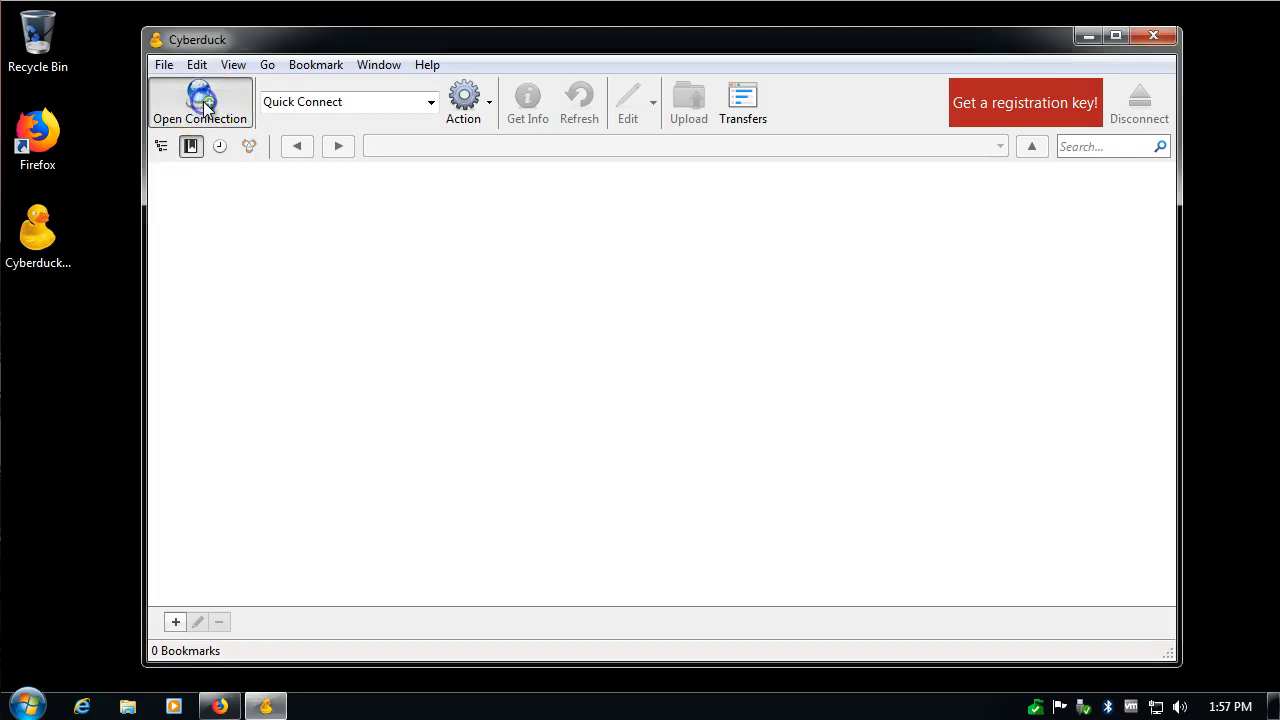
pyautogui.click(199, 103)
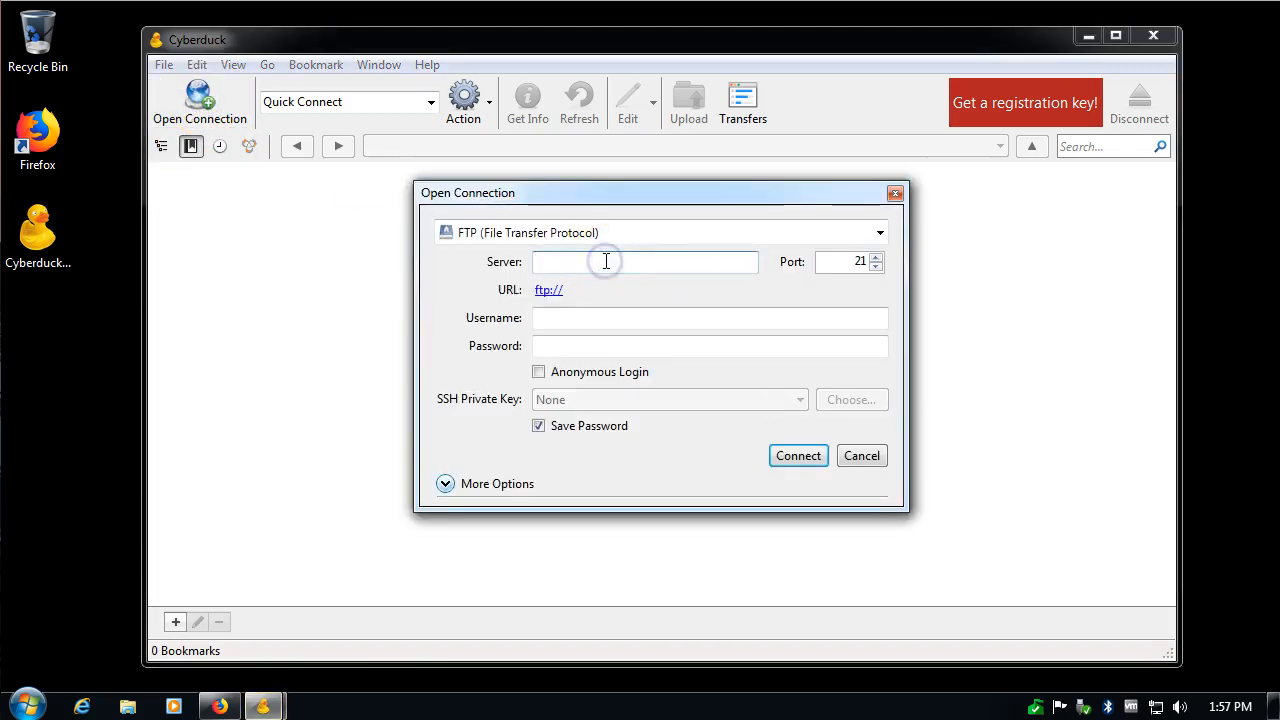
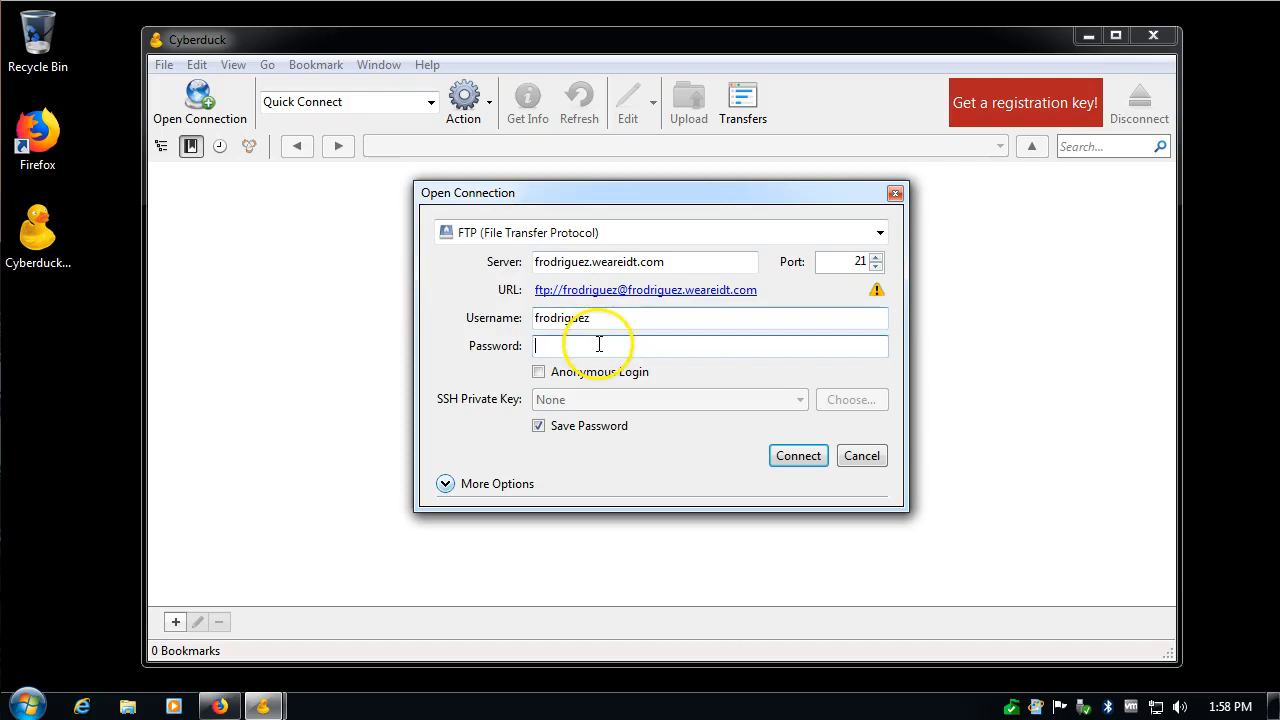
pyautogui.moveTo(598, 345)
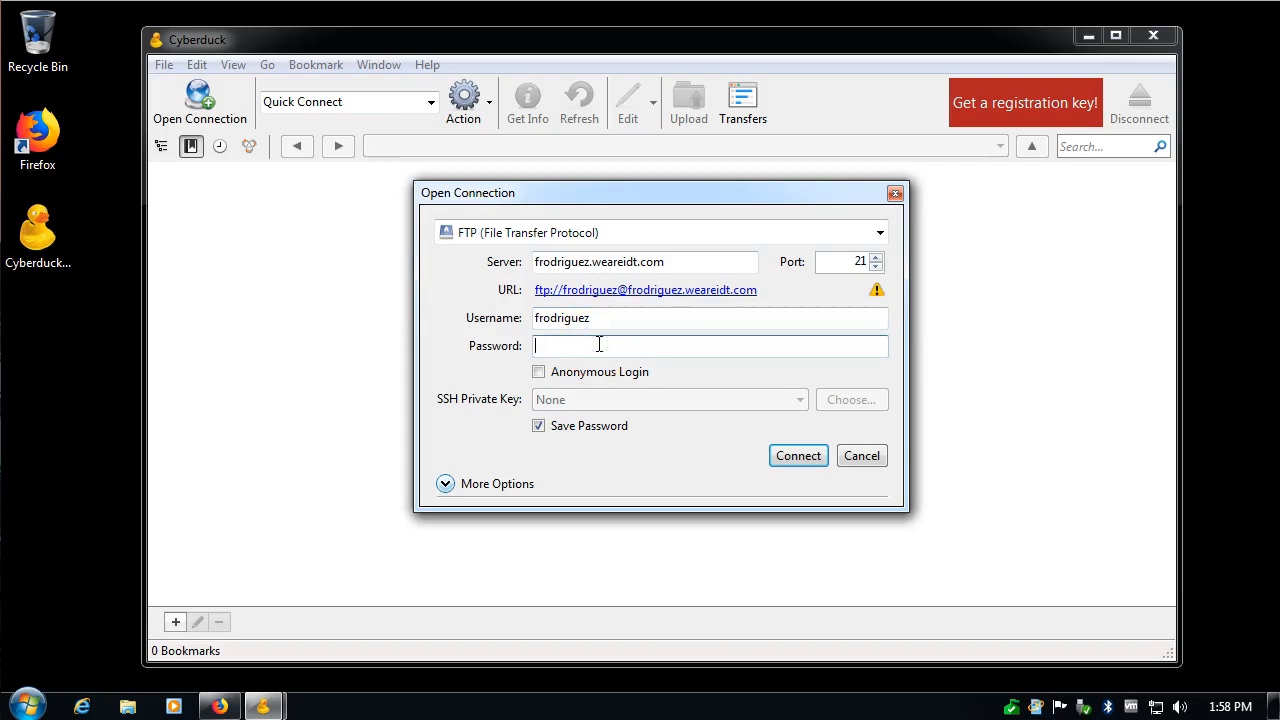
pyautogui.write('password')
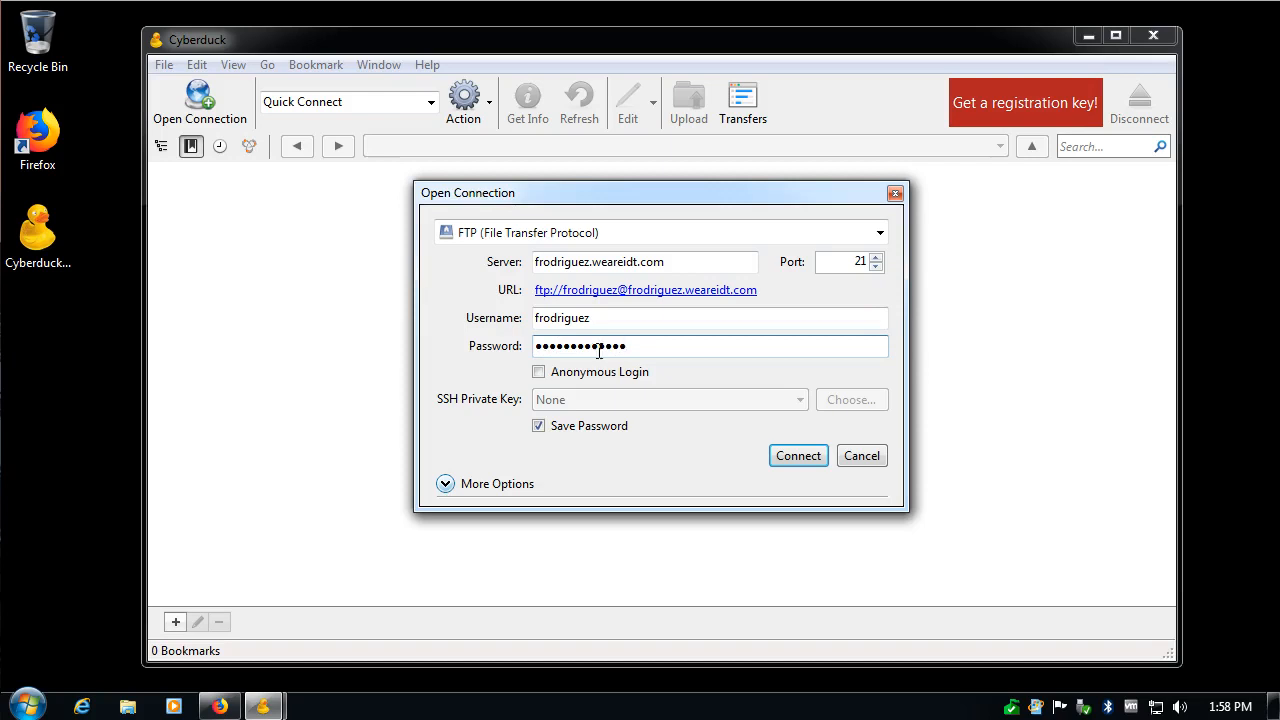
pyautogui.moveTo(668, 460)
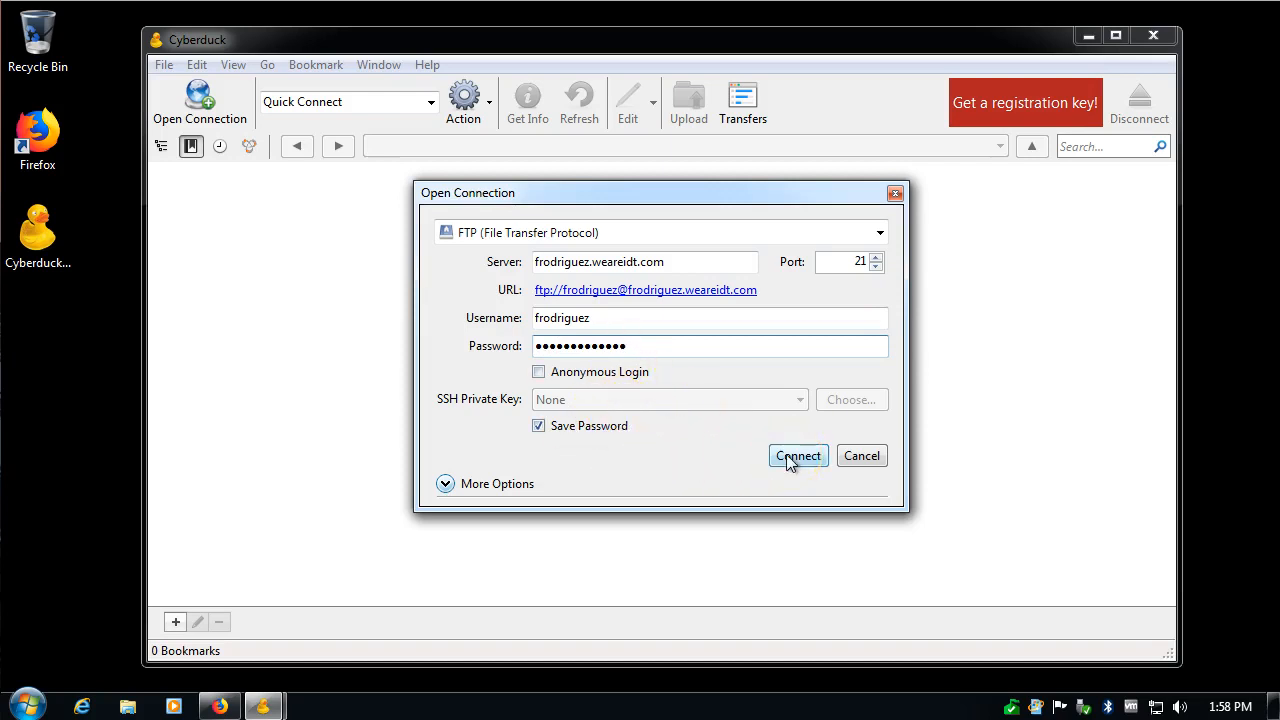
pyautogui.click(798, 456)
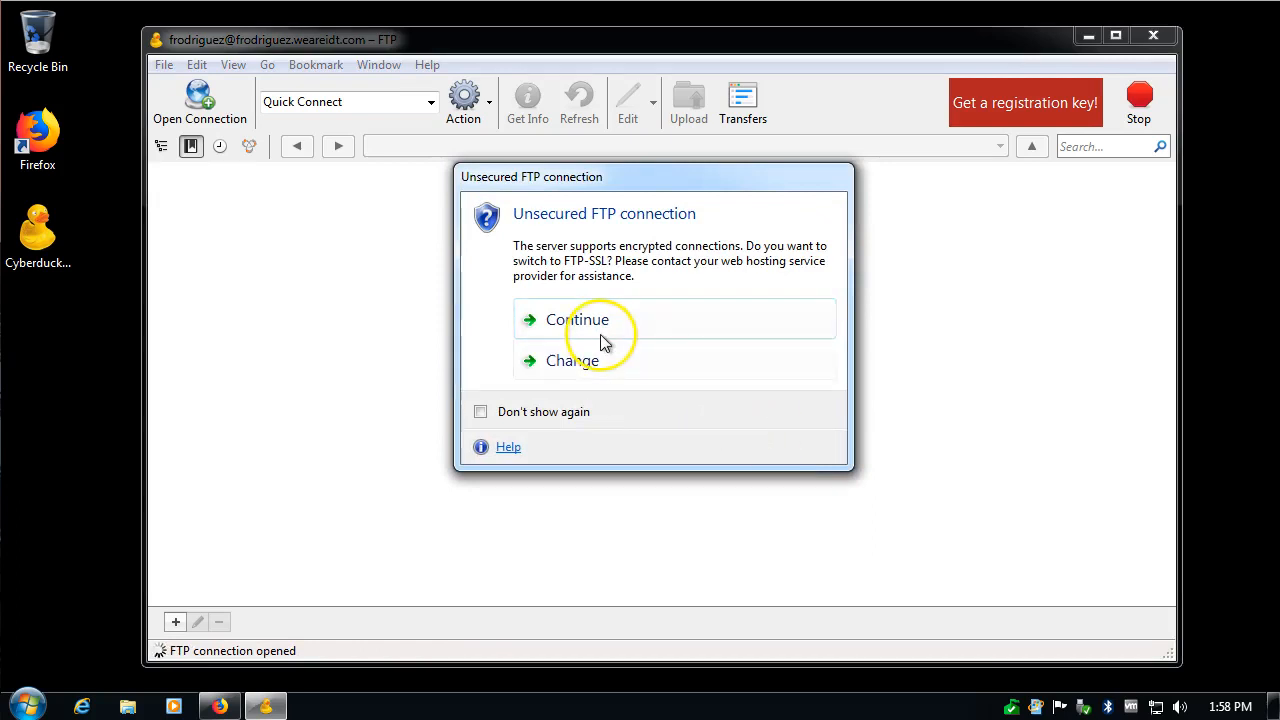
# - Continue past the unsecured FTP warning and select the public_html folder
pyautogui.click(577, 319)
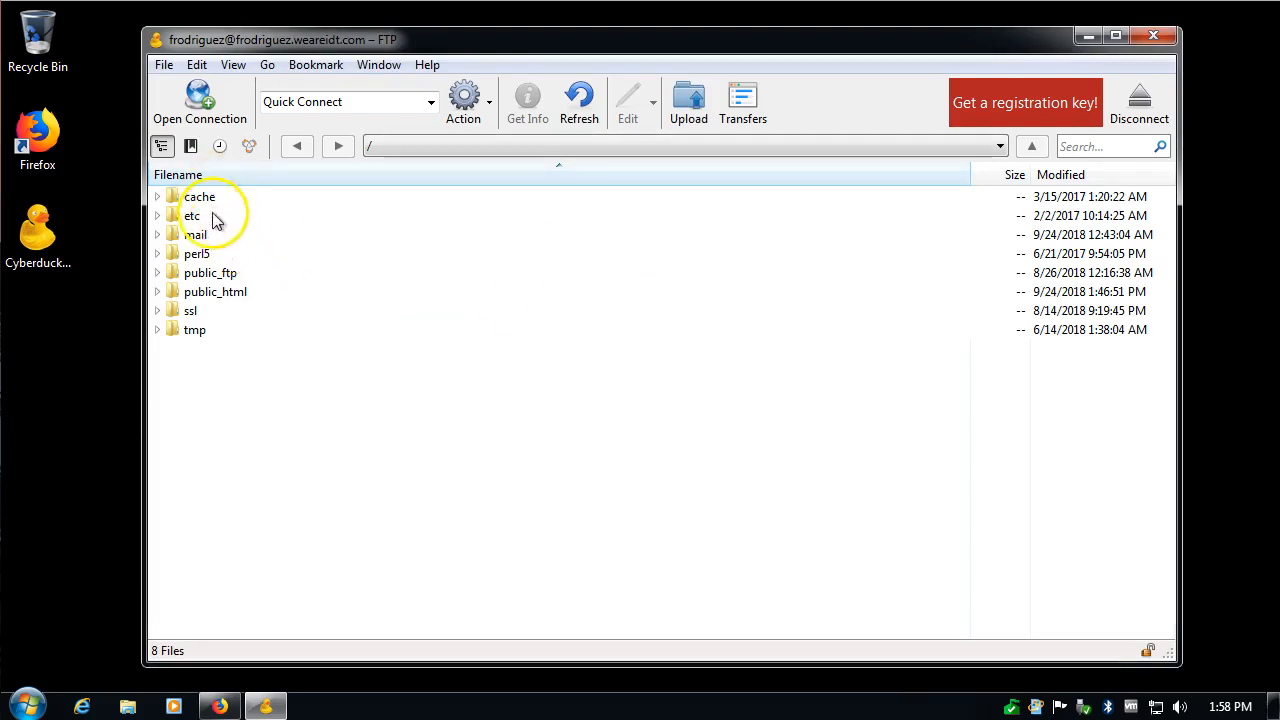
pyautogui.moveTo(310, 349)
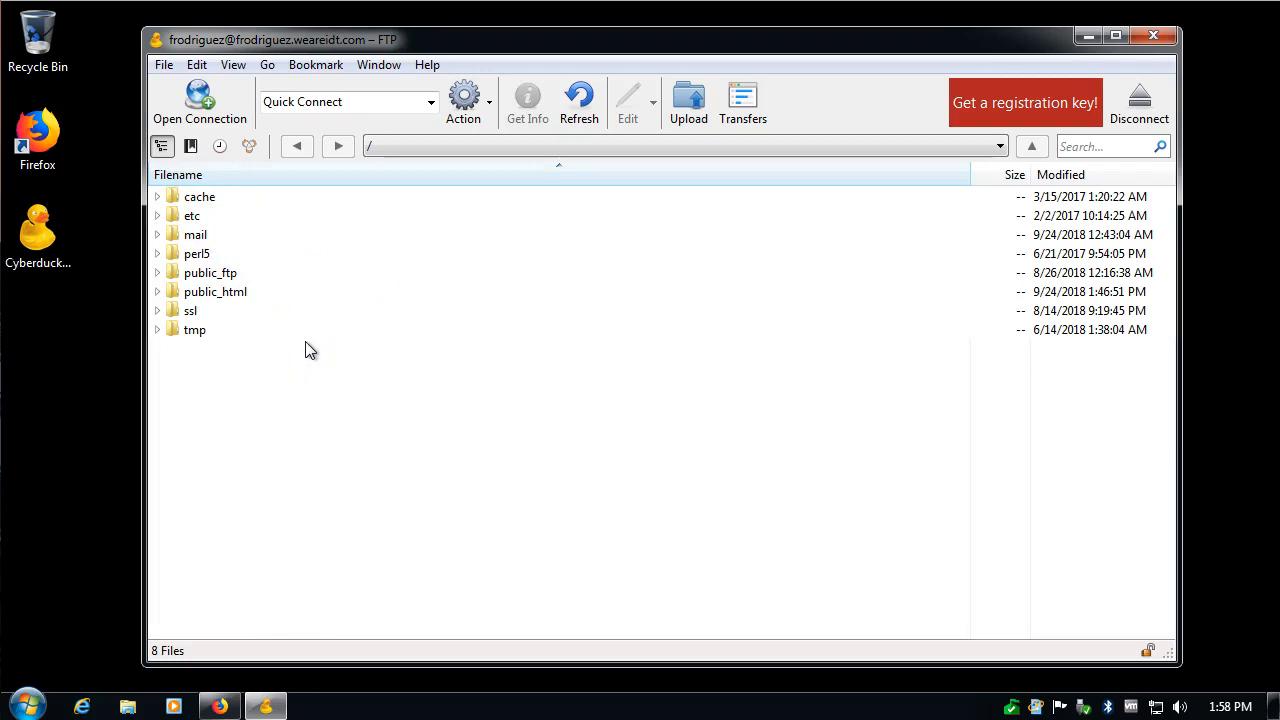
pyautogui.moveTo(320, 345)
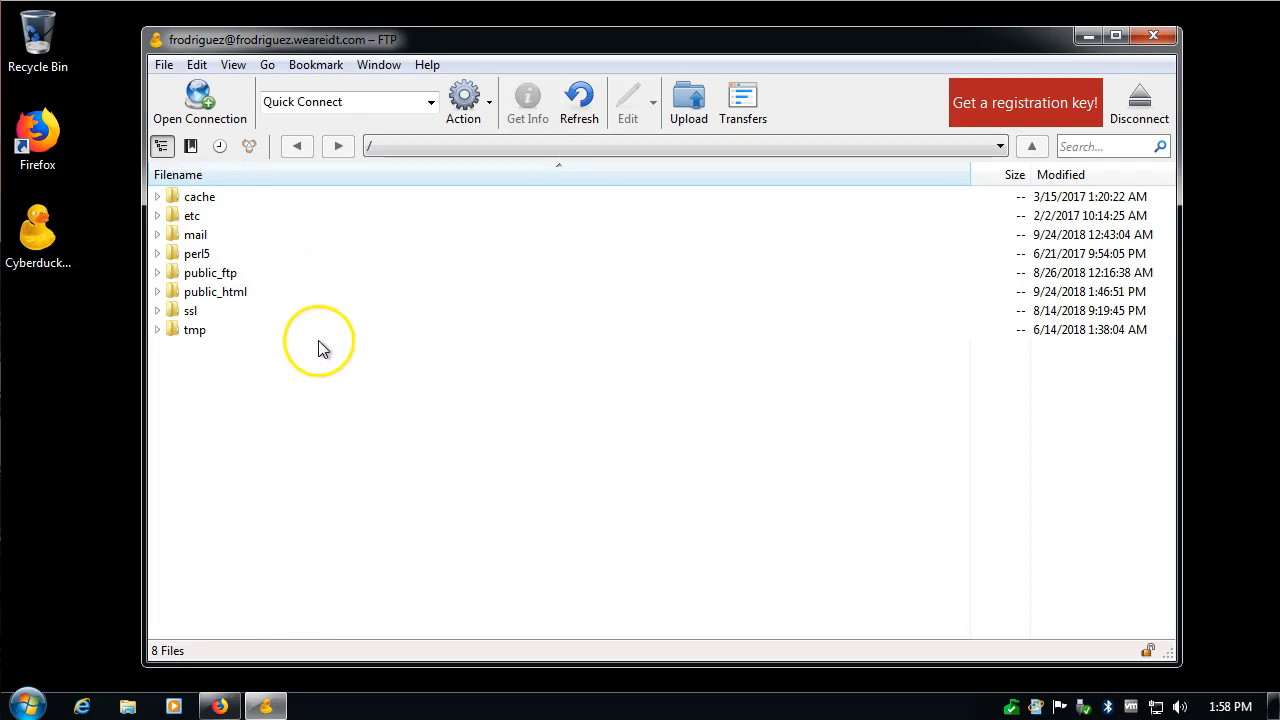
pyautogui.moveTo(295, 335)
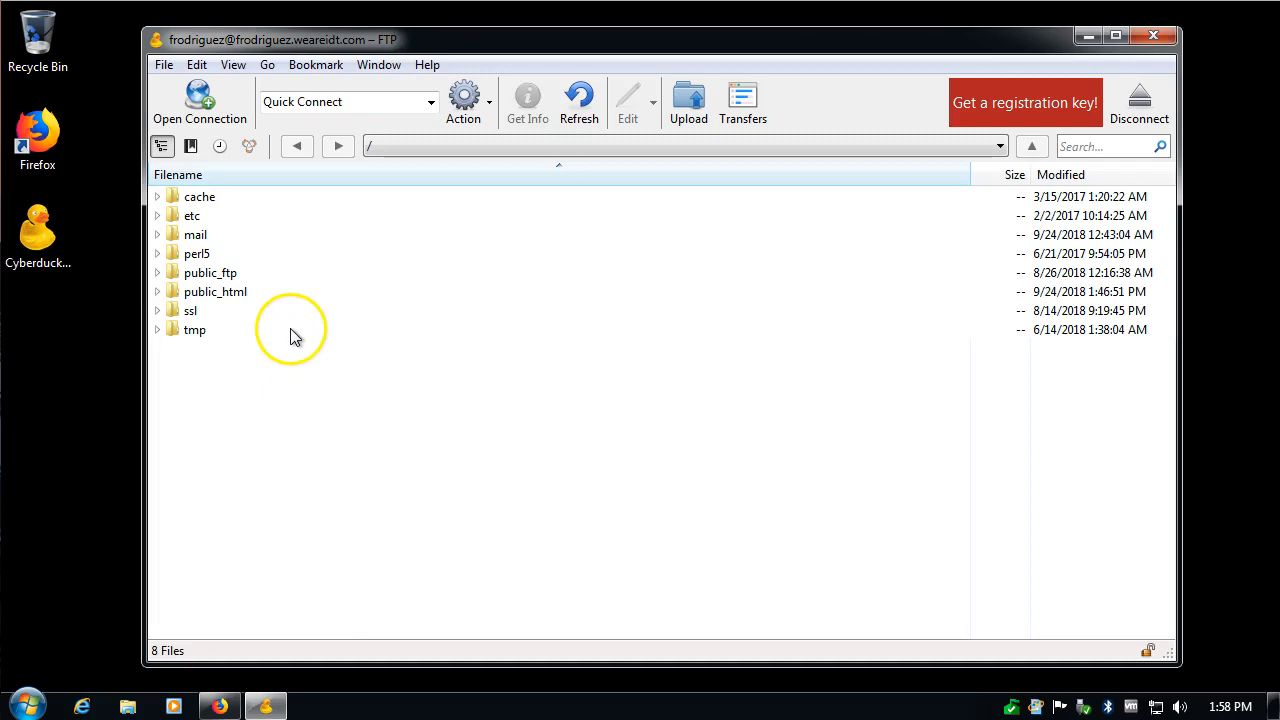
pyautogui.moveTo(232, 300)
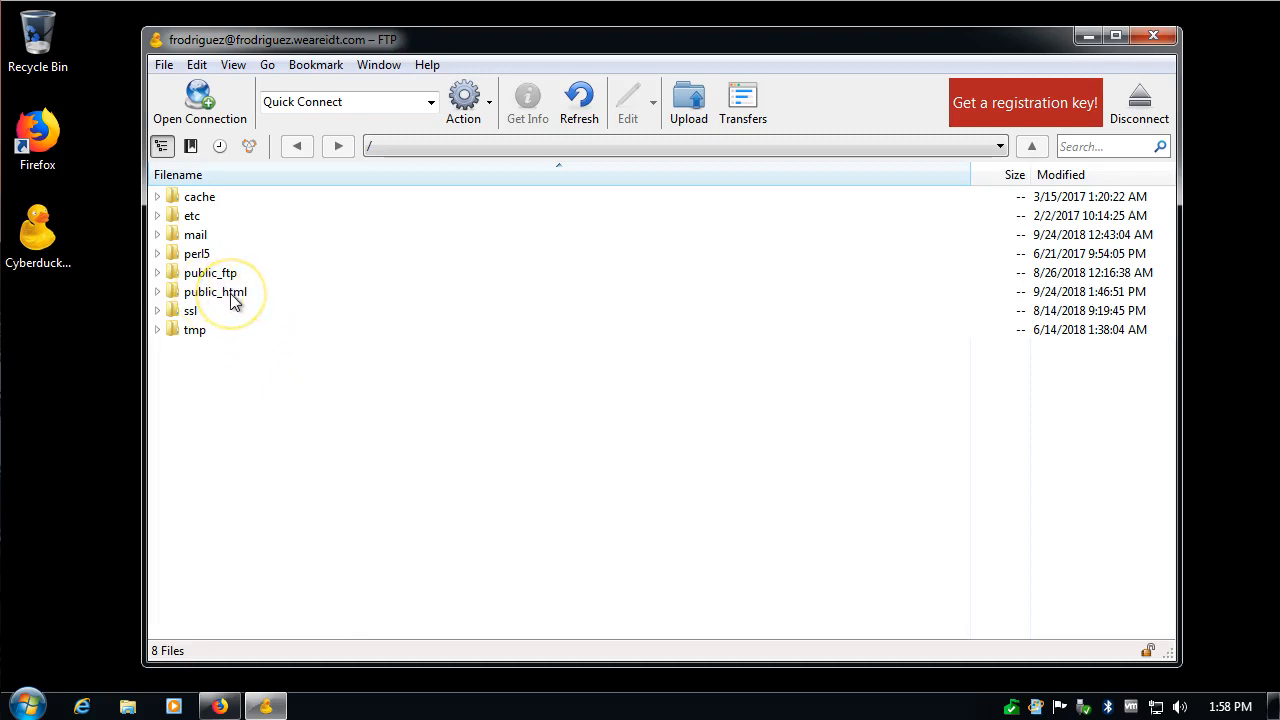
pyautogui.click(211, 291)
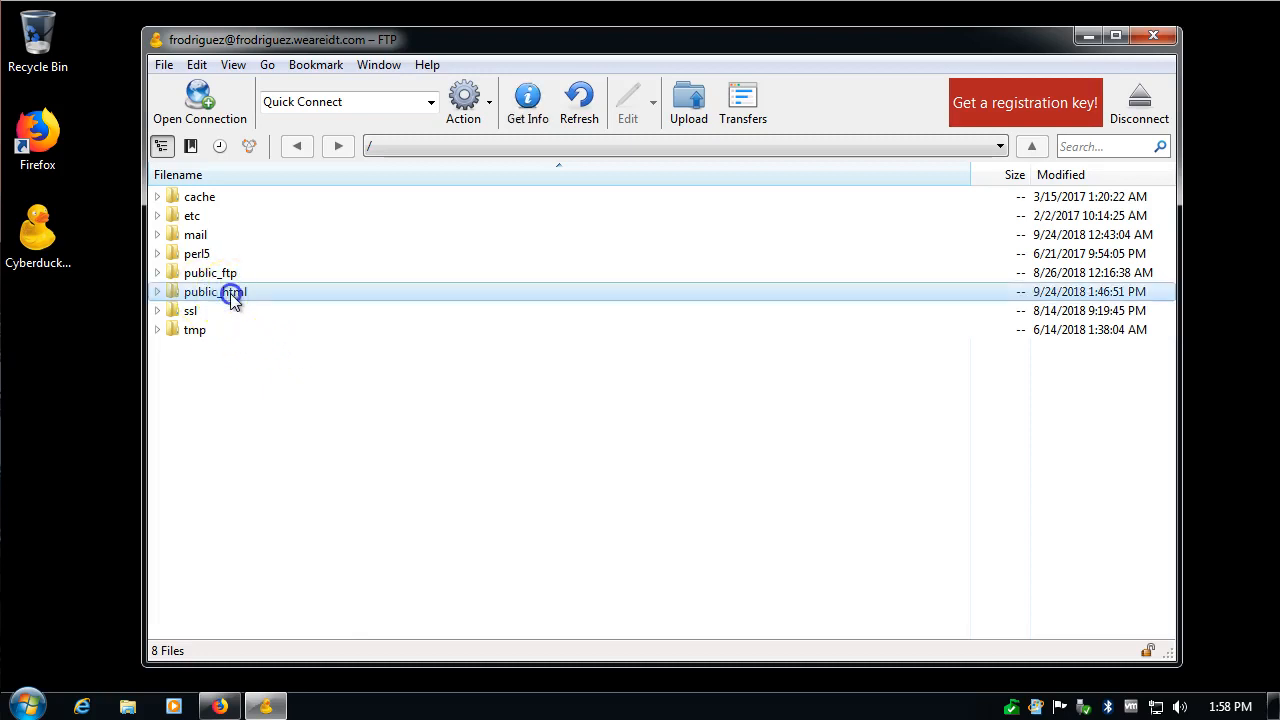
# - Open the public_html folder, which shows 0 files
pyautogui.doubleClick(210, 291)
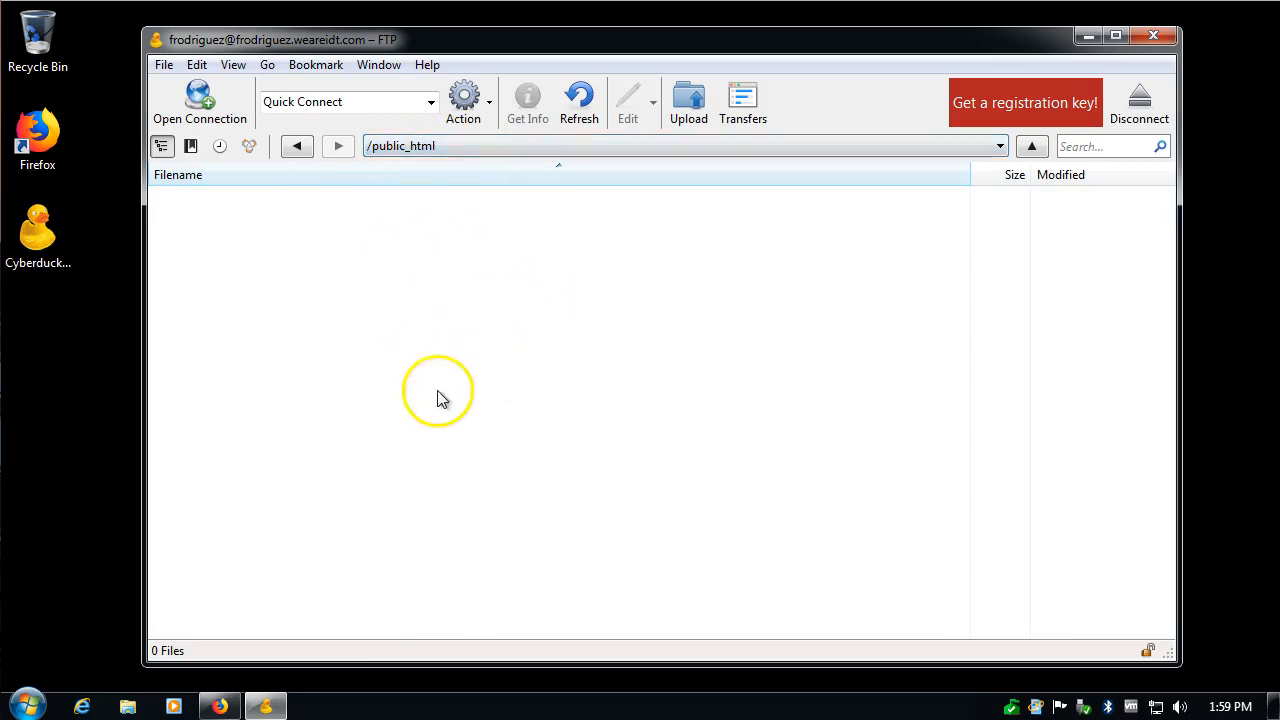
pyautogui.moveTo(387, 275)
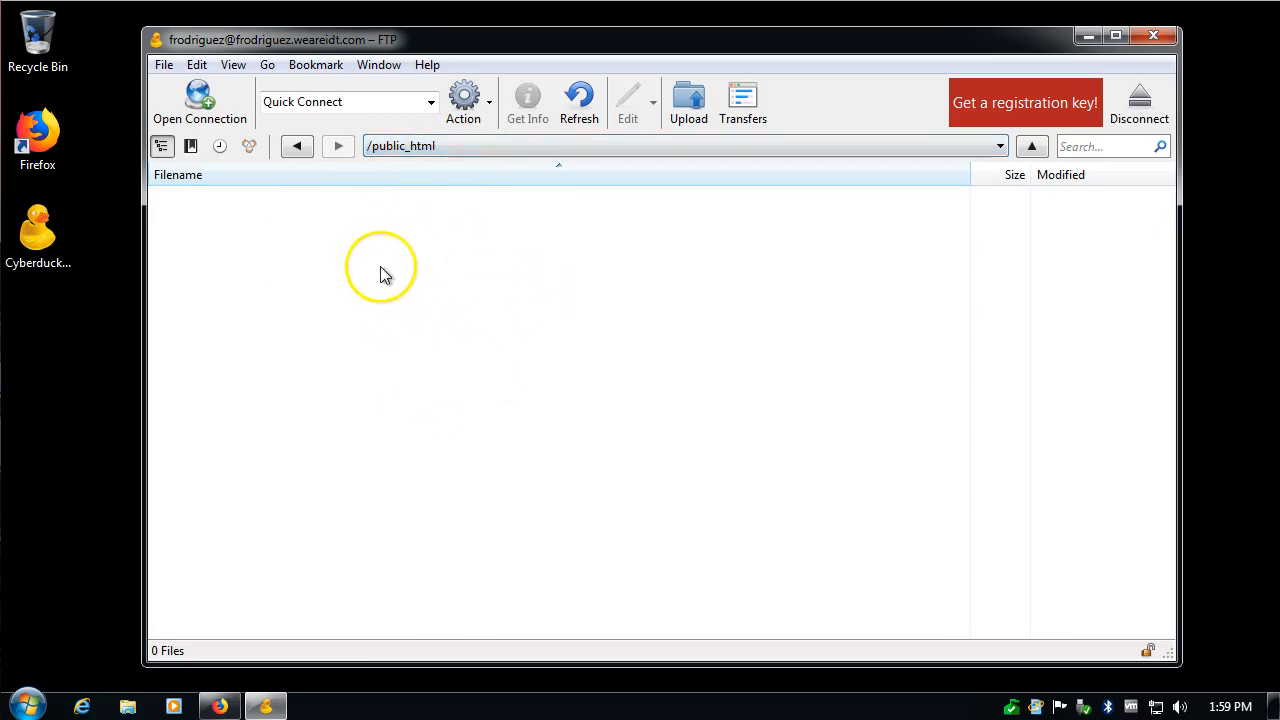
pyautogui.moveTo(247, 240)
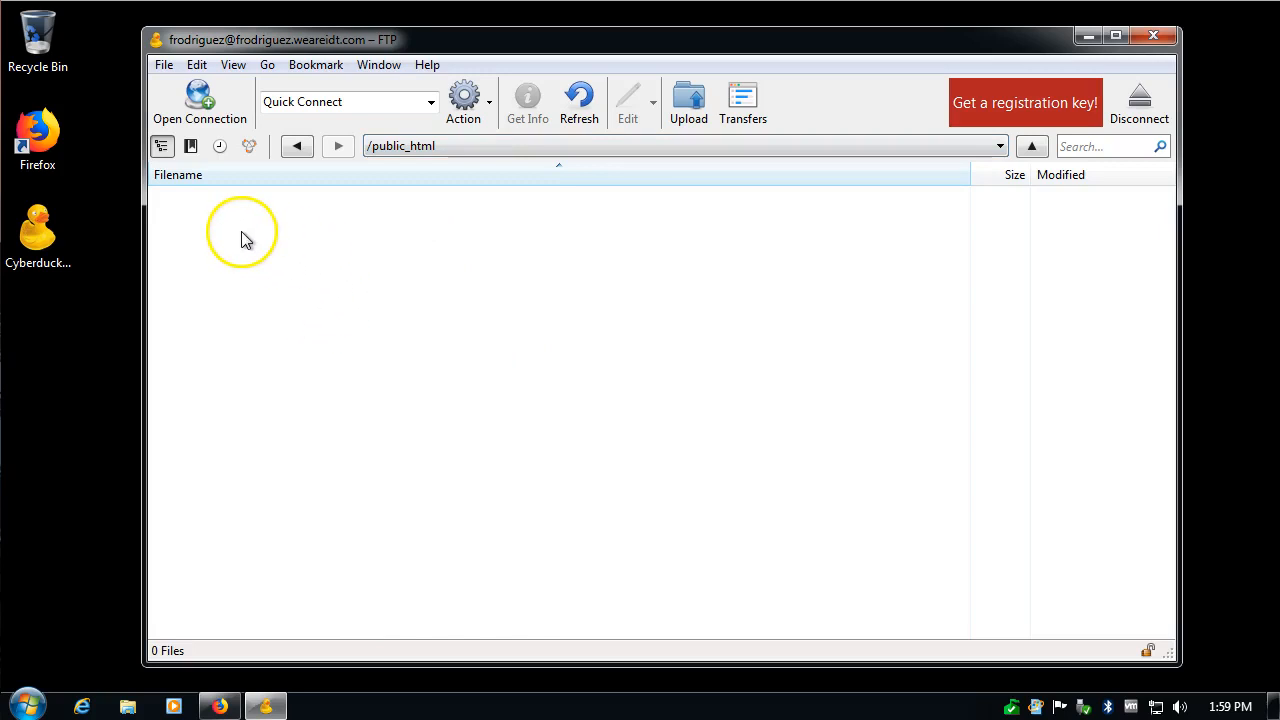
pyautogui.moveTo(264, 195)
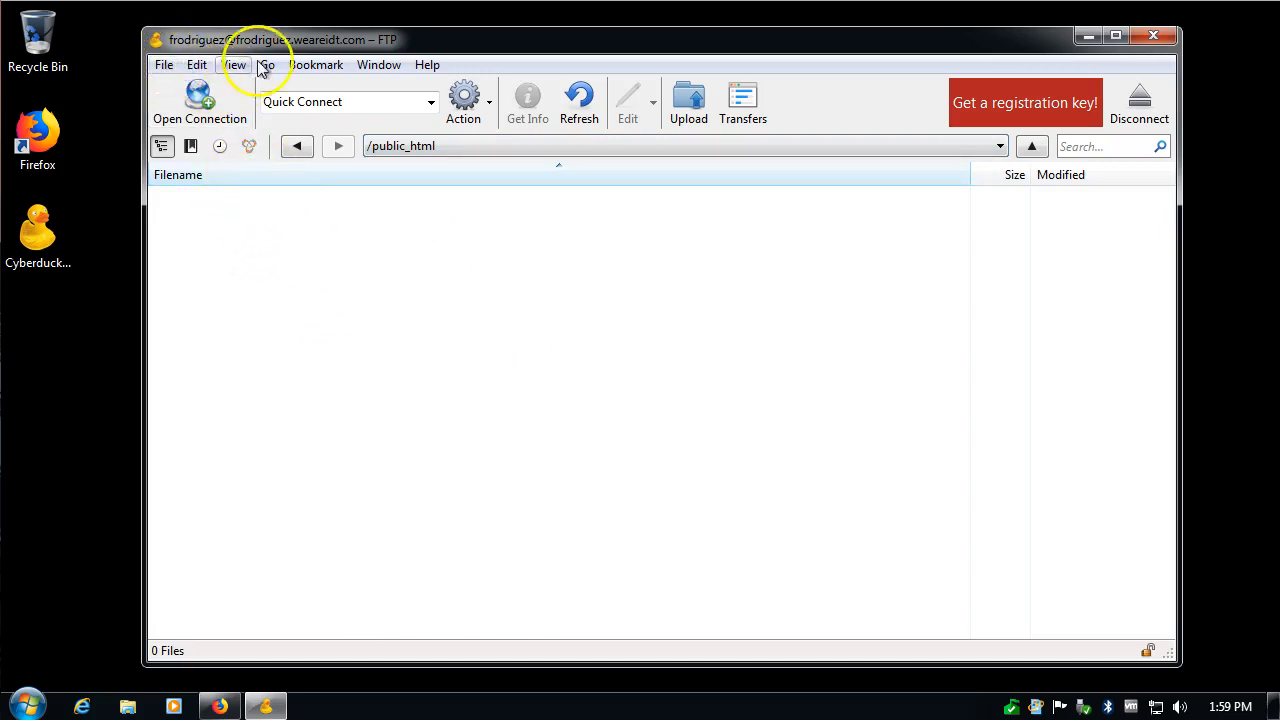
pyautogui.click(316, 64)
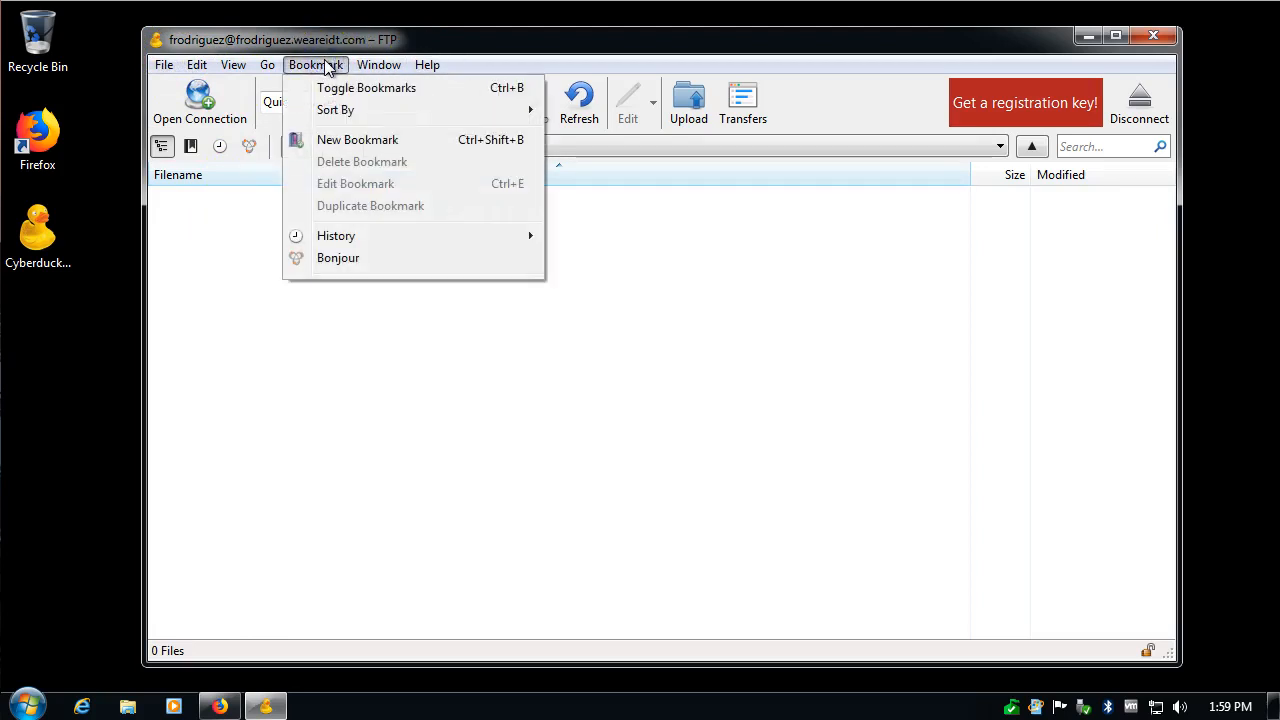
pyautogui.moveTo(357, 139)
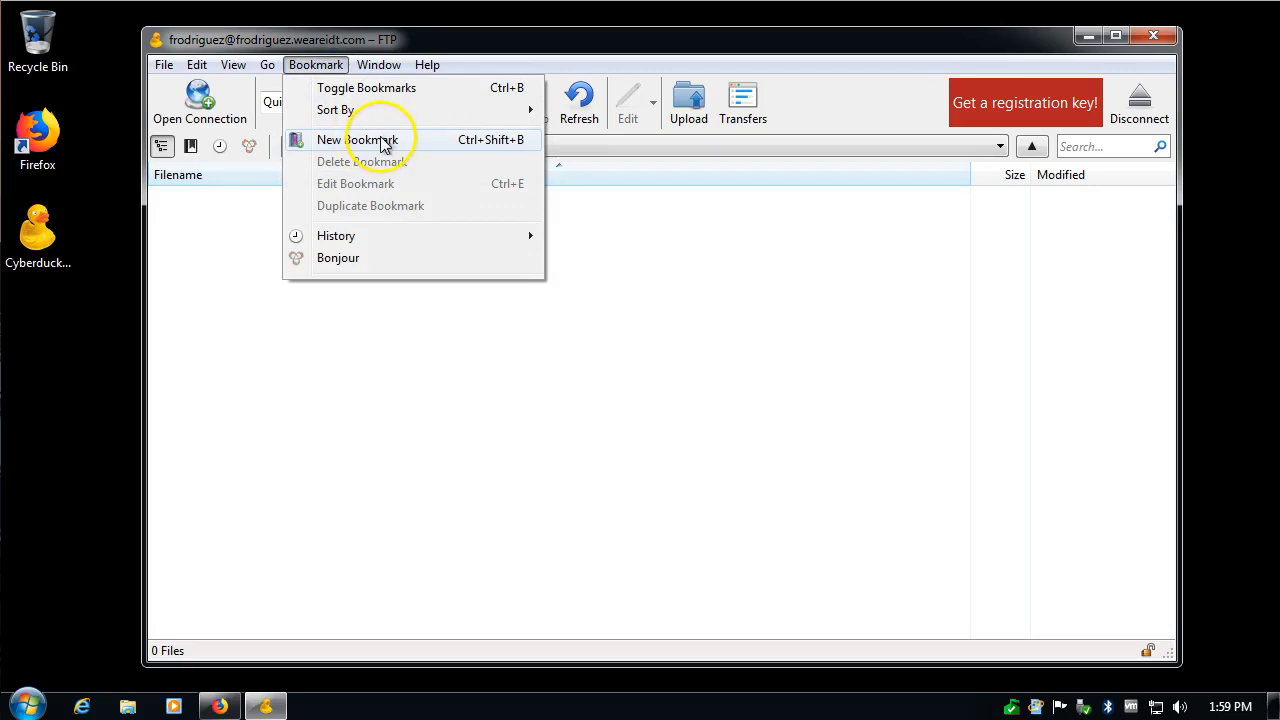
pyautogui.click(358, 139)
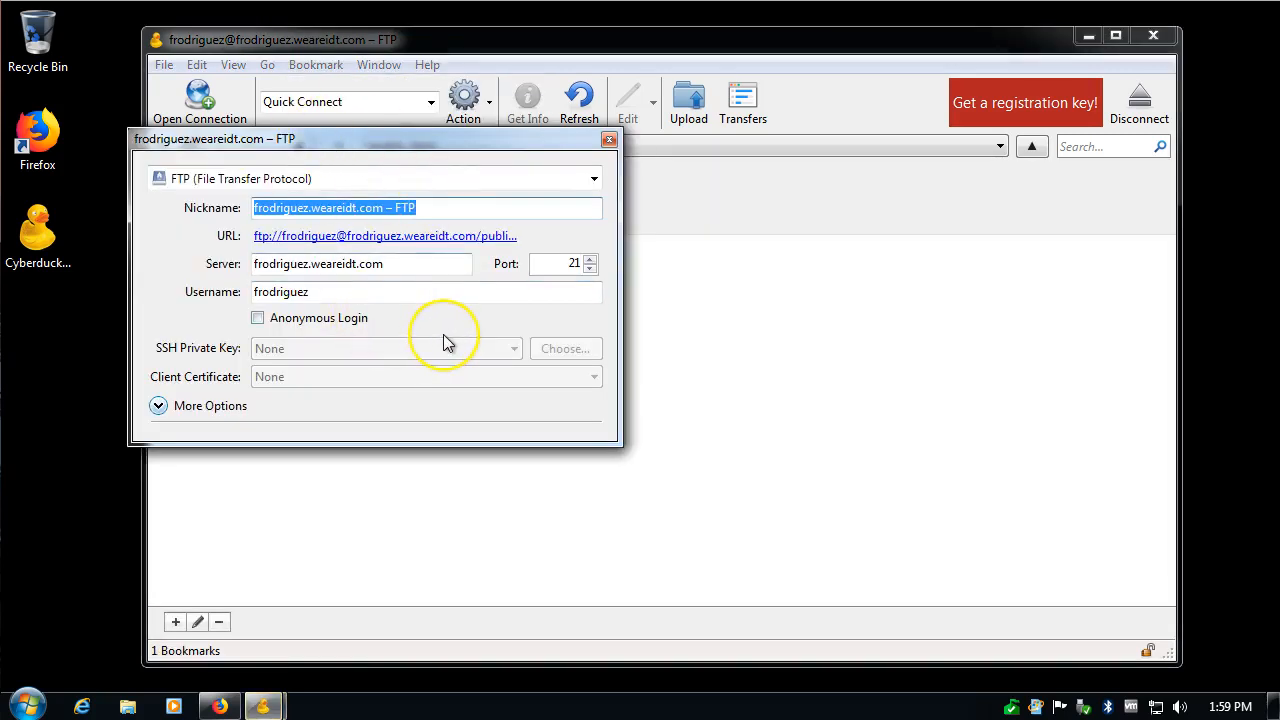
pyautogui.moveTo(445, 343)
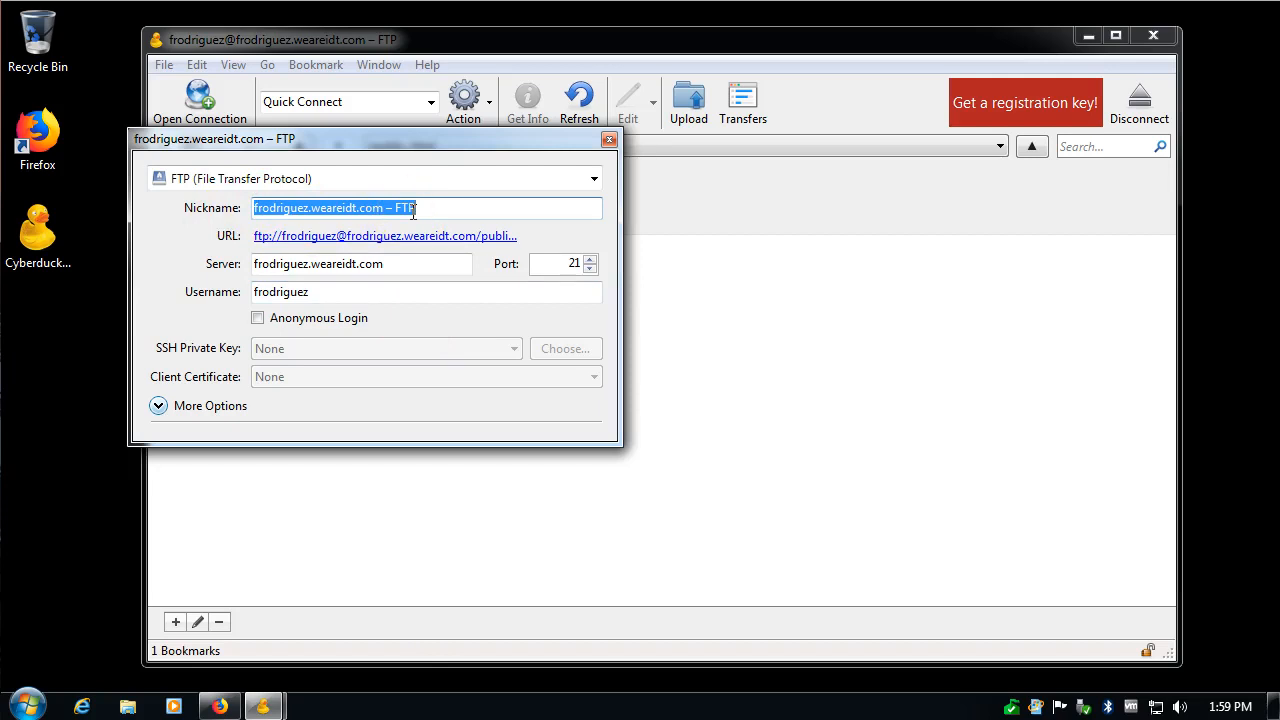
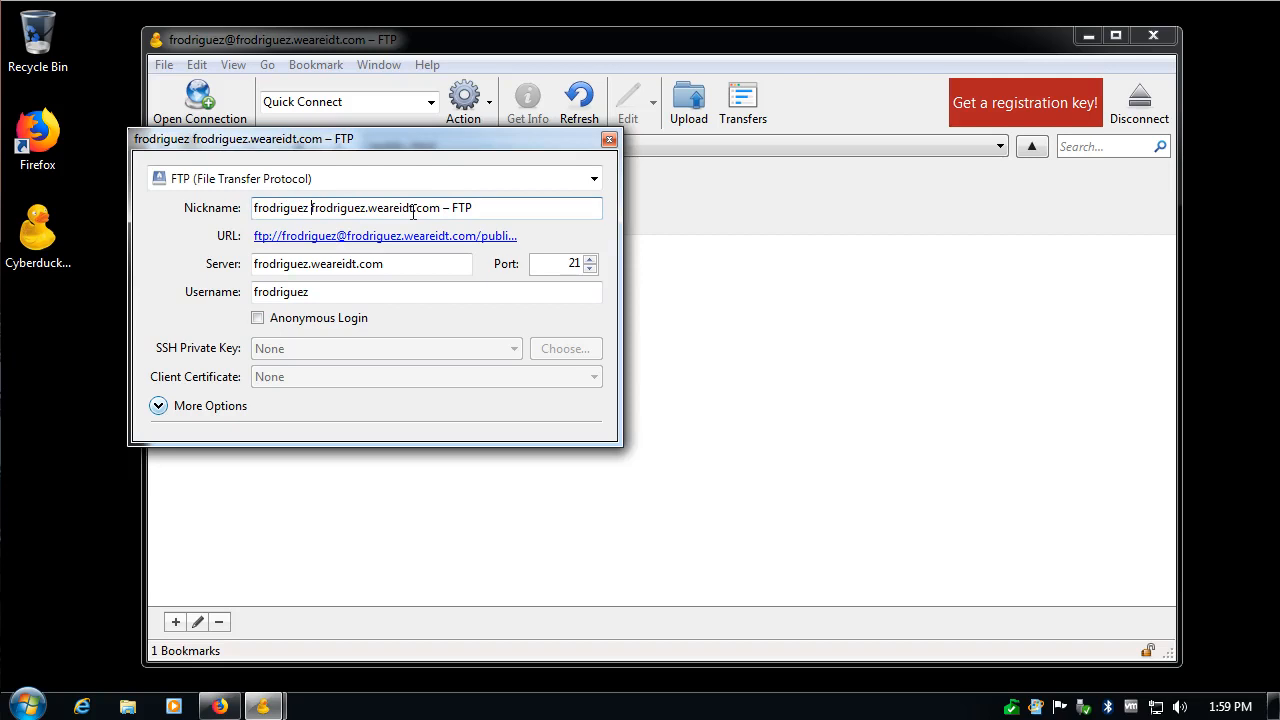
pyautogui.write('FTO')
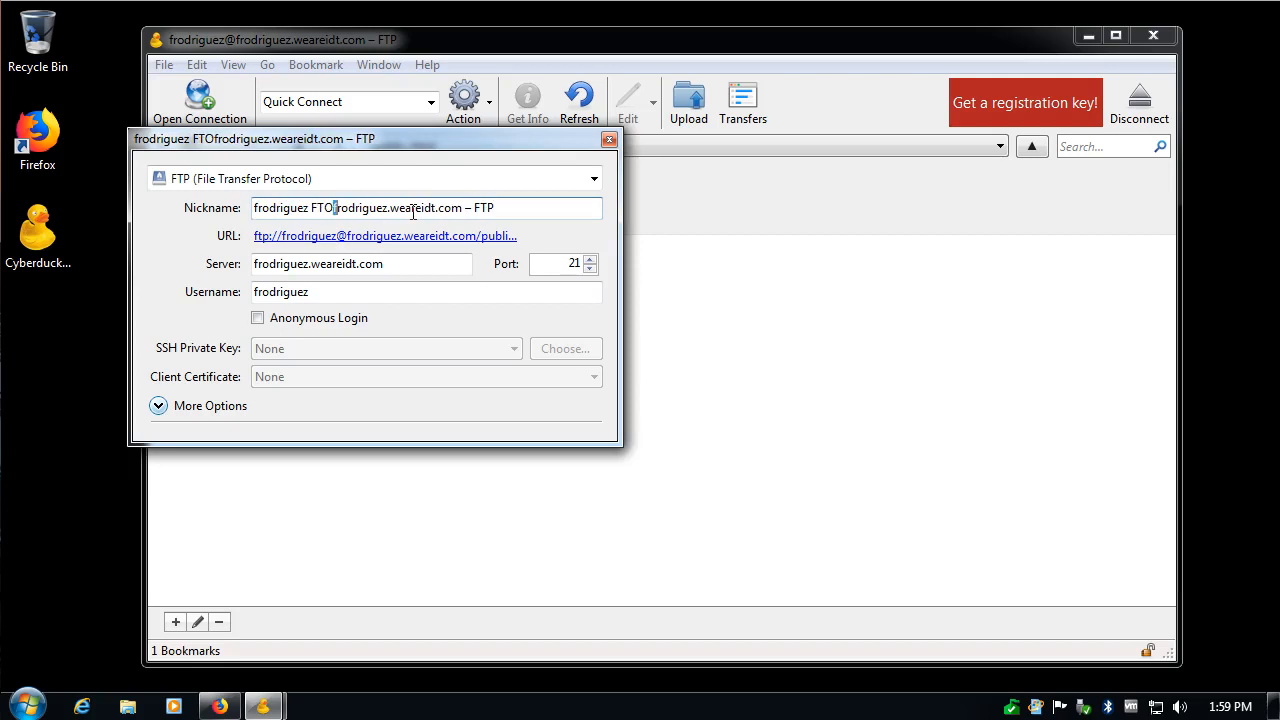
pyautogui.doubleClick(348, 208)
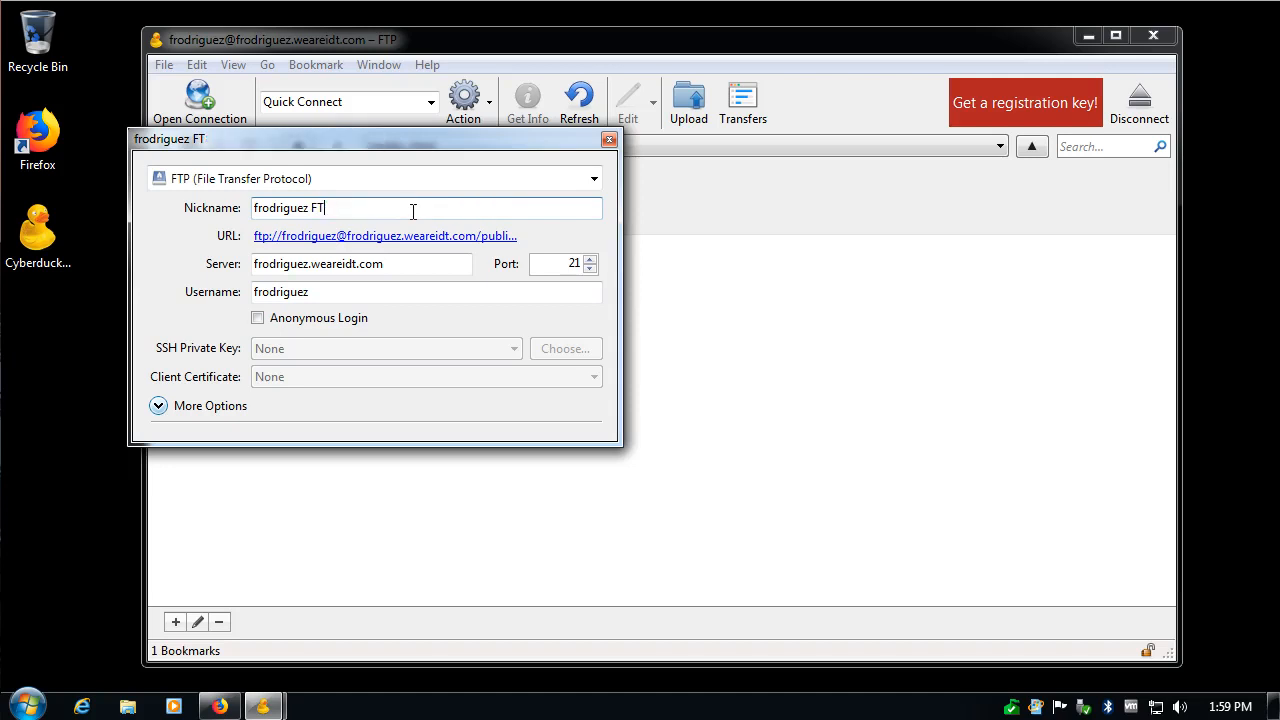
pyautogui.write('P')
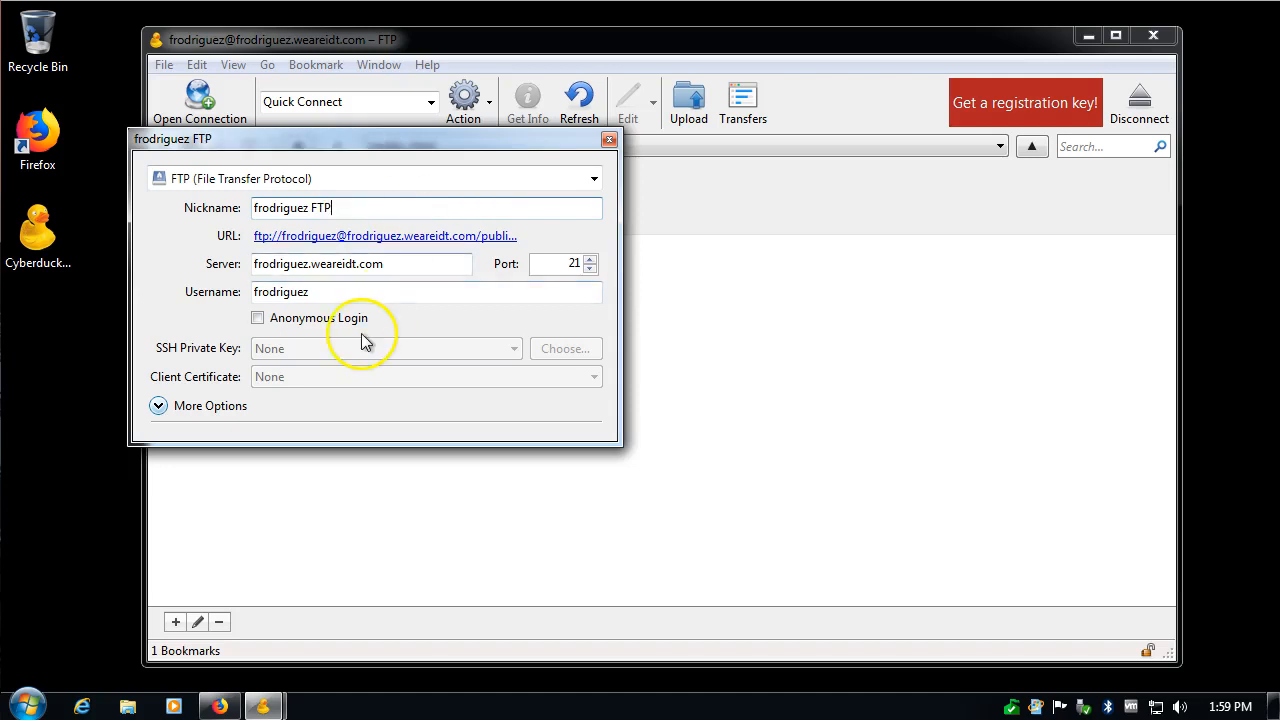
pyautogui.moveTo(435, 335)
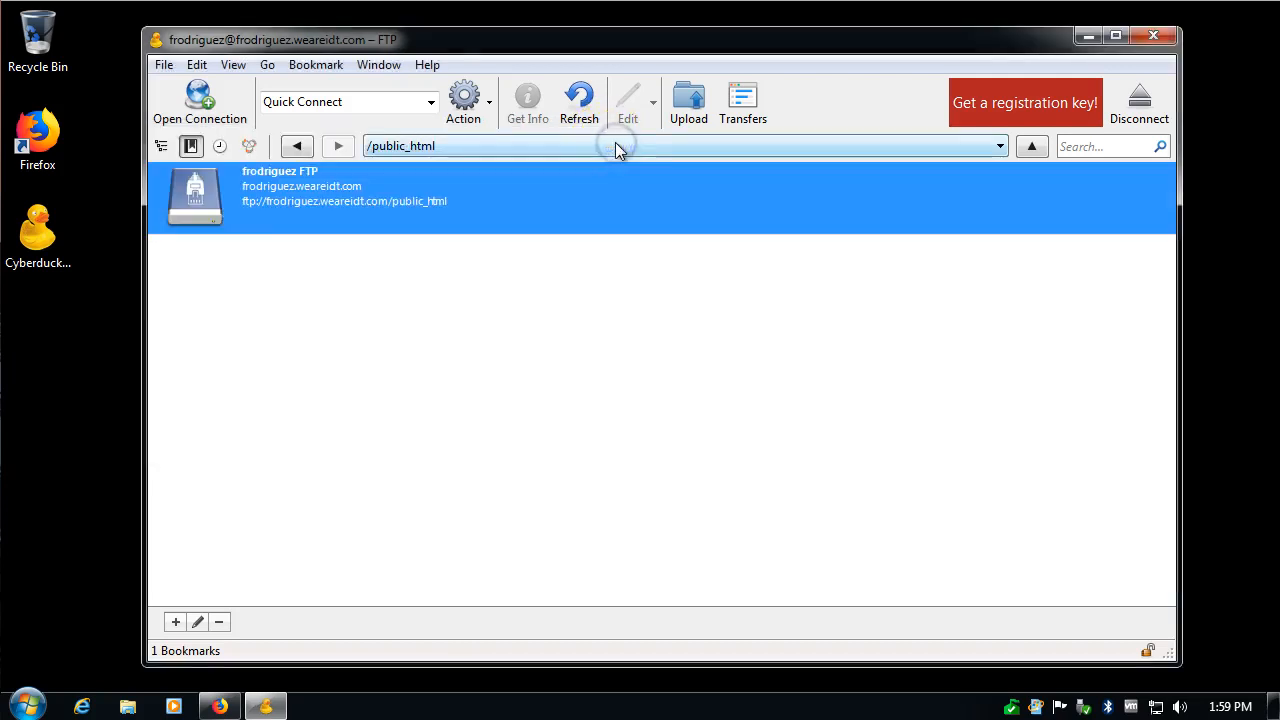
pyautogui.click(315, 64)
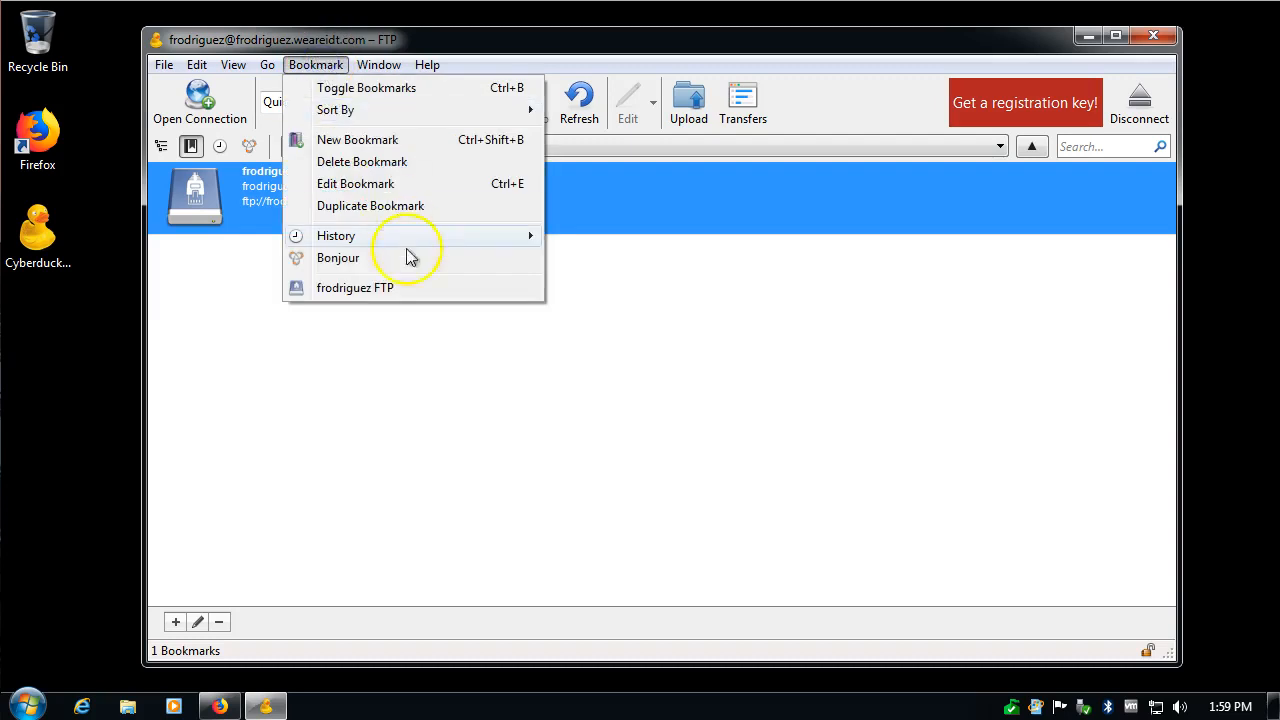
pyautogui.moveTo(385, 288)
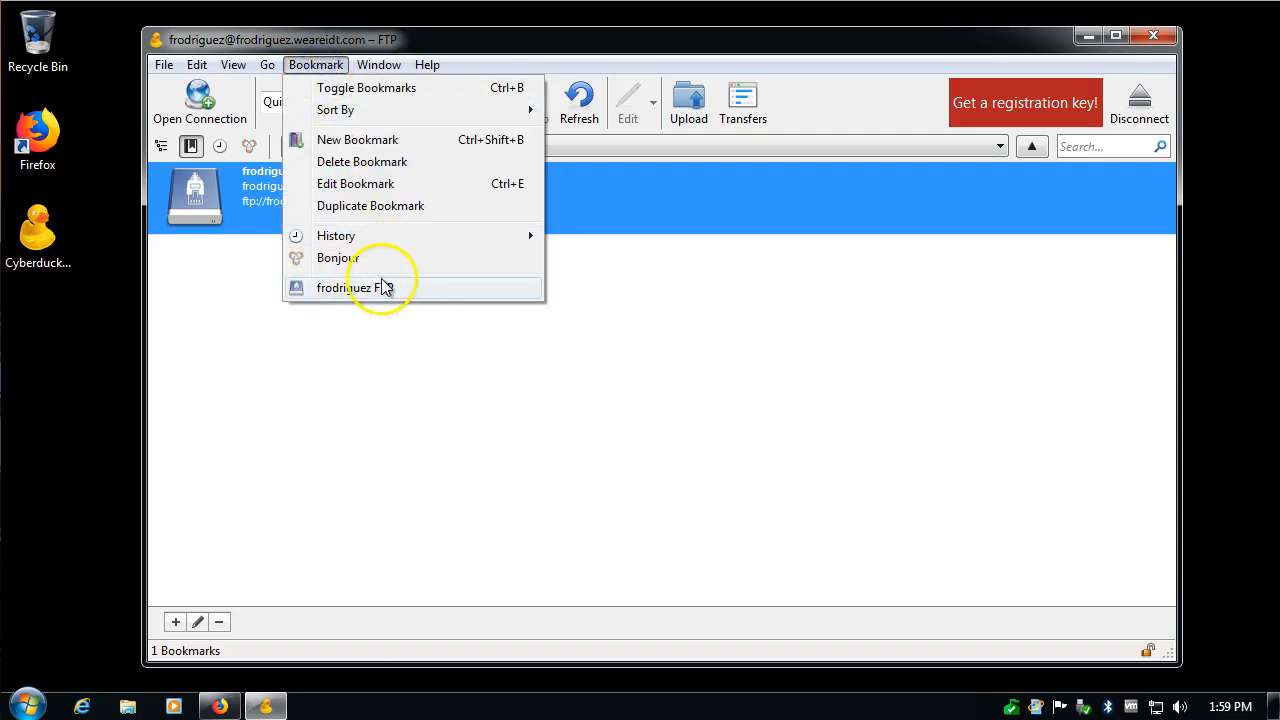
pyautogui.moveTo(360, 288)
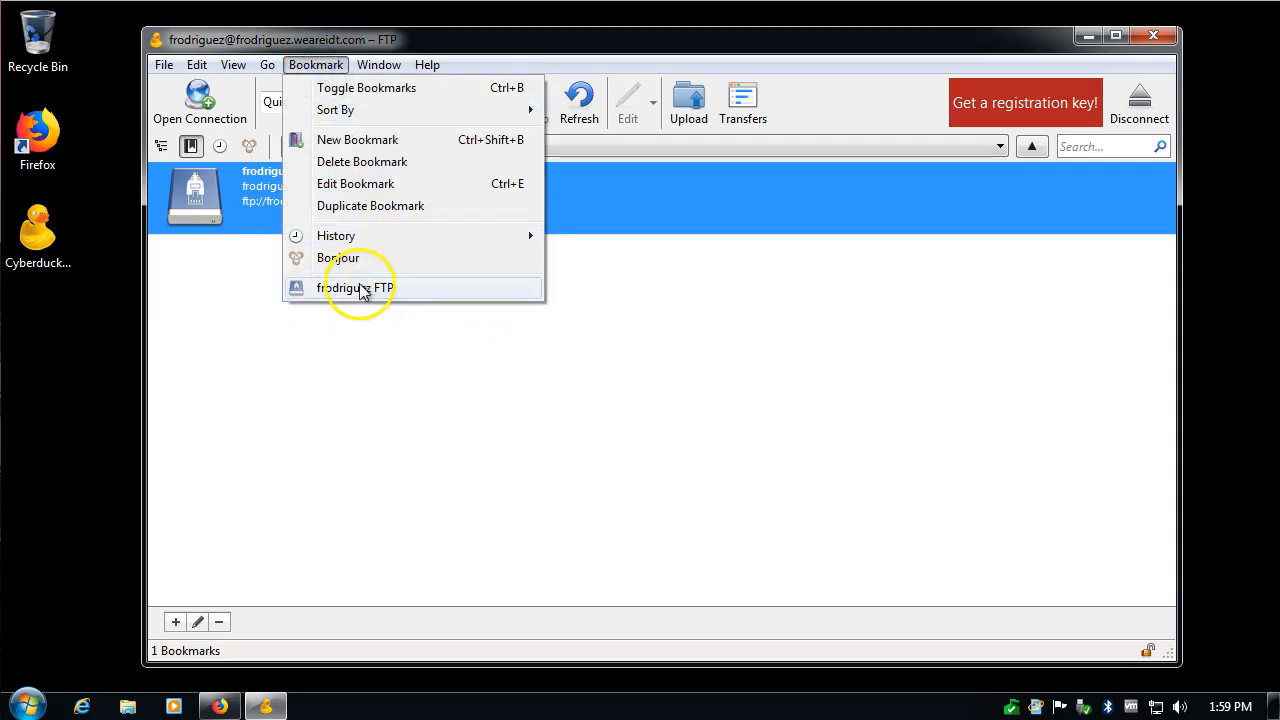
pyautogui.click(356, 288)
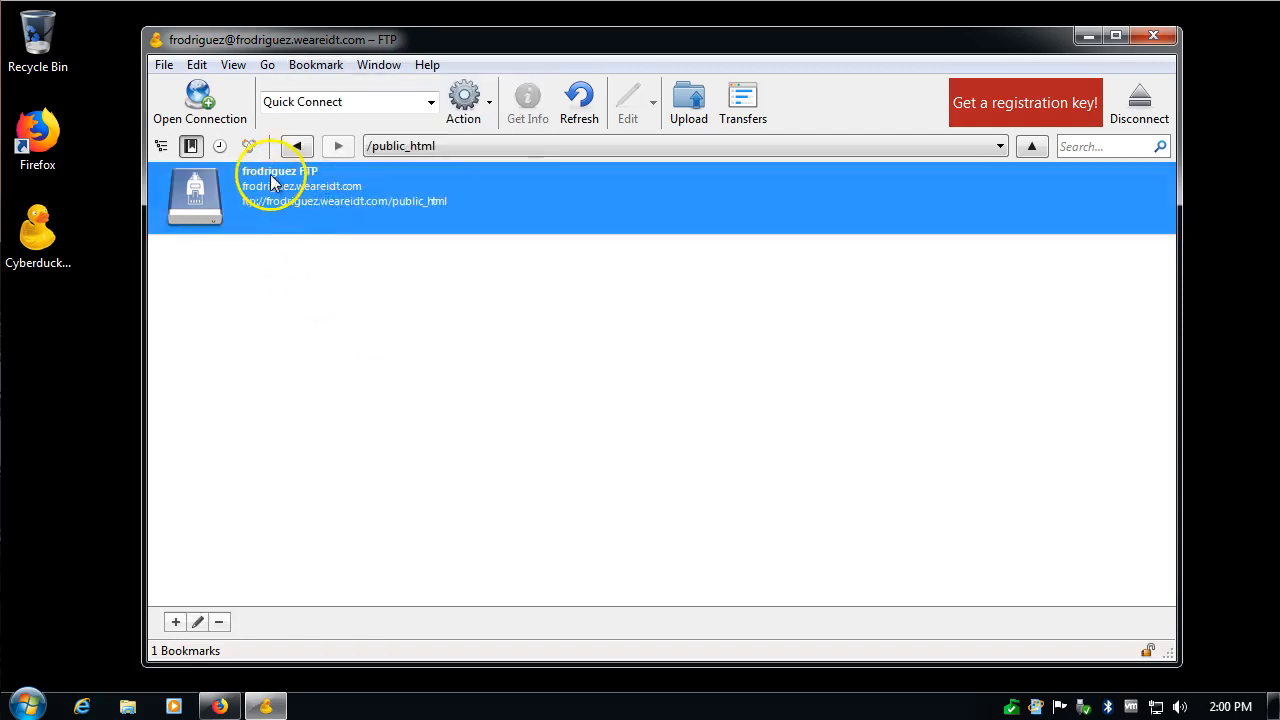
# - Reconnect to the server from its saved bookmark, accepting the unsecured FTP warning
pyautogui.doubleClick(280, 195)
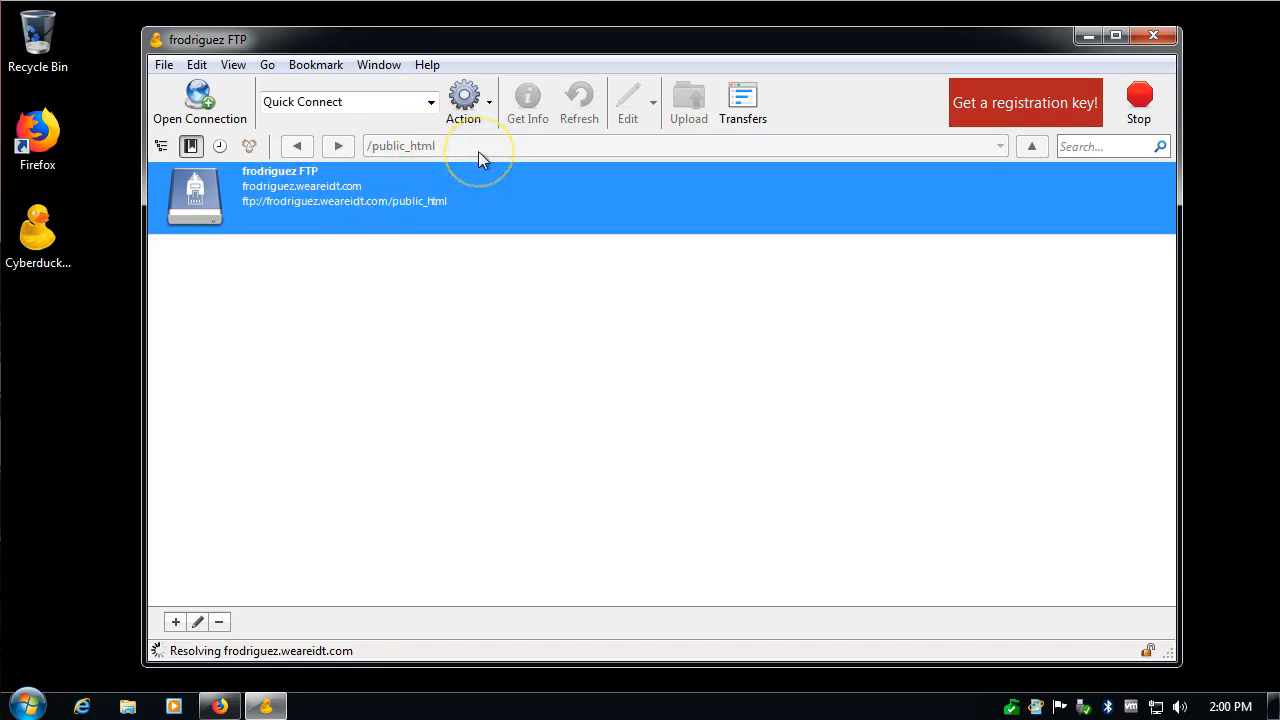
pyautogui.moveTo(407, 388)
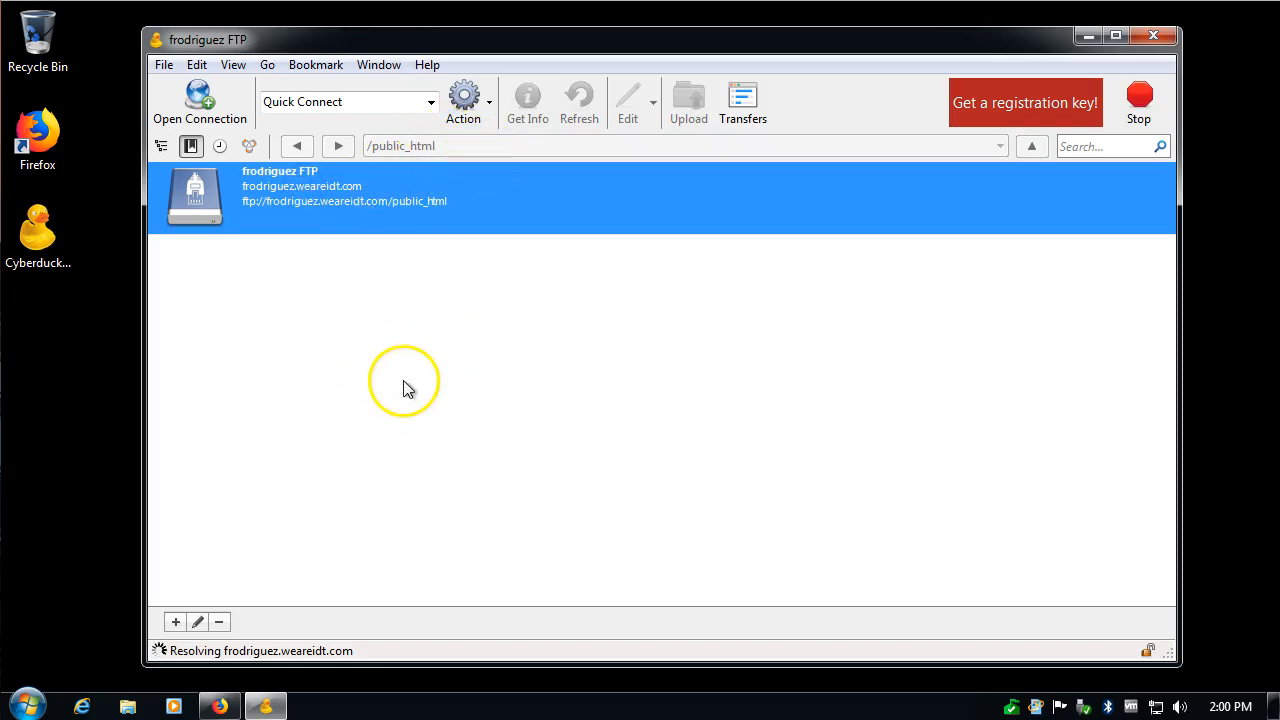
pyautogui.moveTo(371, 344)
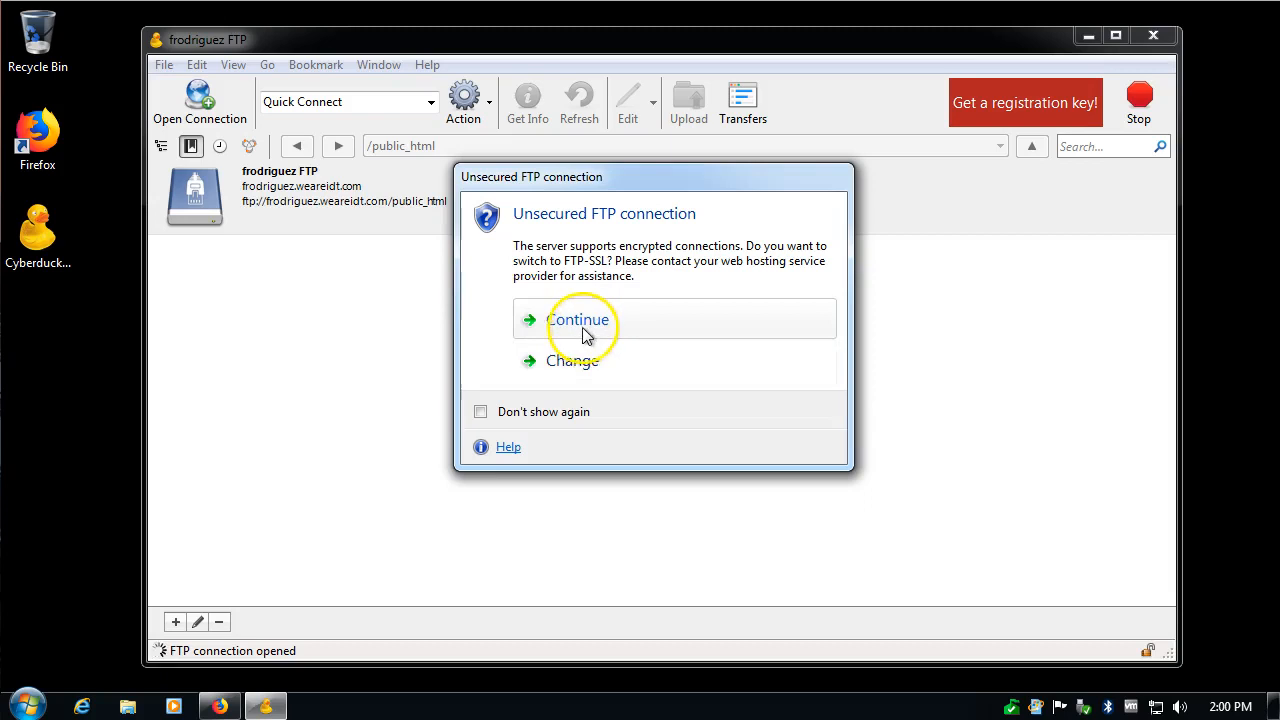
pyautogui.click(579, 319)
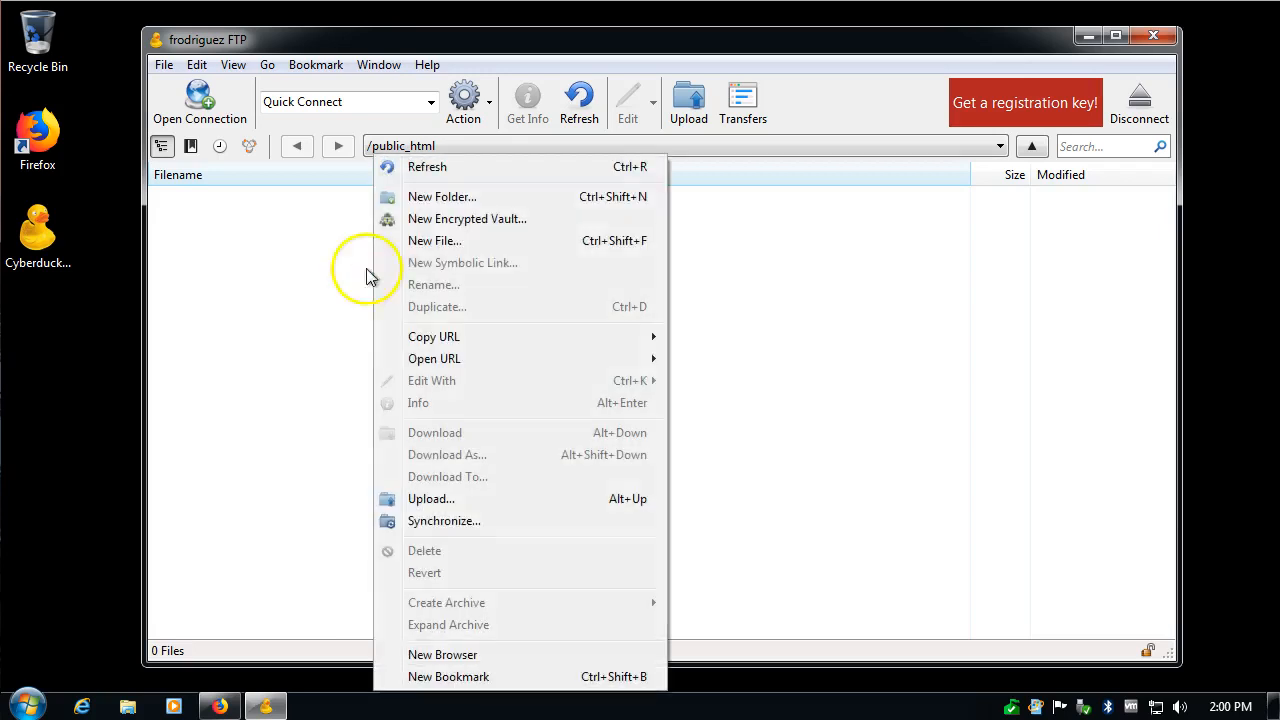
pyautogui.moveTo(351, 298)
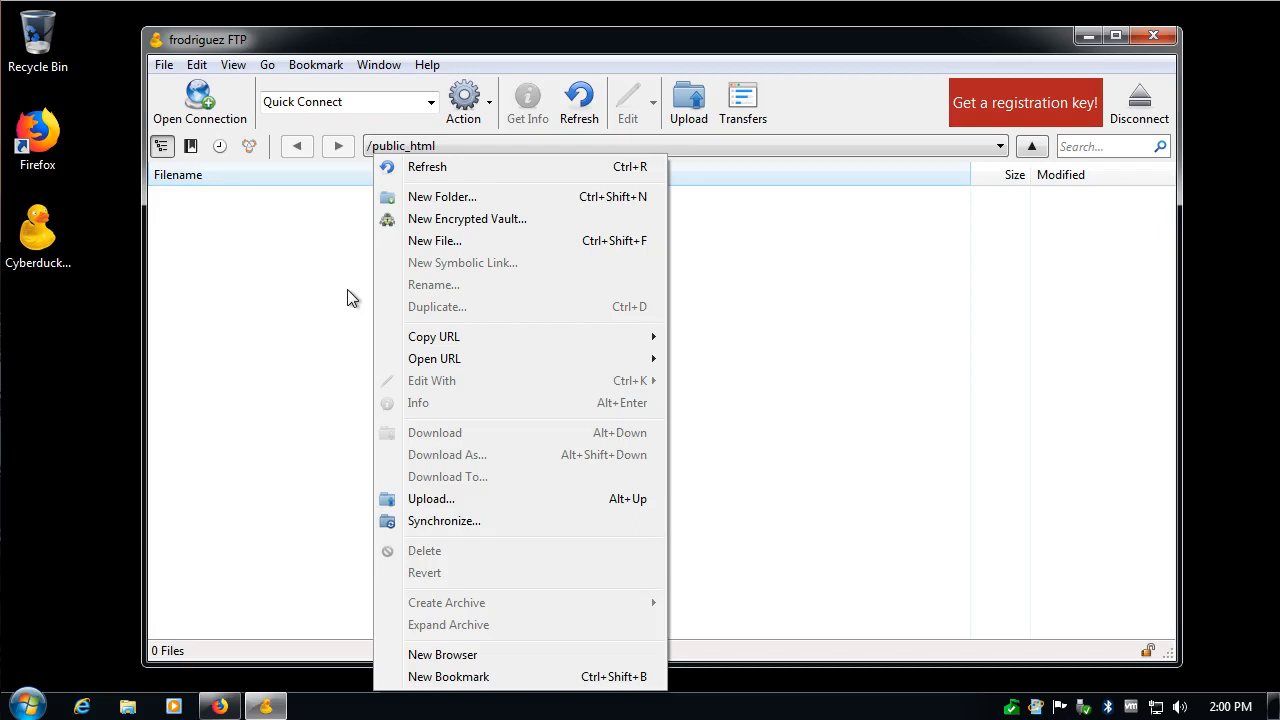
# - Add a new empty file named index.html to public_html
pyautogui.click(434, 240)
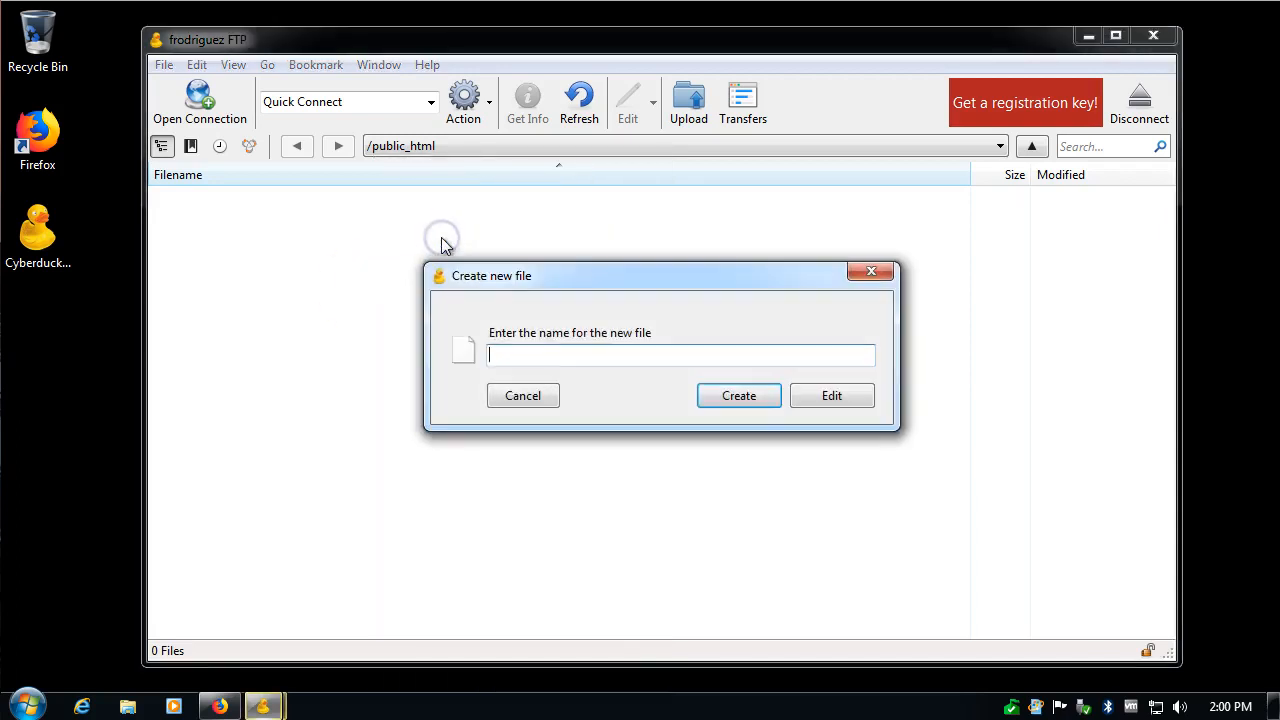
pyautogui.moveTo(600, 383)
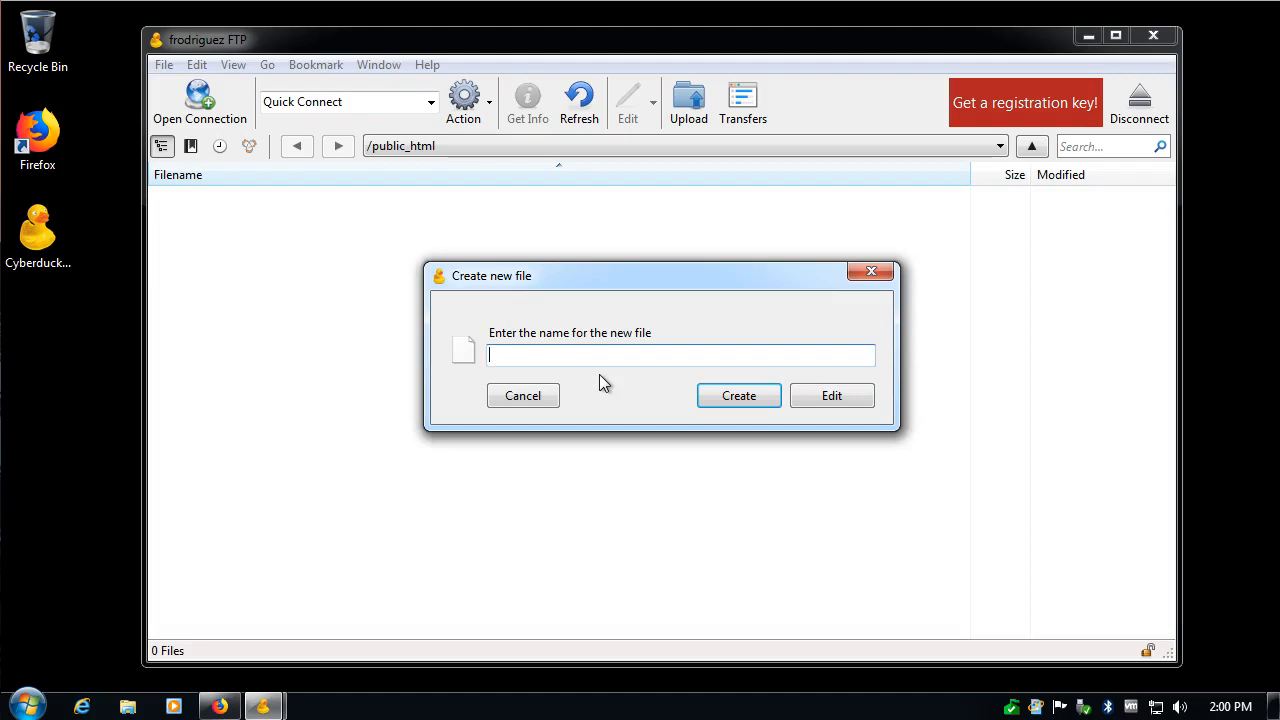
pyautogui.write('index.')
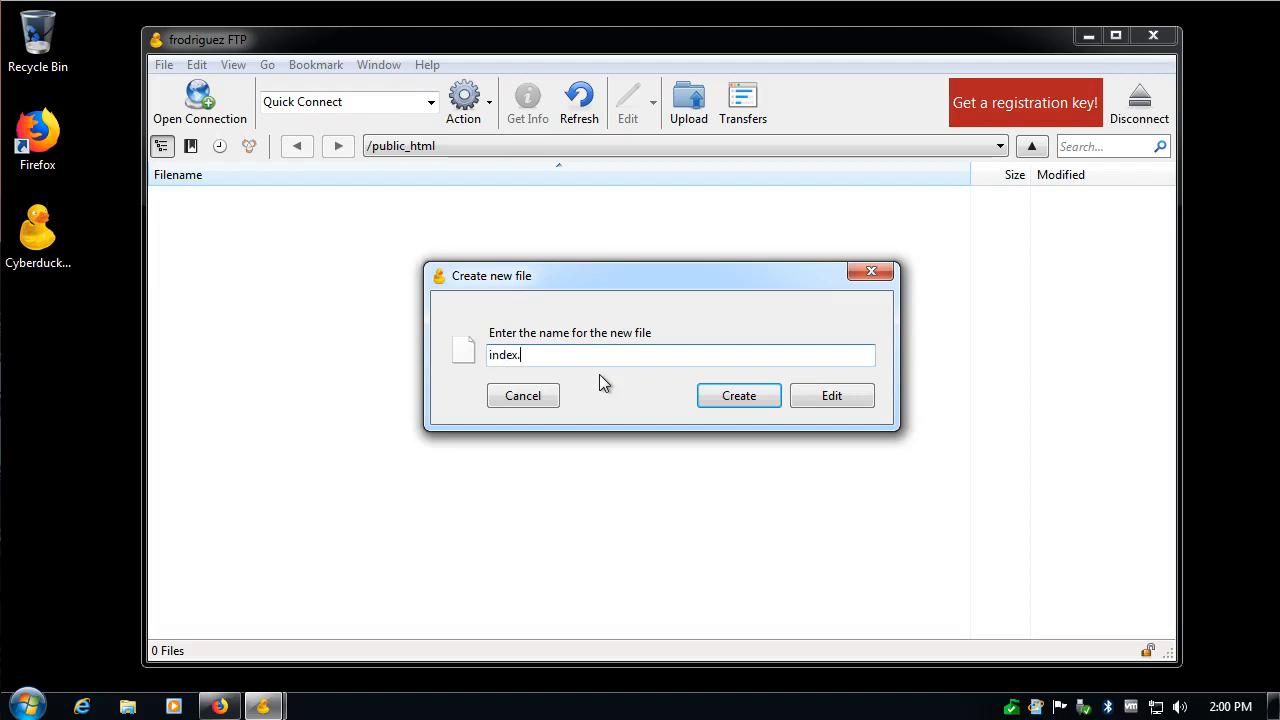
pyautogui.click(738, 395)
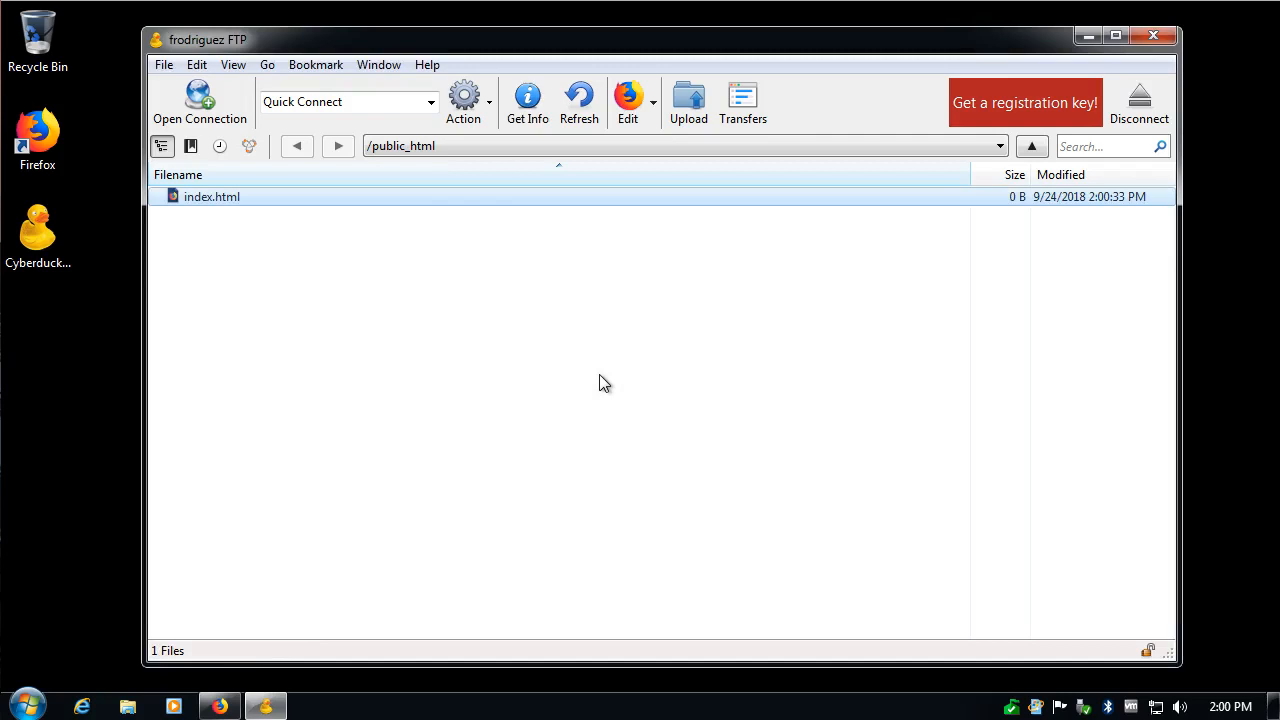
# - Edit the server's index.html in Notepad through the Edit With menu
pyautogui.rightClick(211, 196)
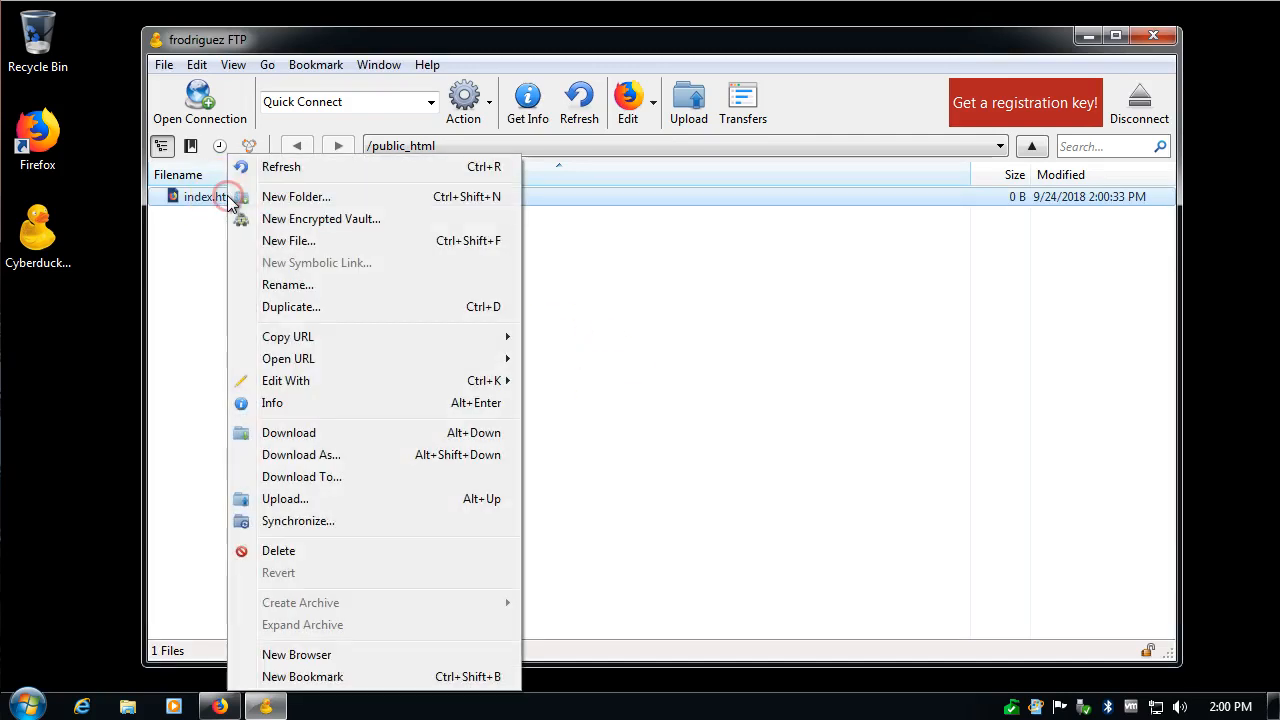
pyautogui.moveTo(213, 196)
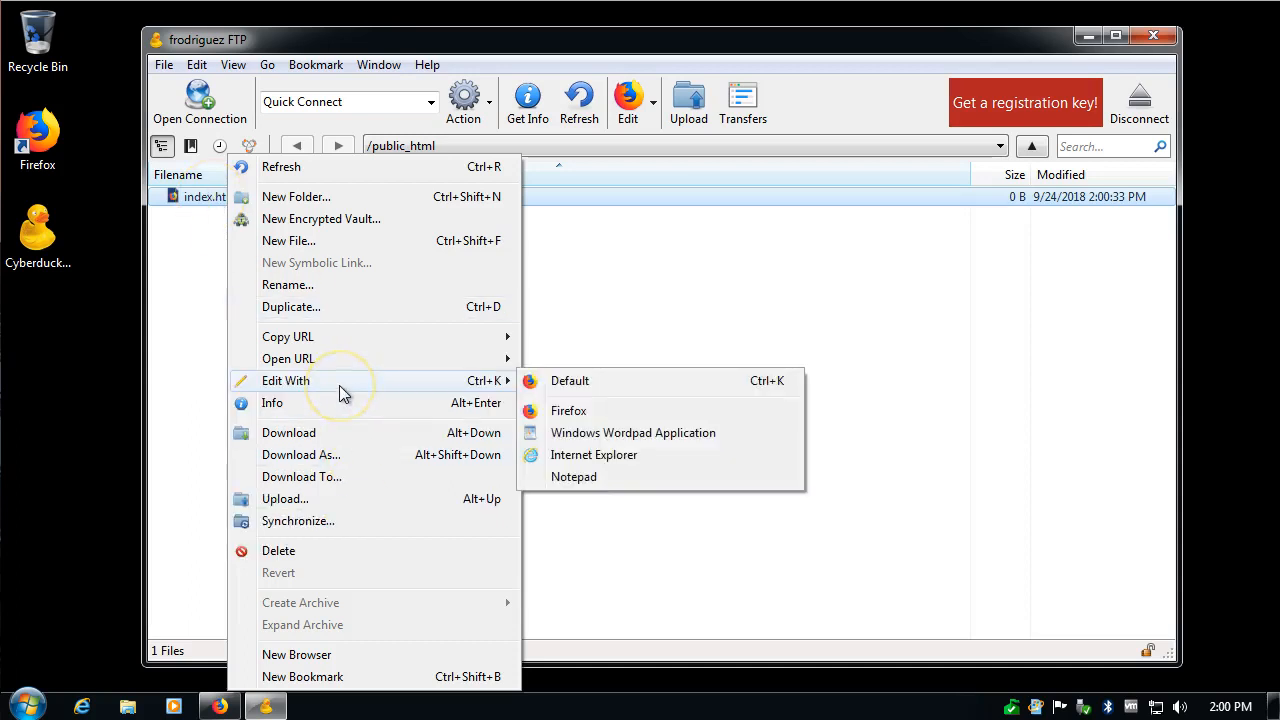
pyautogui.moveTo(640, 410)
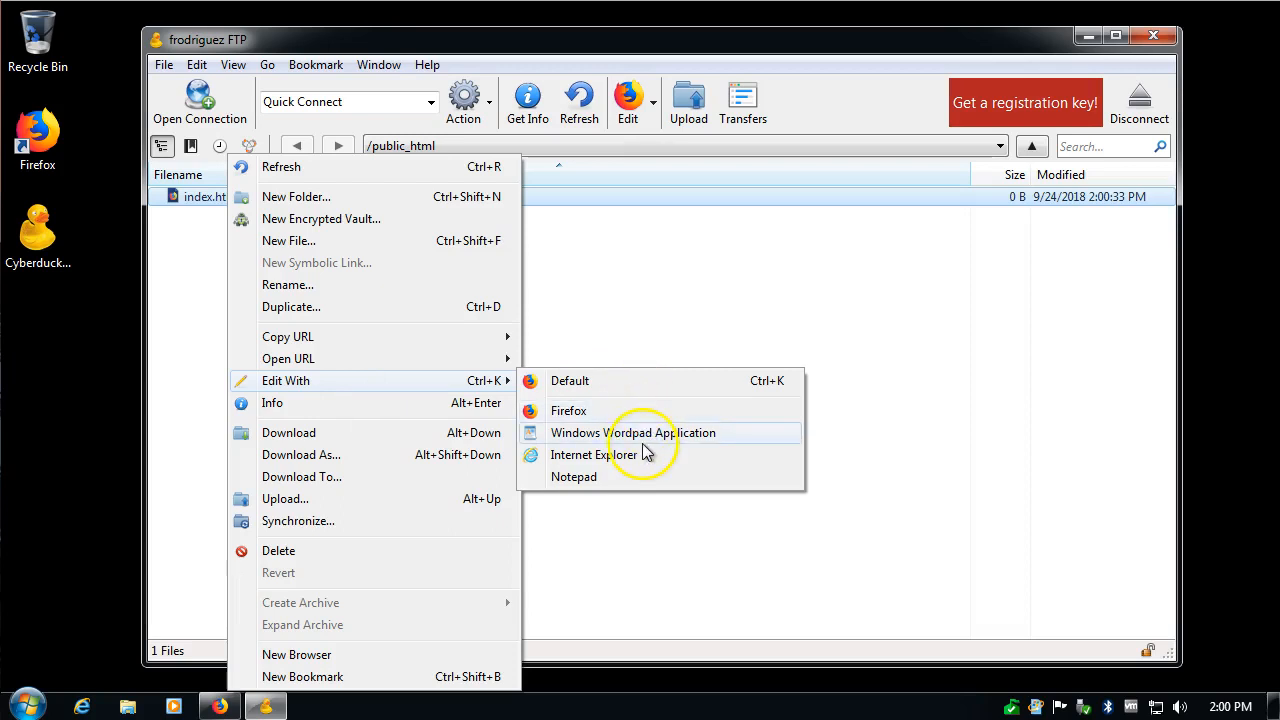
pyautogui.moveTo(660, 455)
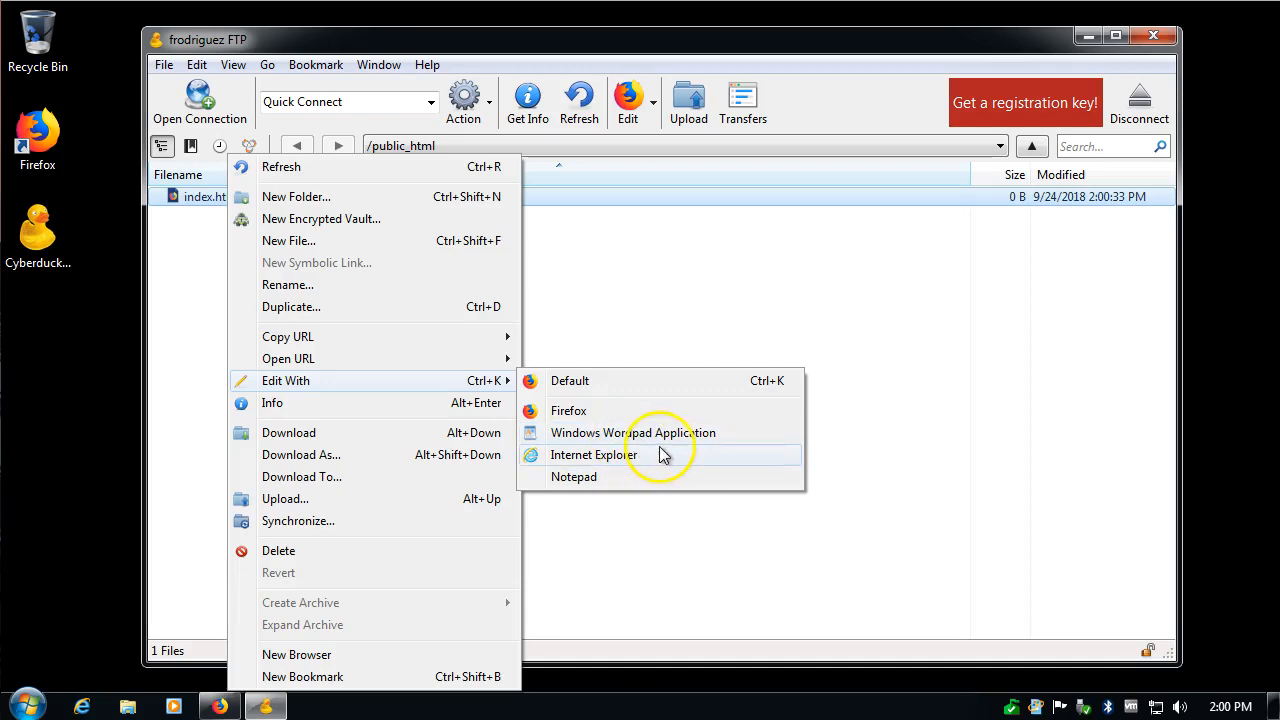
pyautogui.moveTo(590, 477)
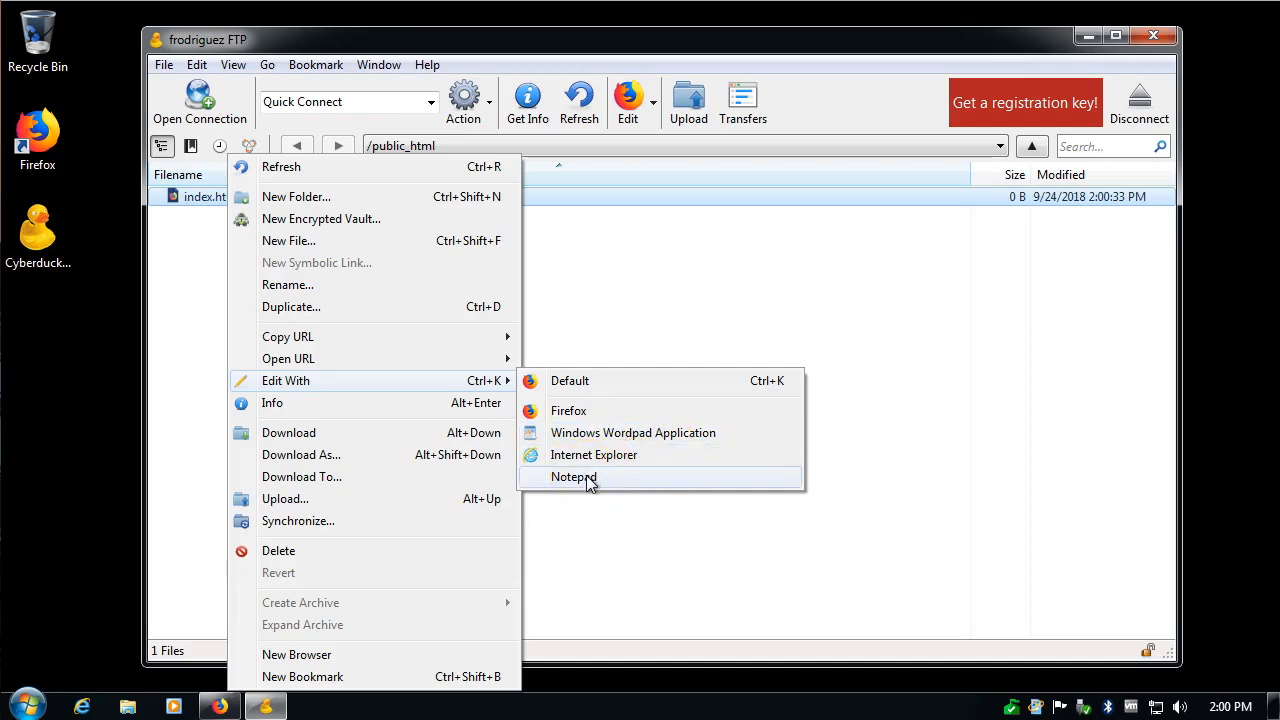
pyautogui.click(573, 476)
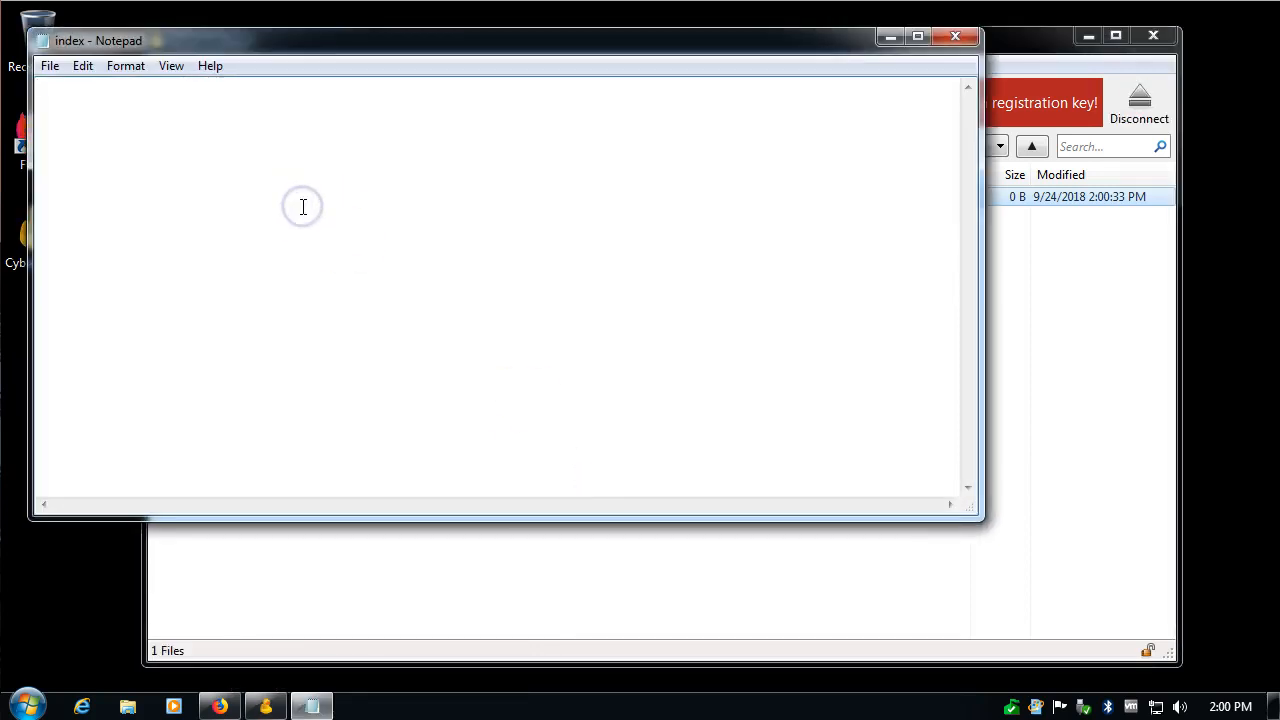
pyautogui.write('<')
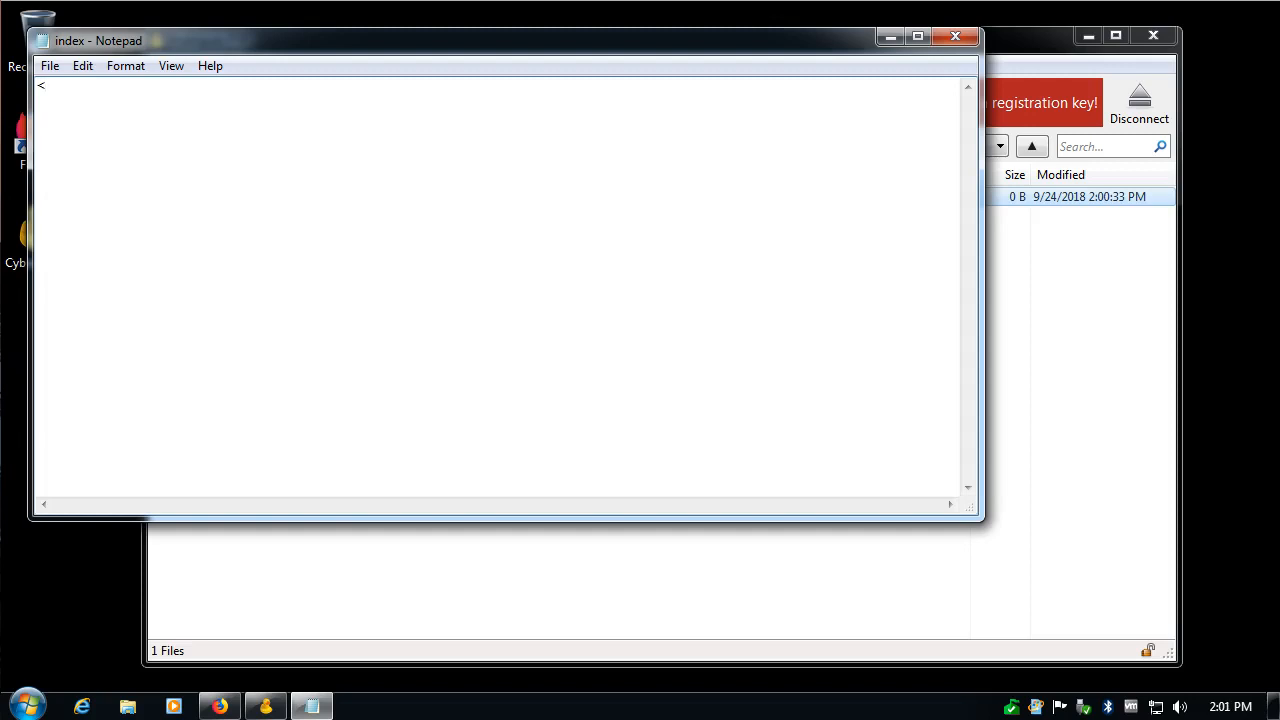
pyautogui.write('h1')
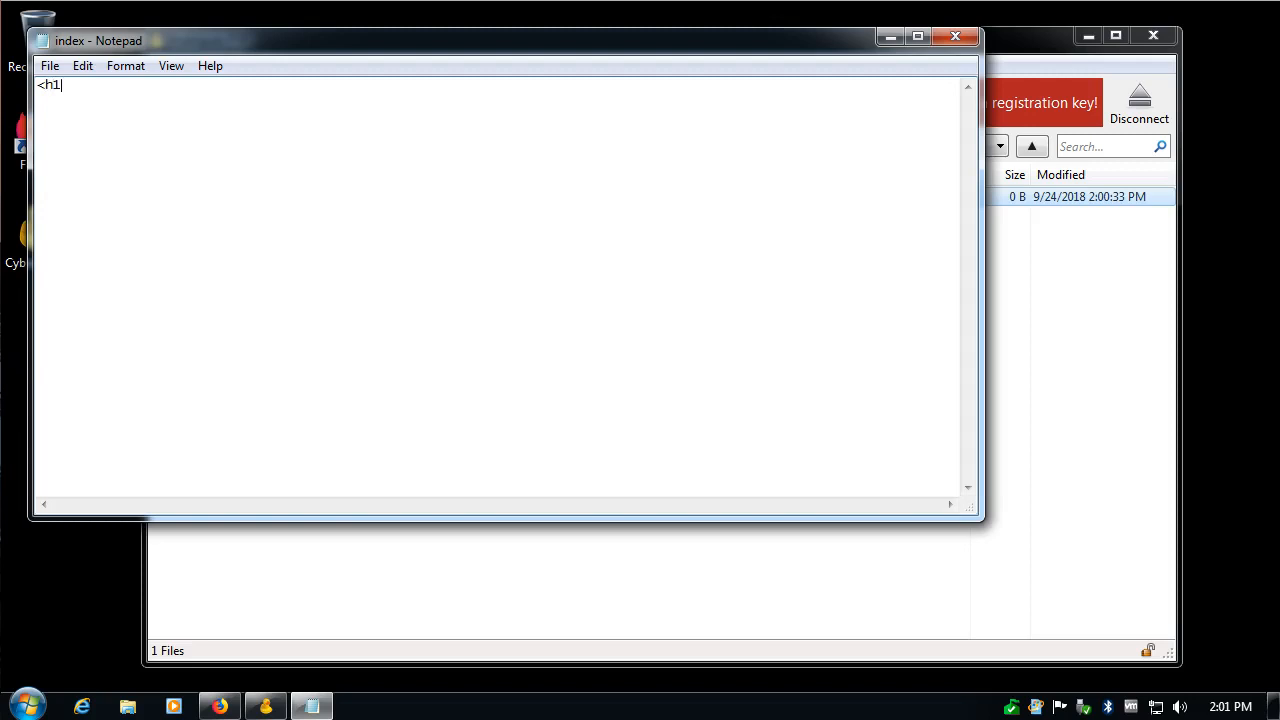
pyautogui.write('>')
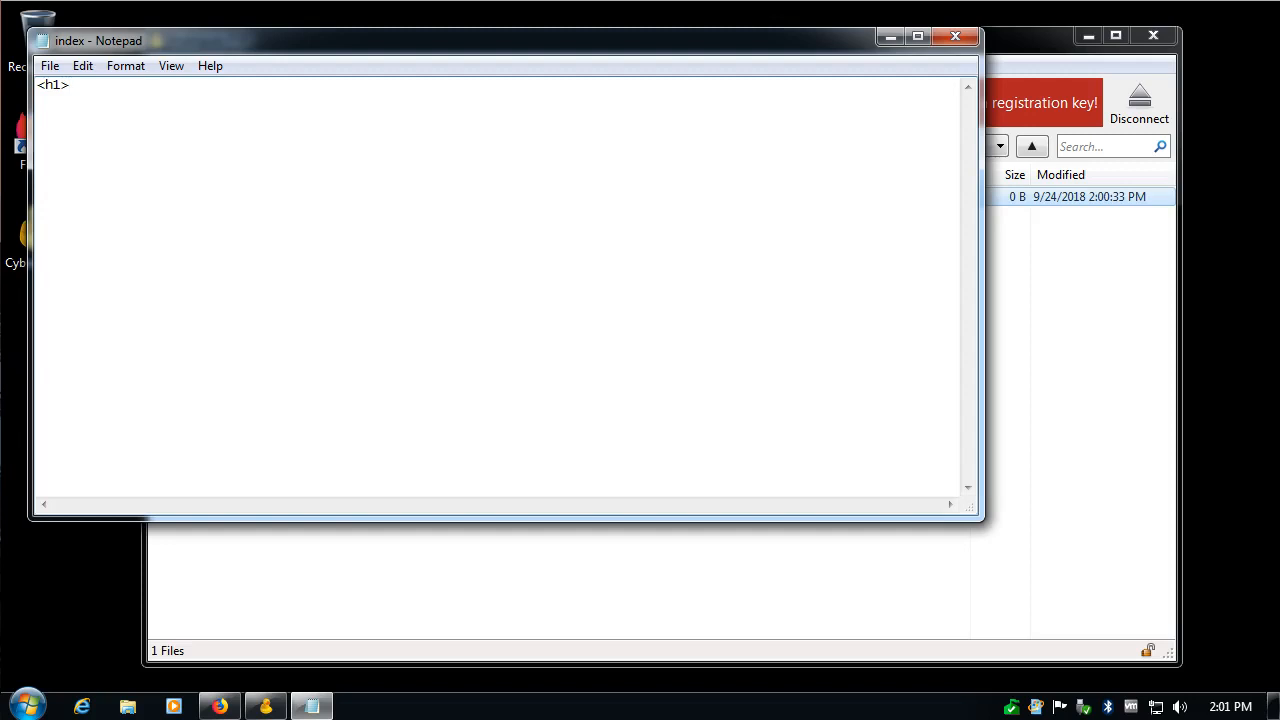
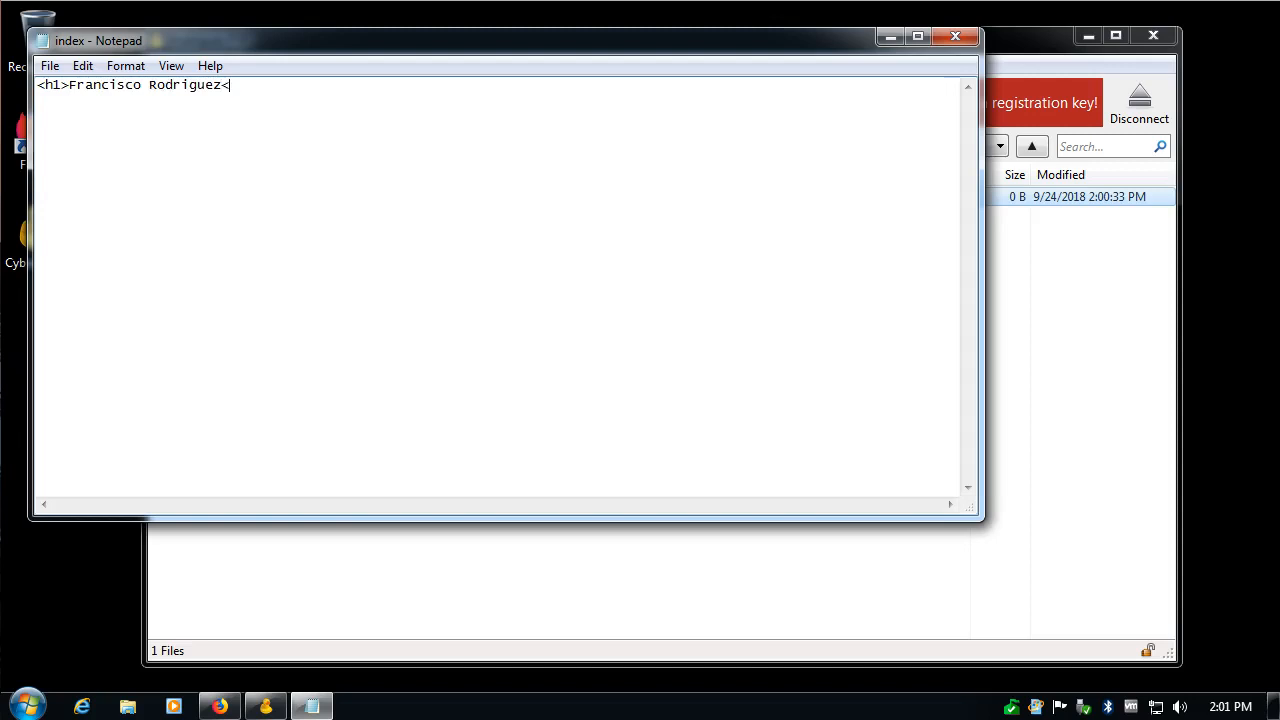
pyautogui.write('/h1>')
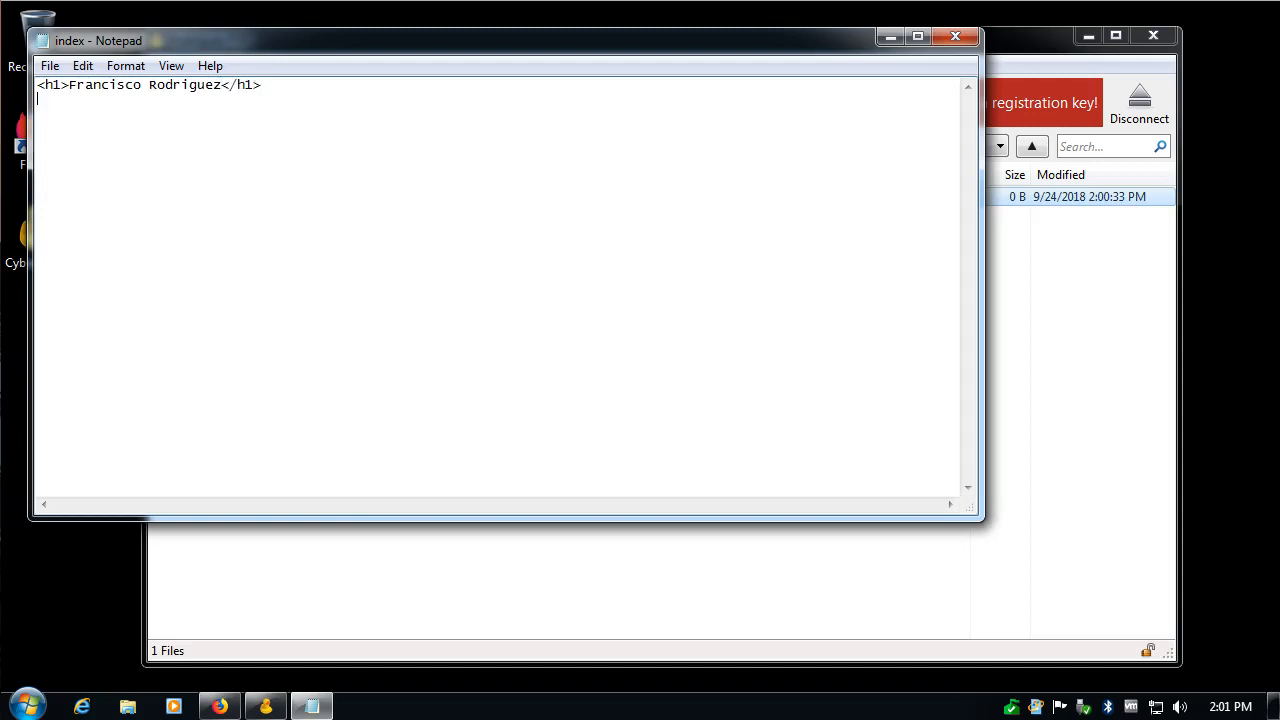
# - Add a paragraph about El Centro College Internet Development Technologies, then save and close
pyautogui.write('<p>')
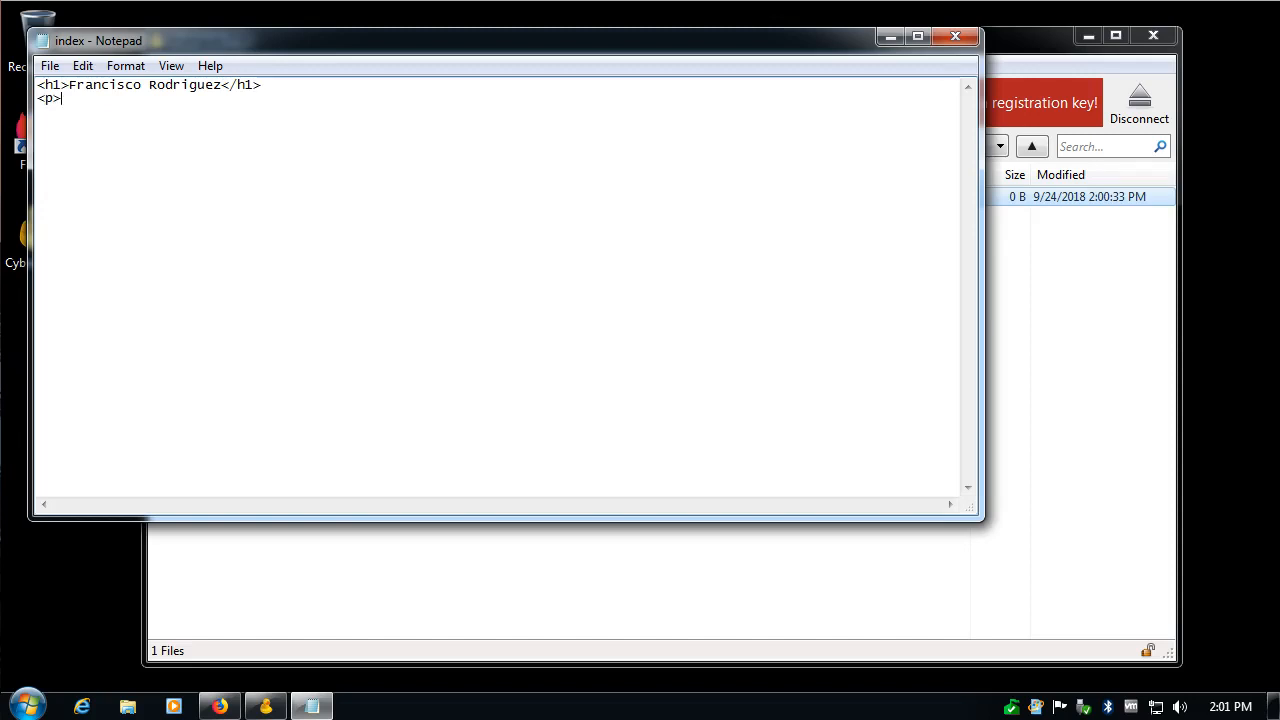
pyautogui.write('Fa')
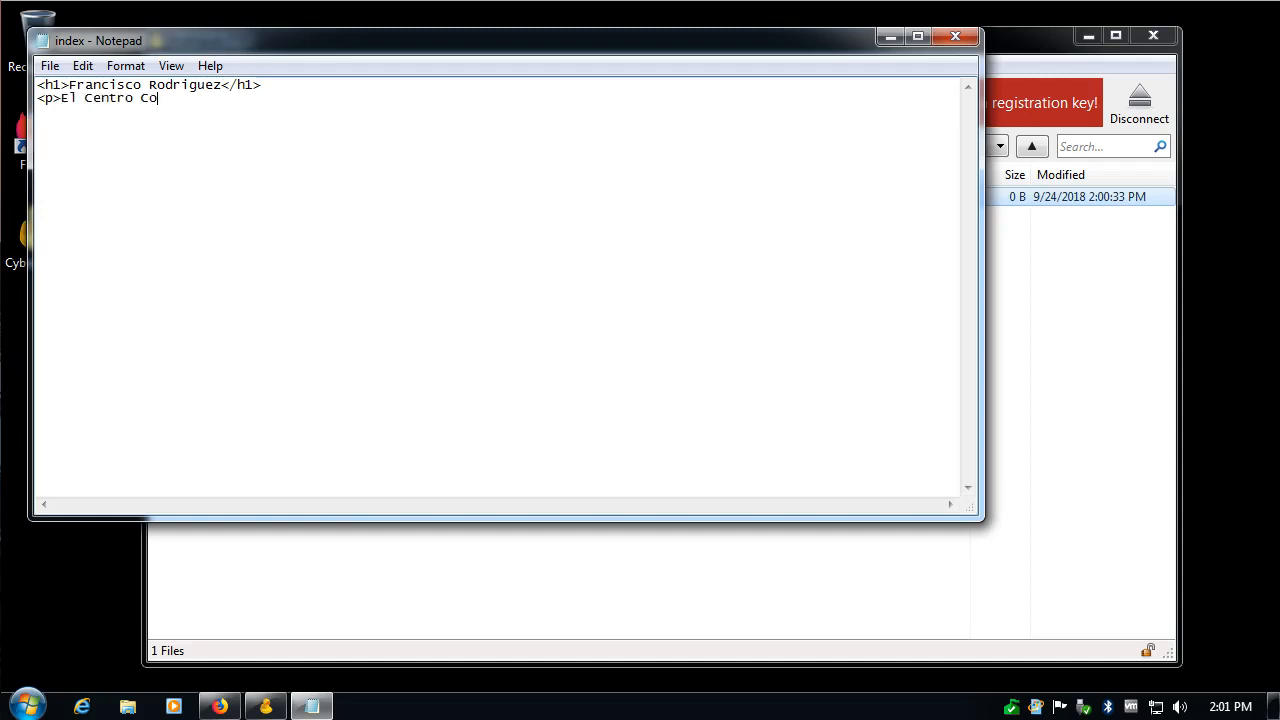
pyautogui.write('llege internet Develop')
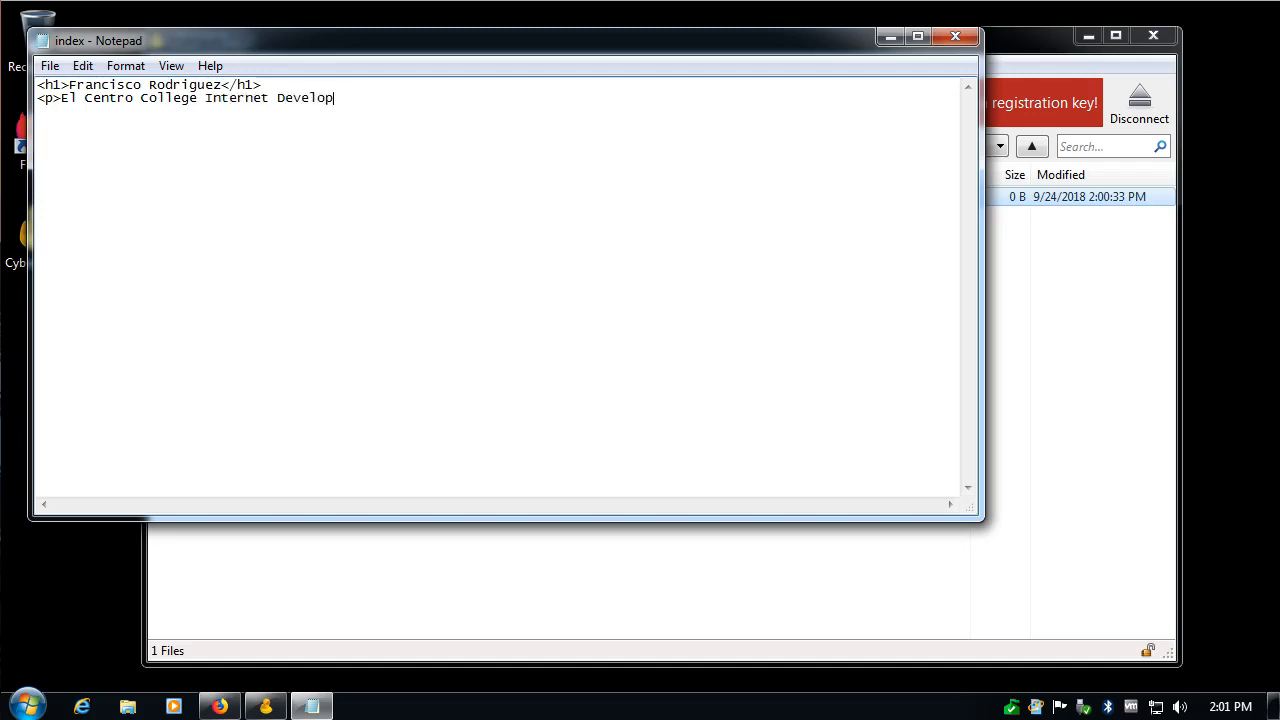
pyautogui.write('ment Tech')
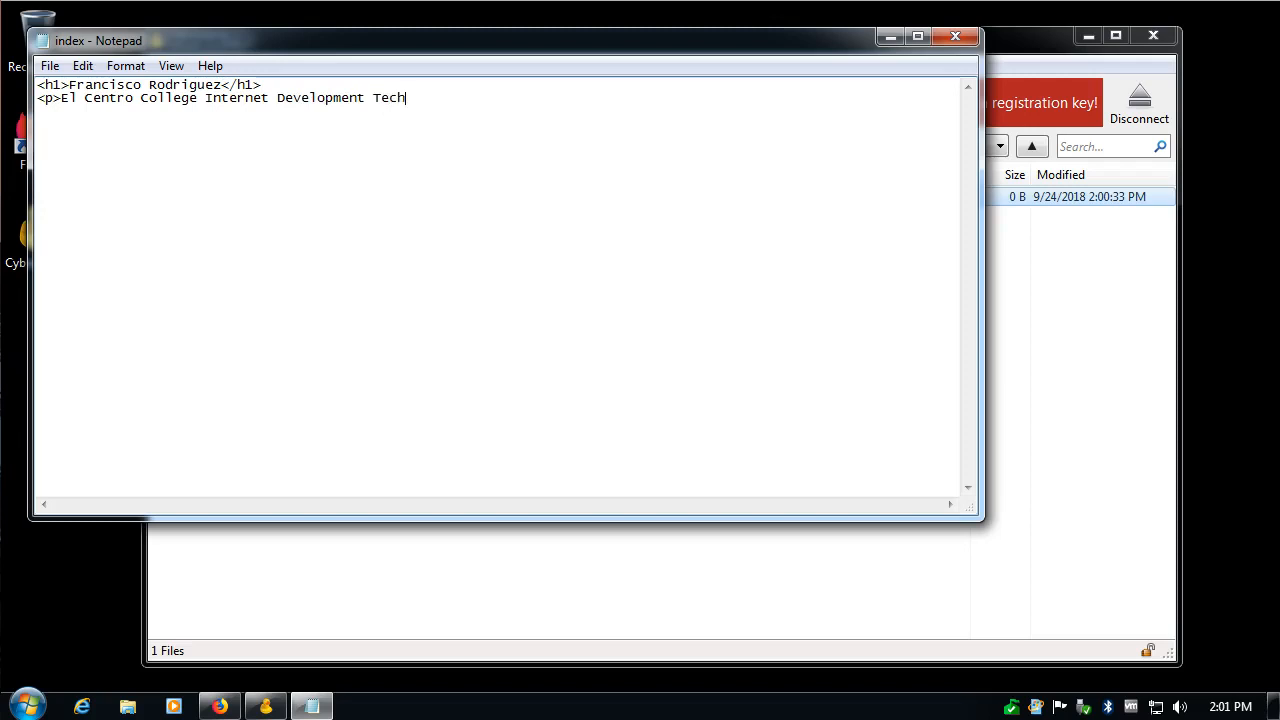
pyautogui.write('nologies<')
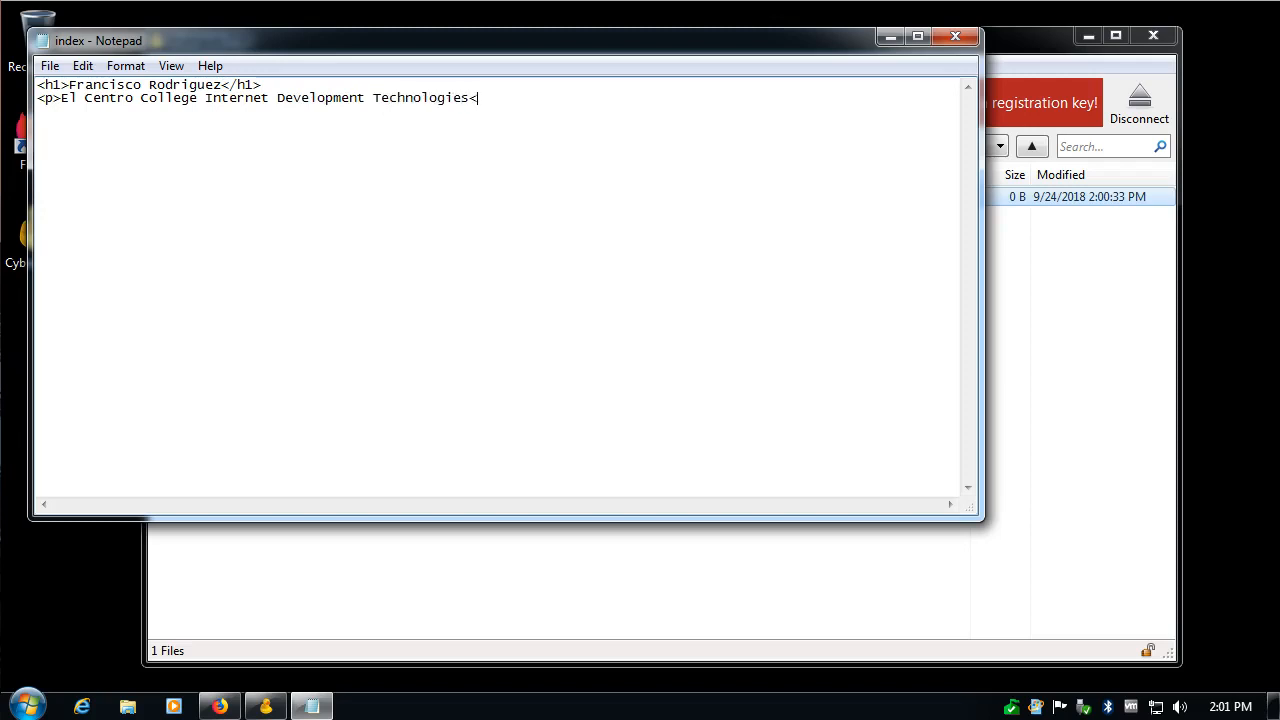
pyautogui.write('/p>')
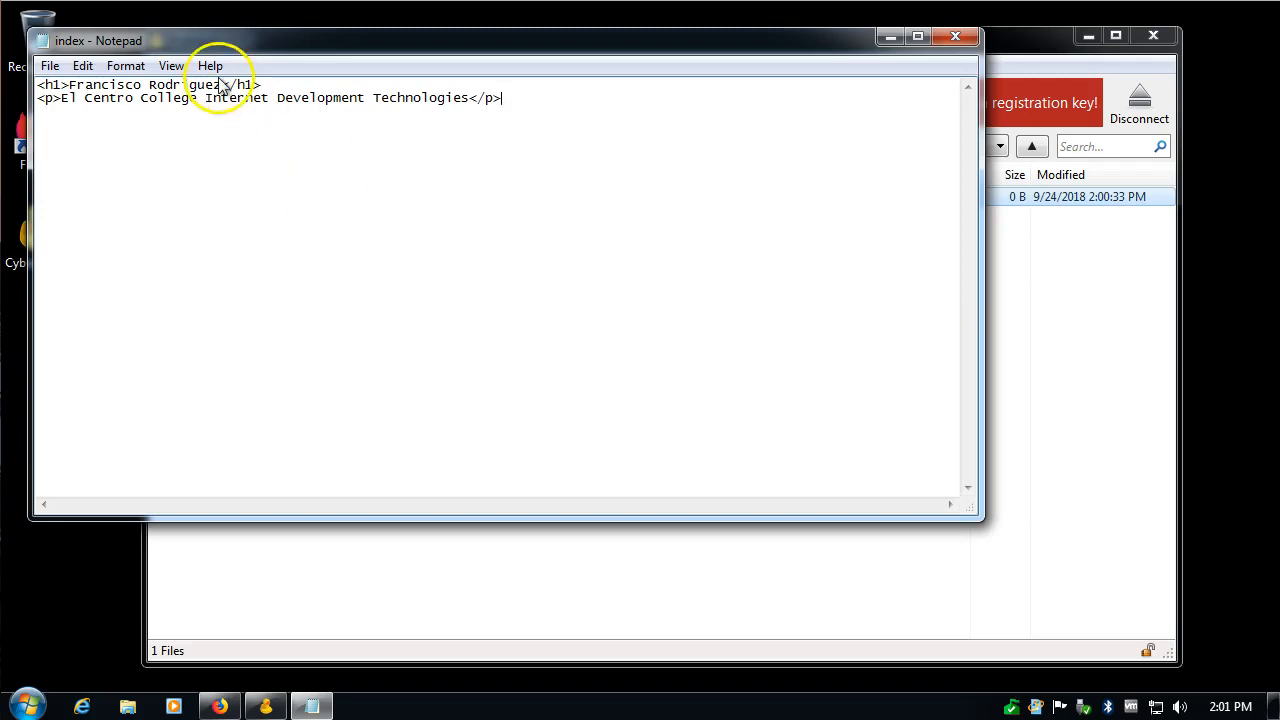
pyautogui.moveTo(955, 37)
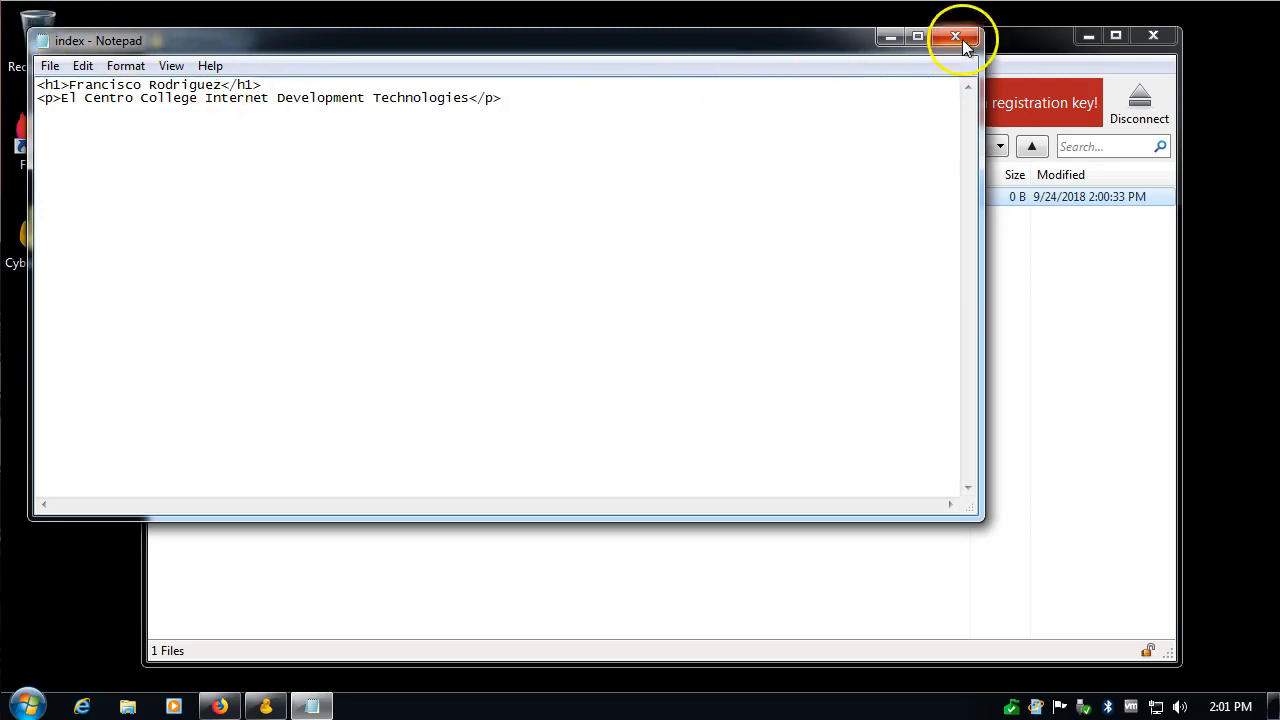
pyautogui.click(955, 37)
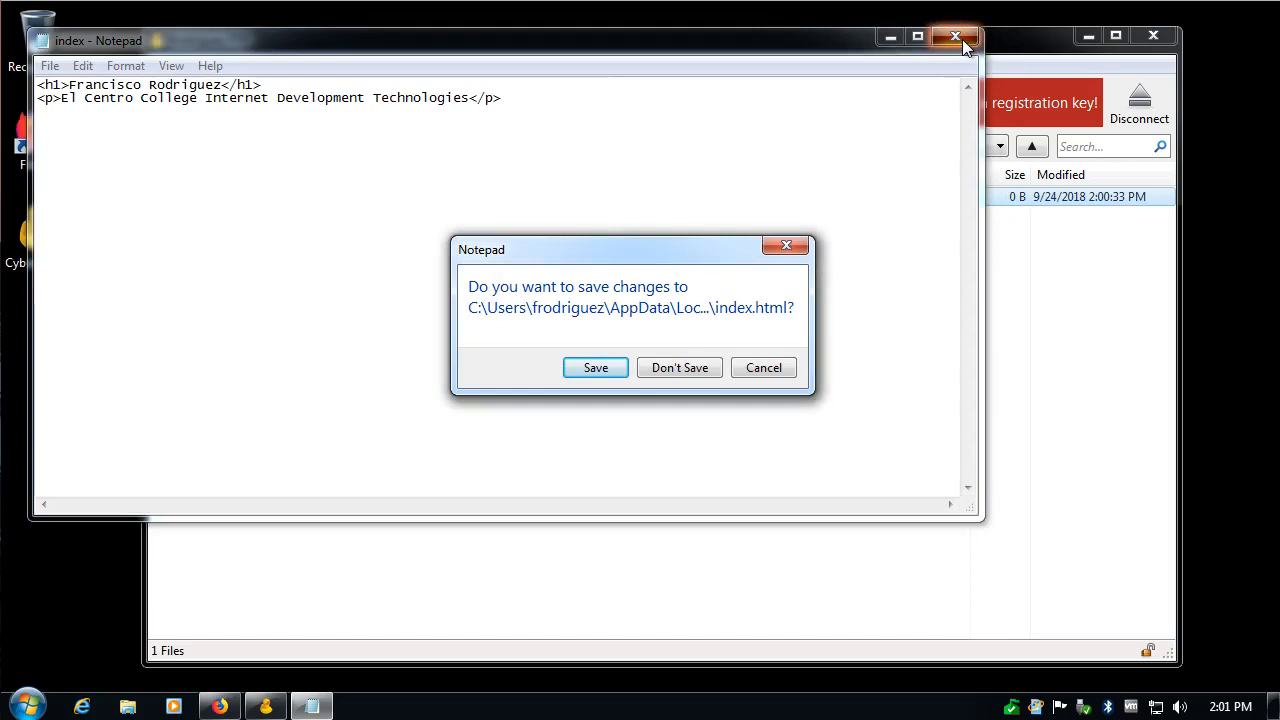
pyautogui.moveTo(595, 367)
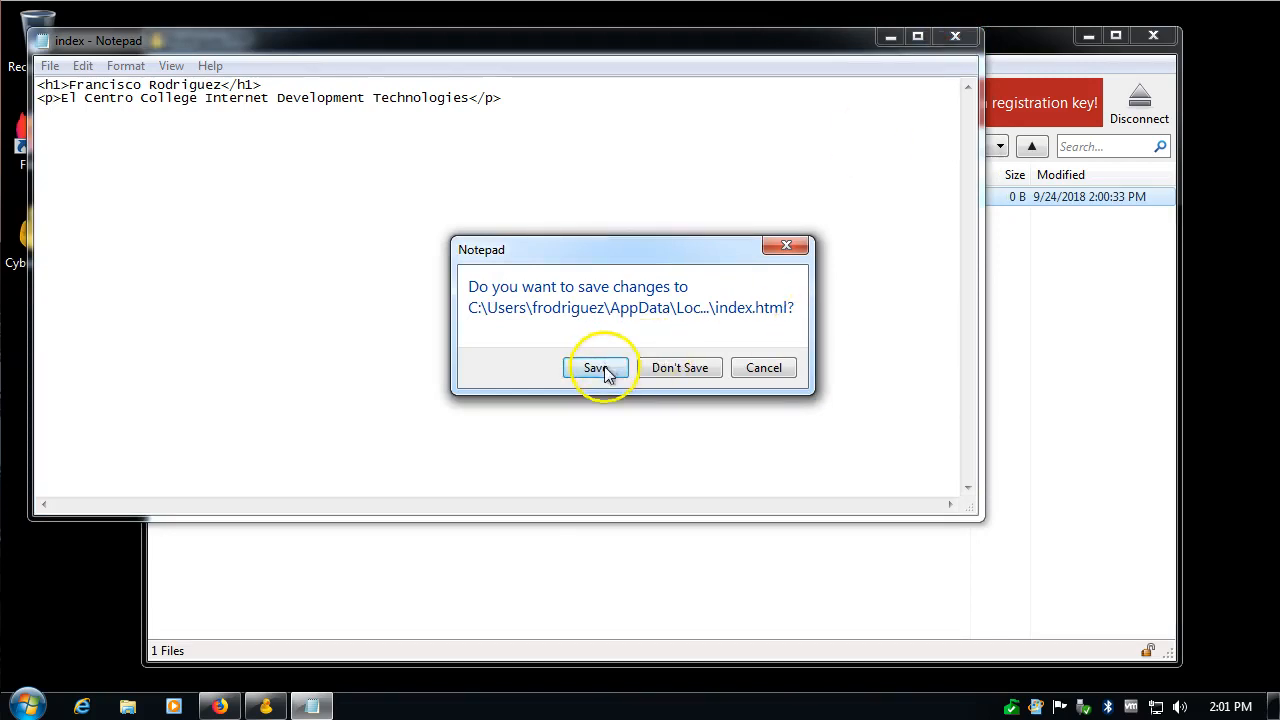
pyautogui.click(596, 367)
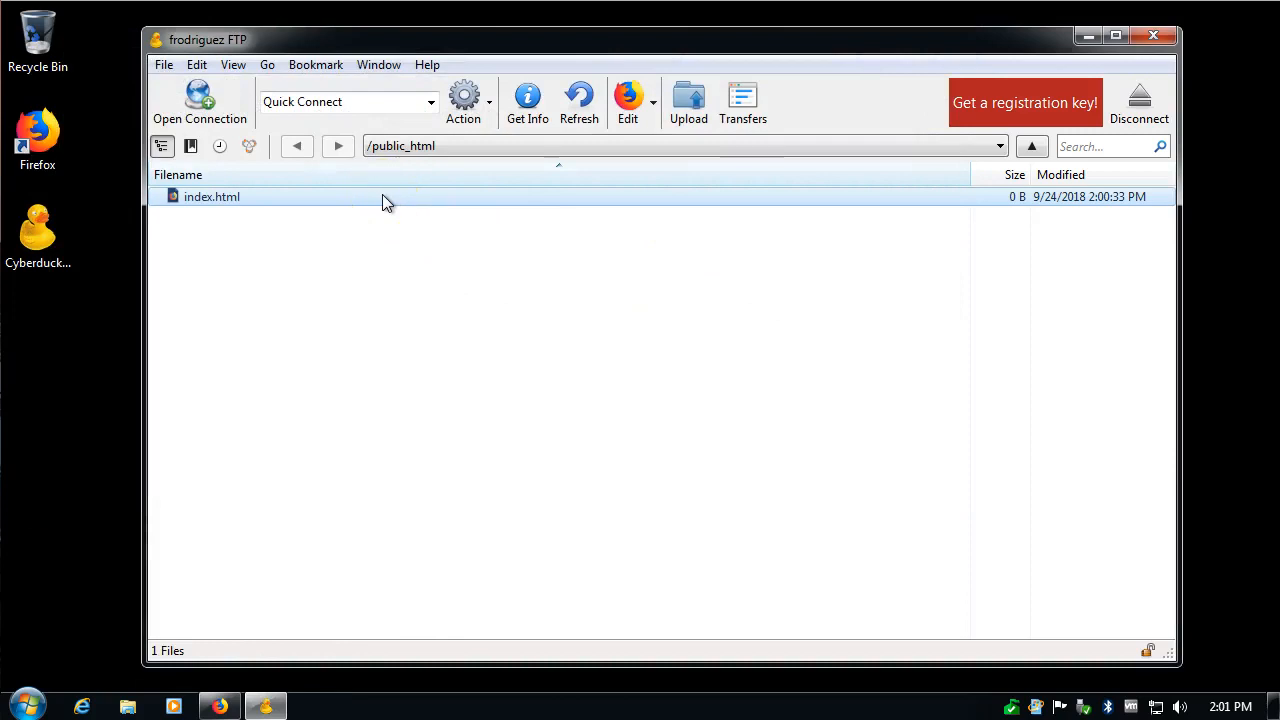
pyautogui.moveTo(485, 237)
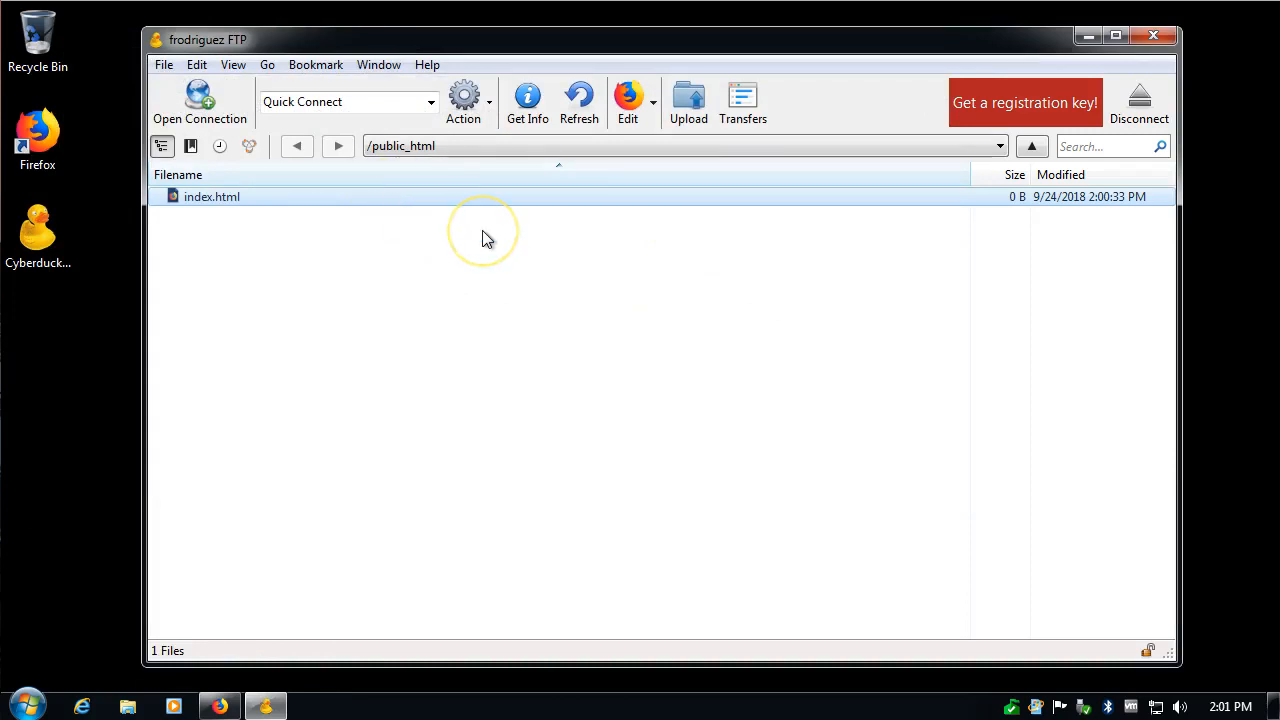
pyautogui.moveTo(267, 524)
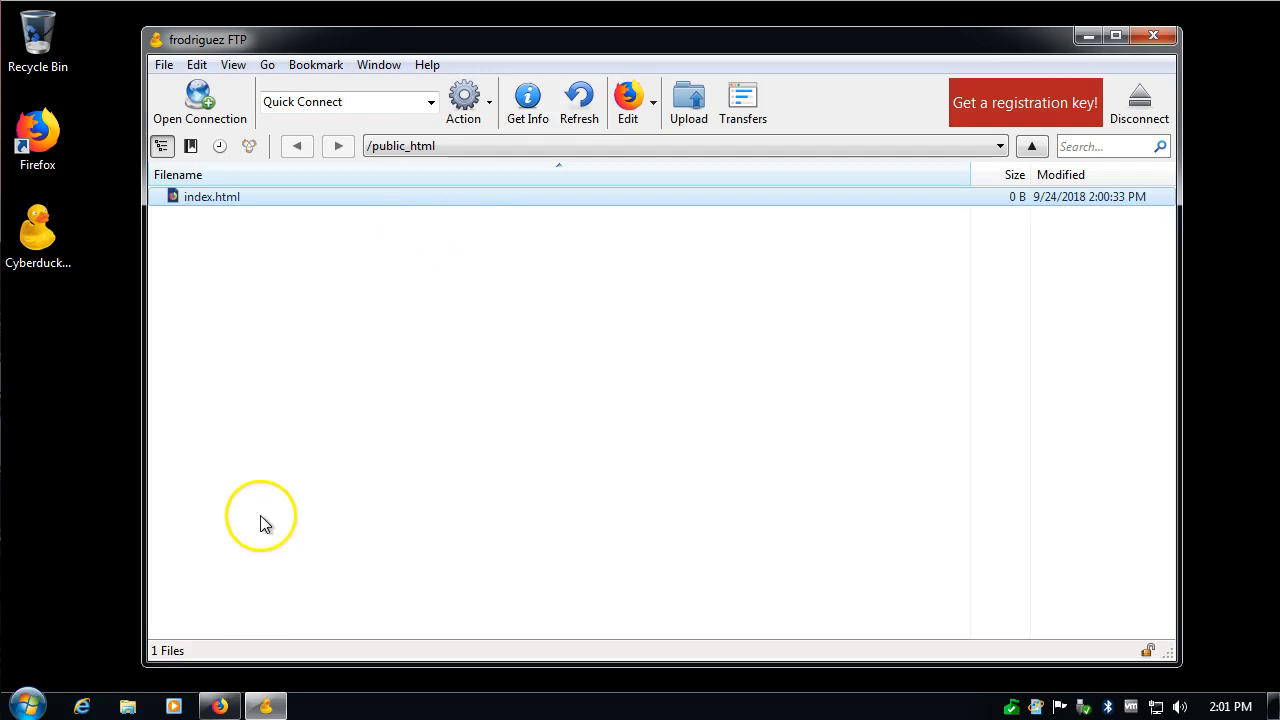
pyautogui.moveTo(445, 415)
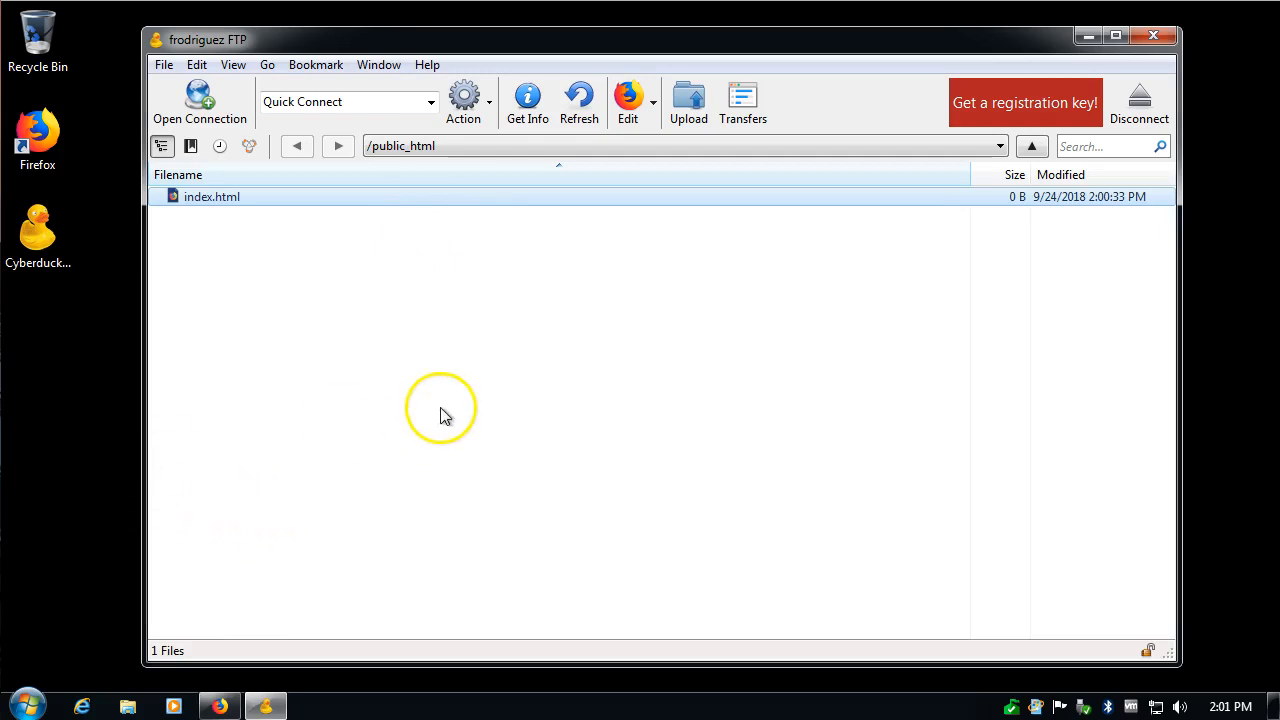
pyautogui.moveTo(210, 700)
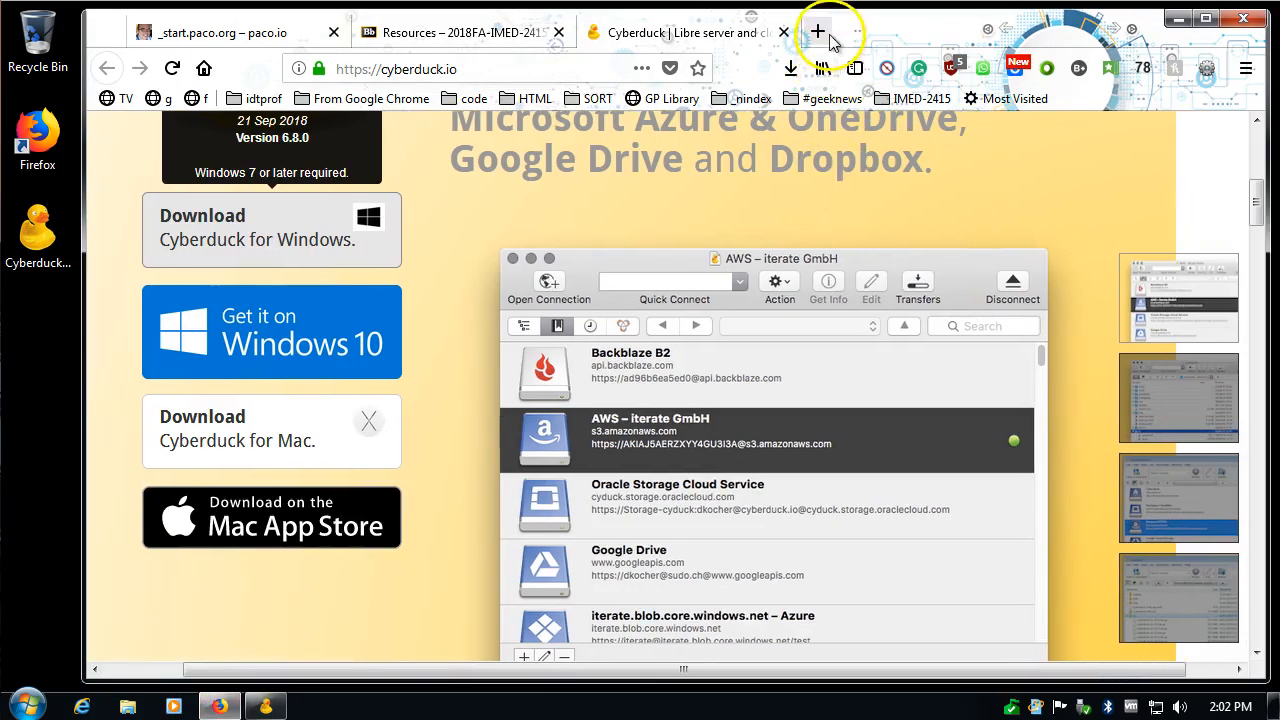
pyautogui.click(817, 32)
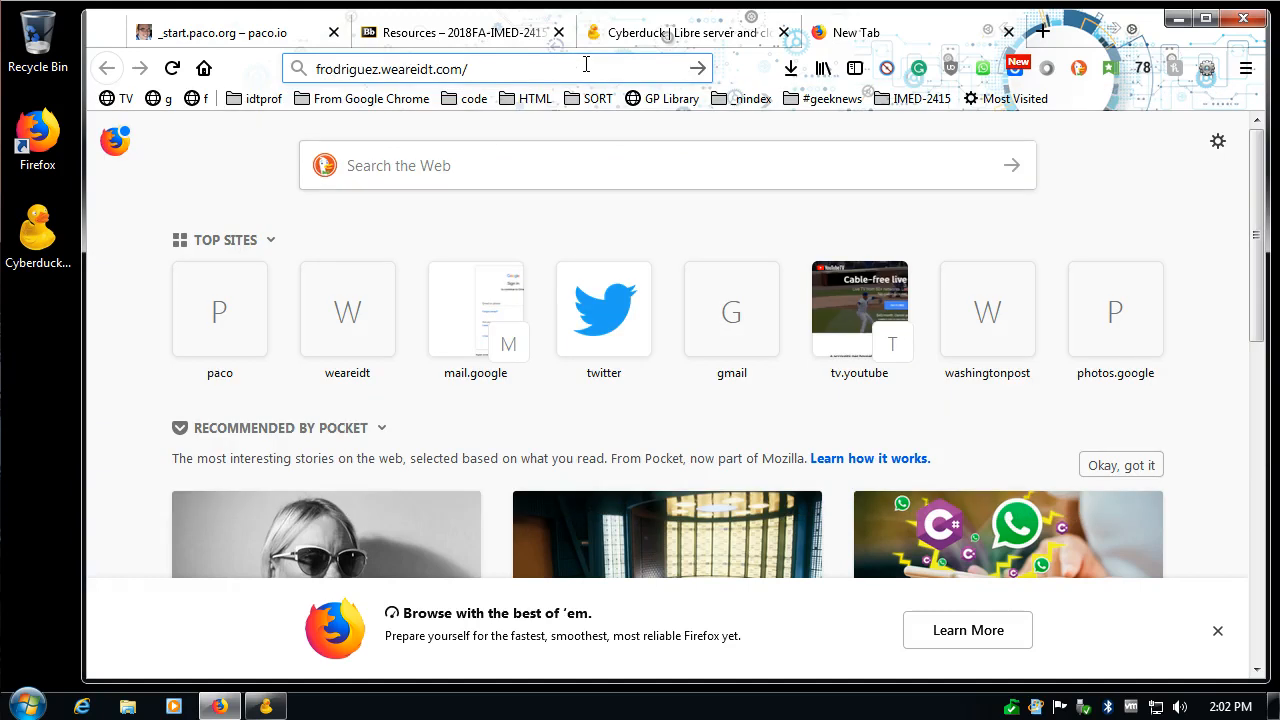
pyautogui.press('Return')
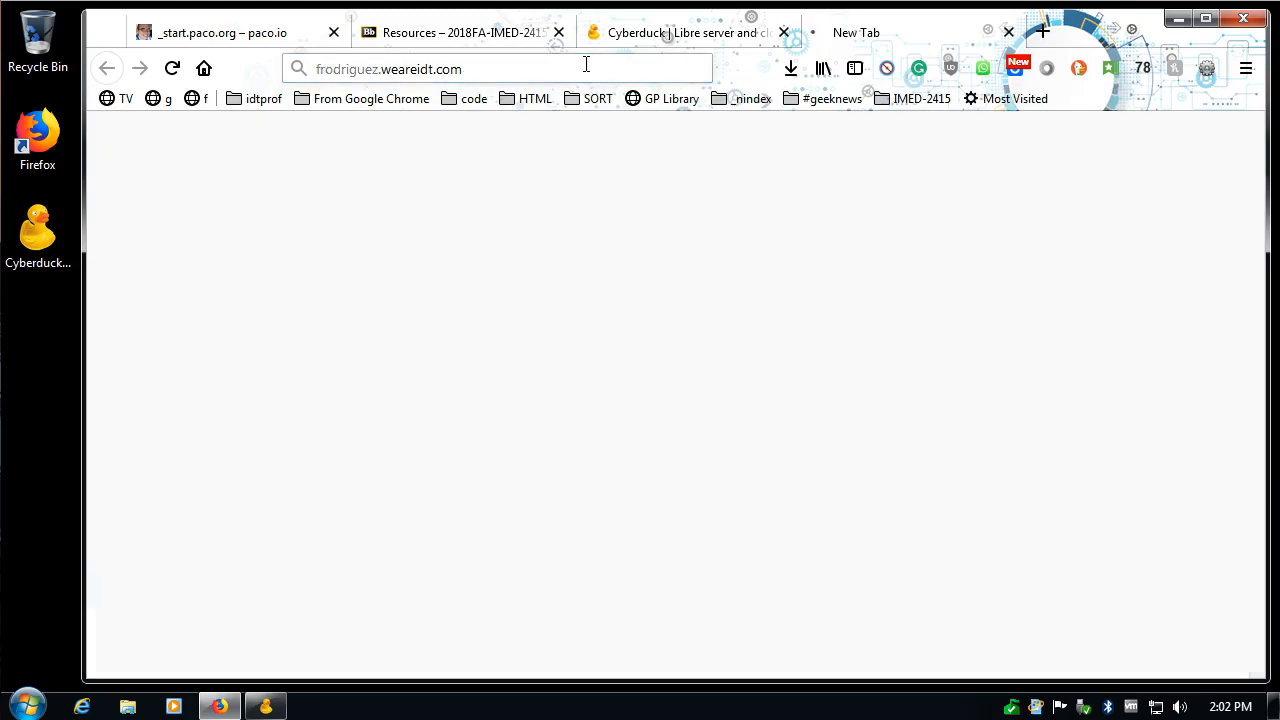
pyautogui.press('Return')
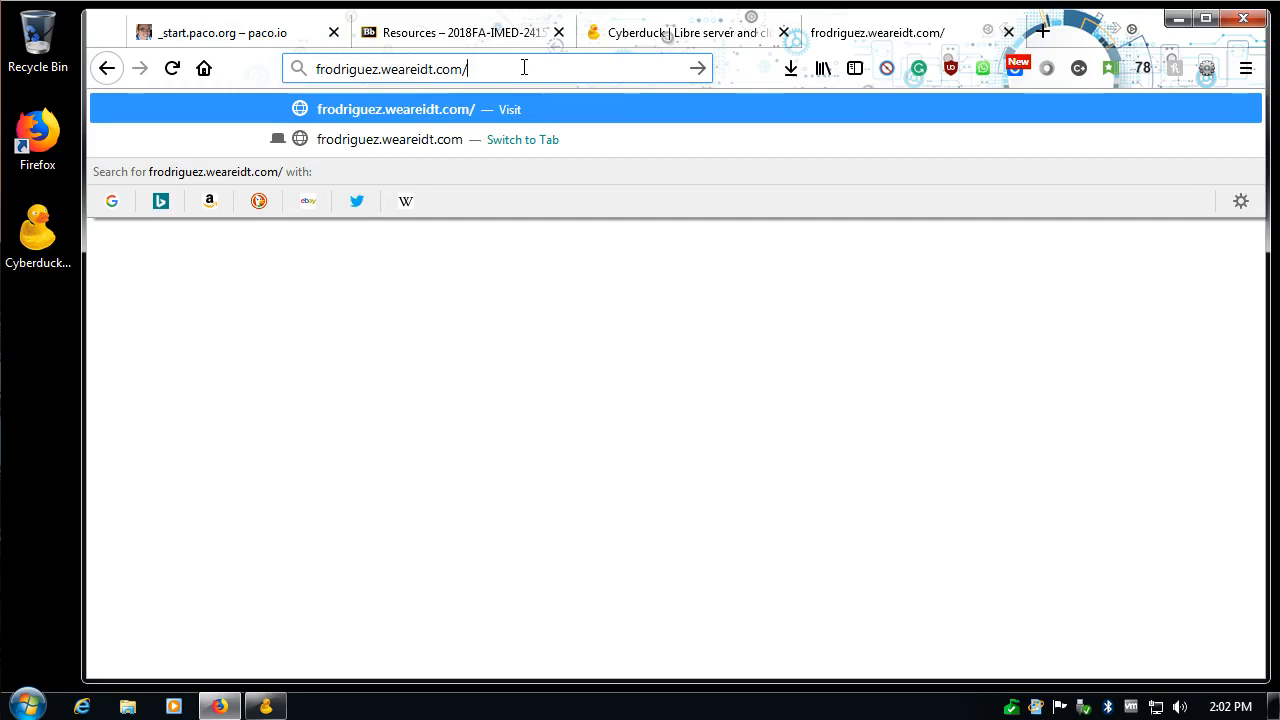
pyautogui.write('index.htm')
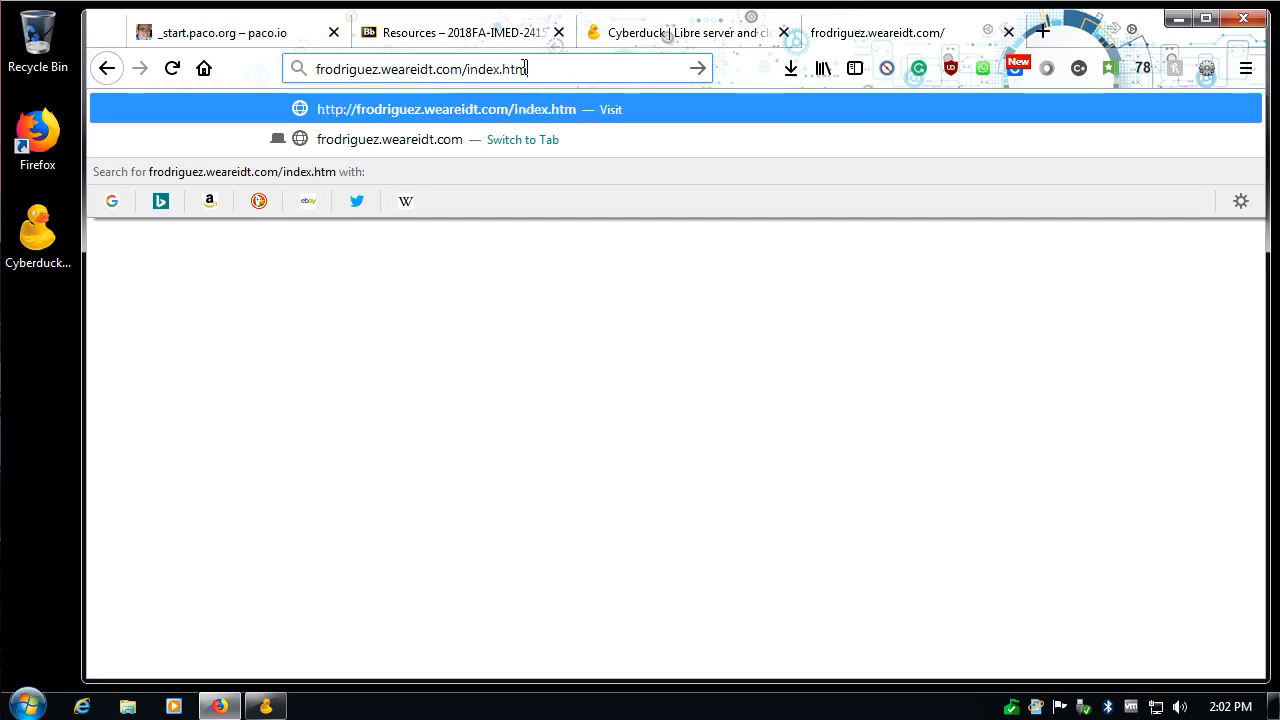
pyautogui.write('l')
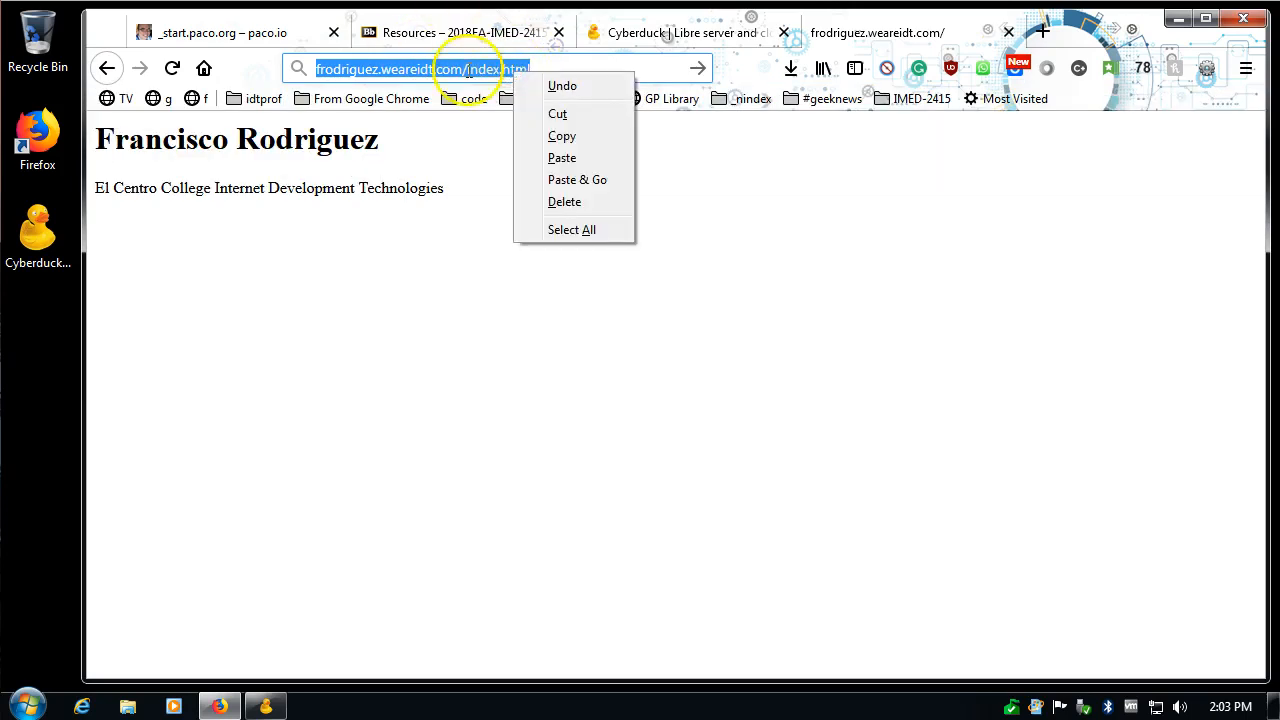
pyautogui.moveTo(575, 136)
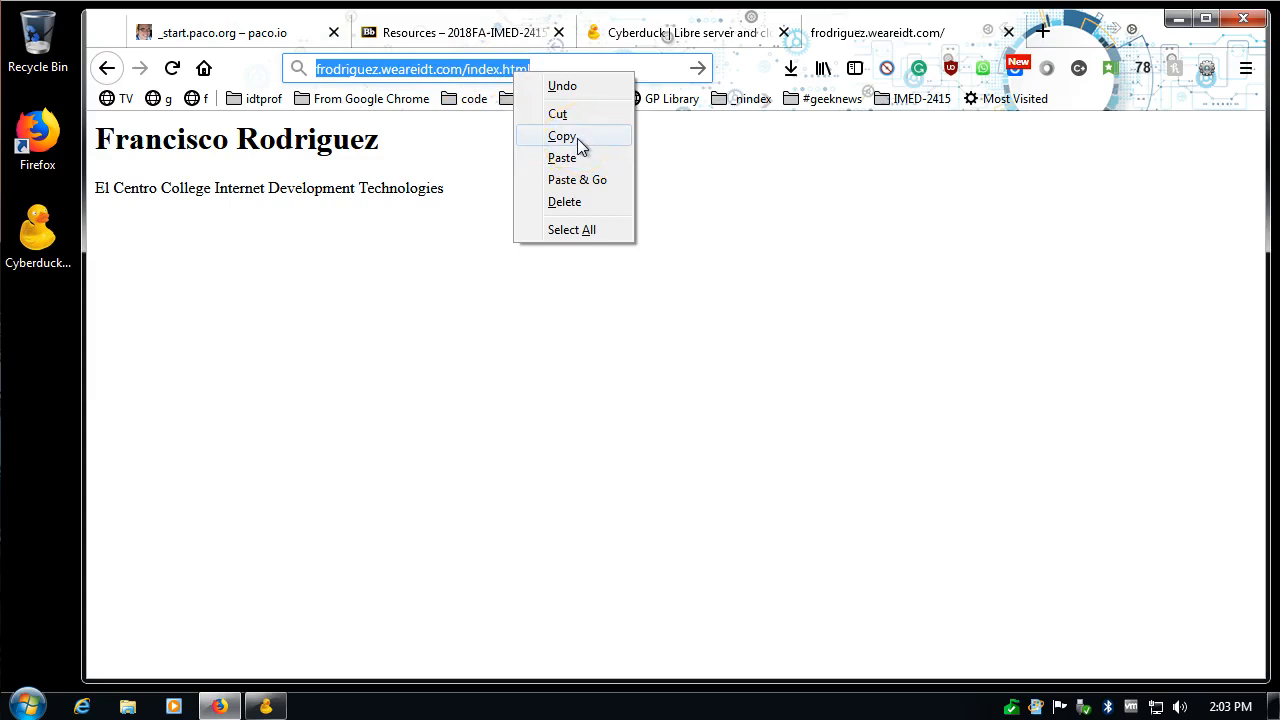
pyautogui.click(562, 136)
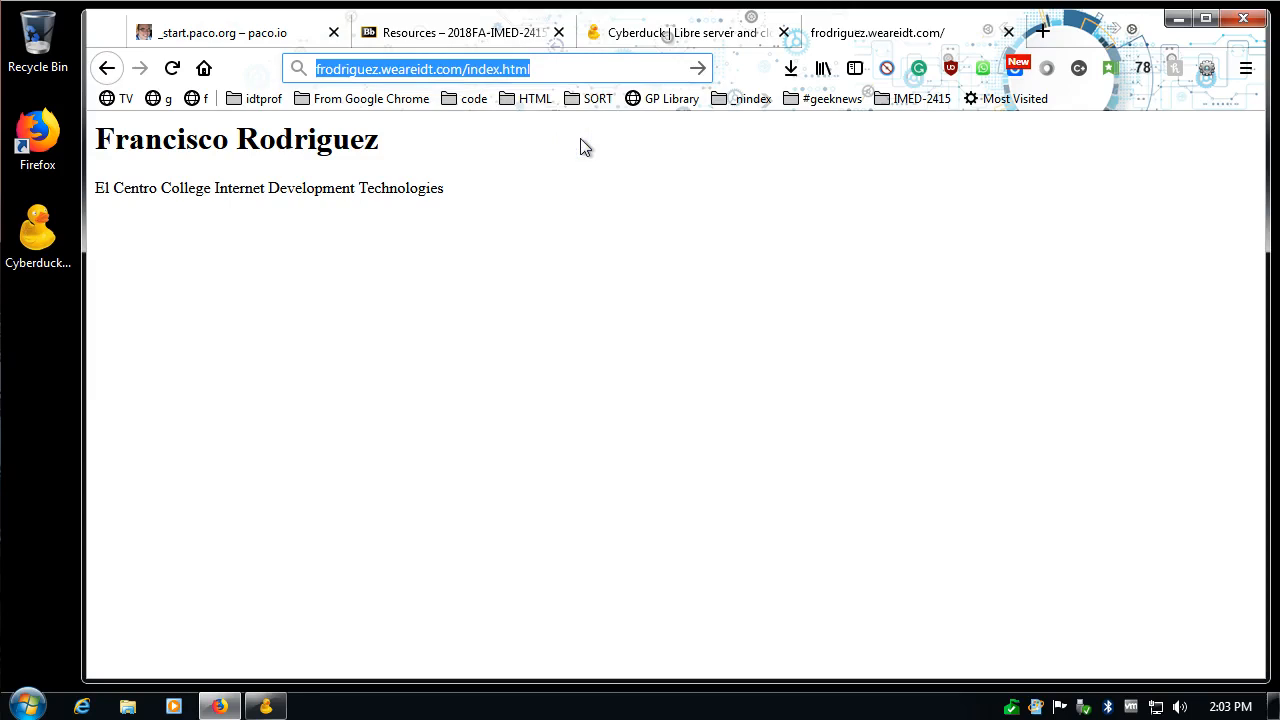